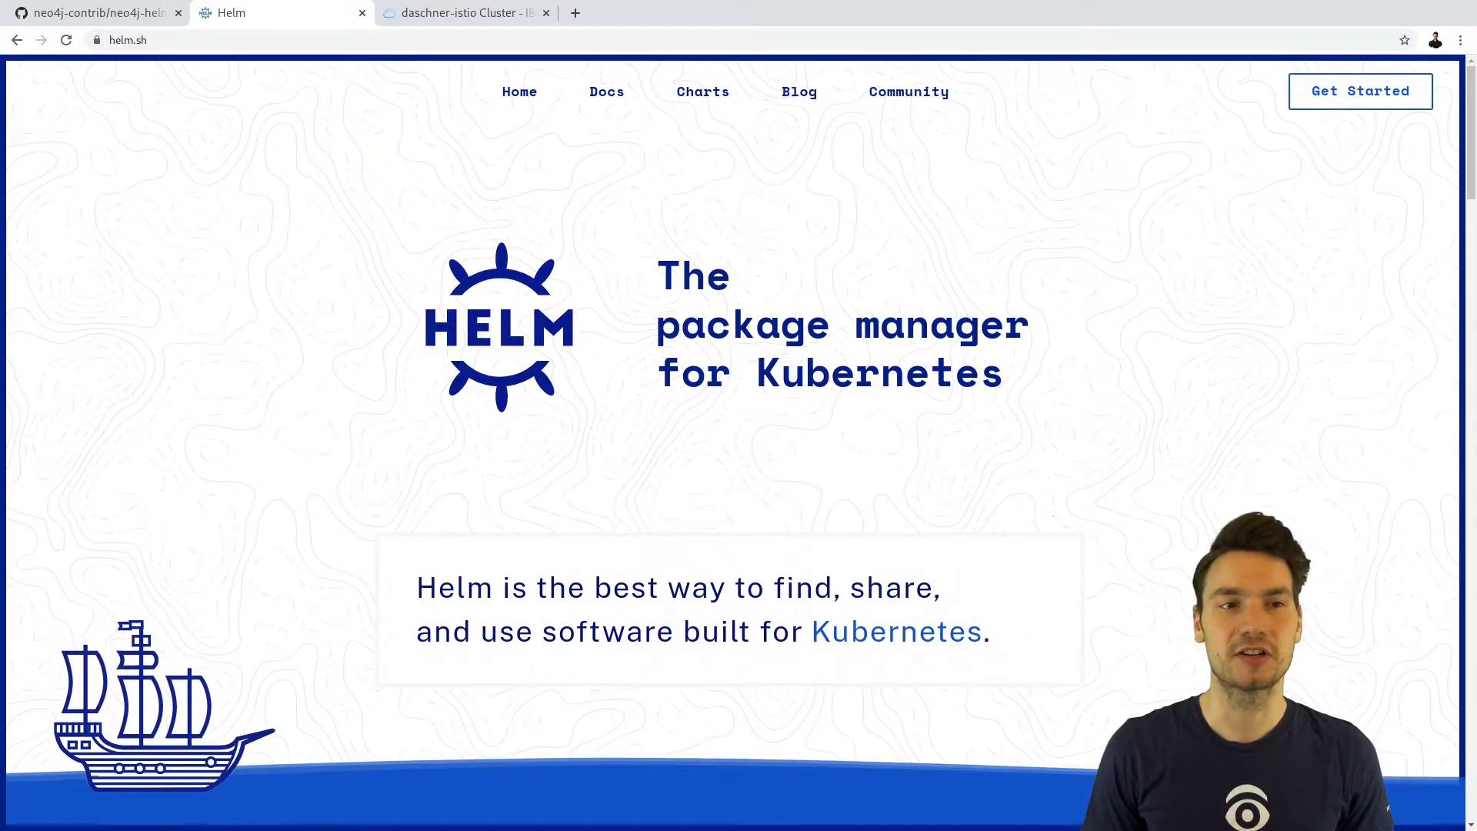
Open values.yaml and Chart.yaml, then scroll to the three-core server defaults.
{"action": "left_click", "coordinate": [100, 13]}
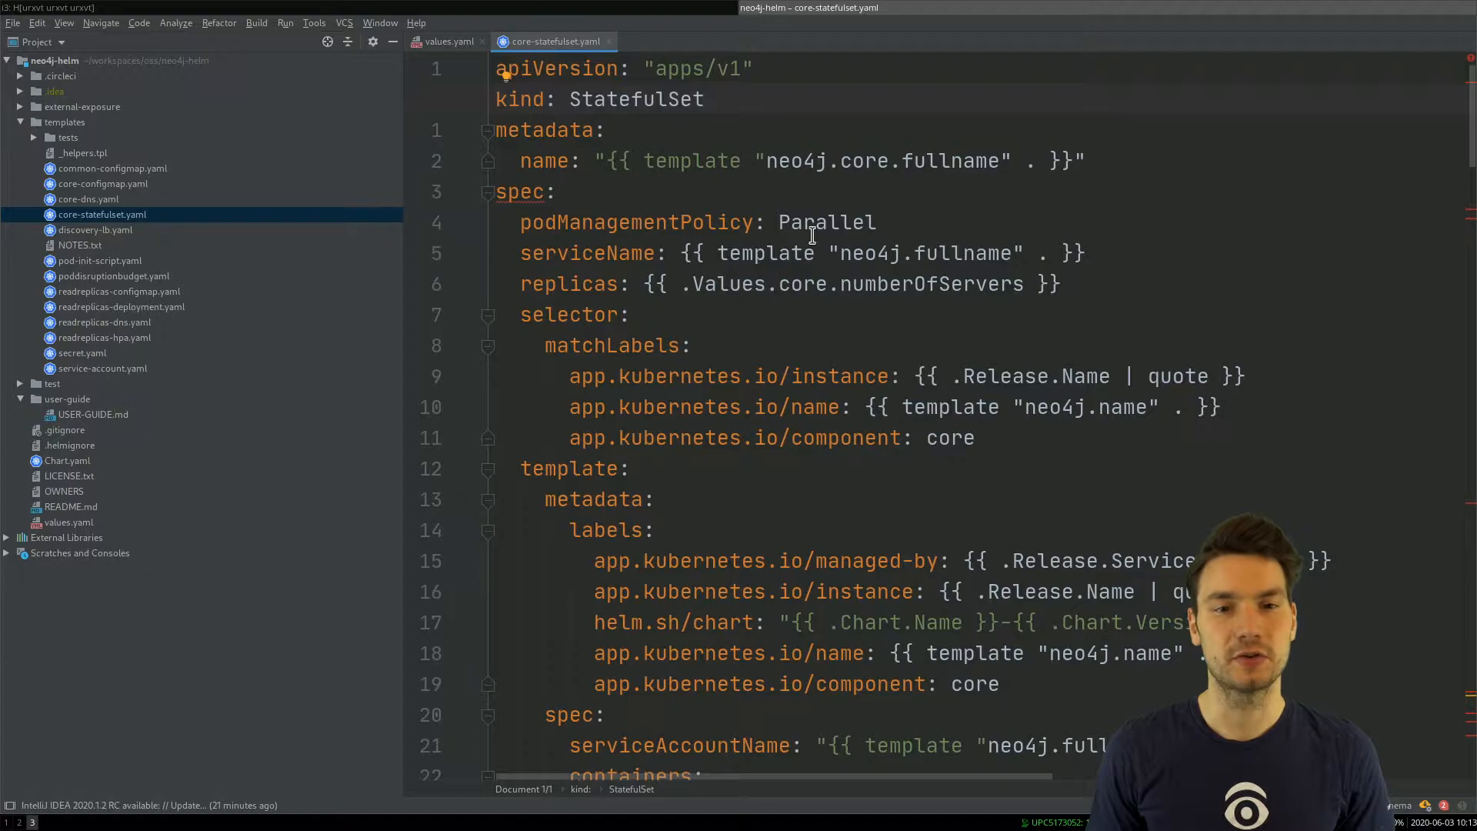
{"action": "mouse_move", "coordinate": [807, 246]}
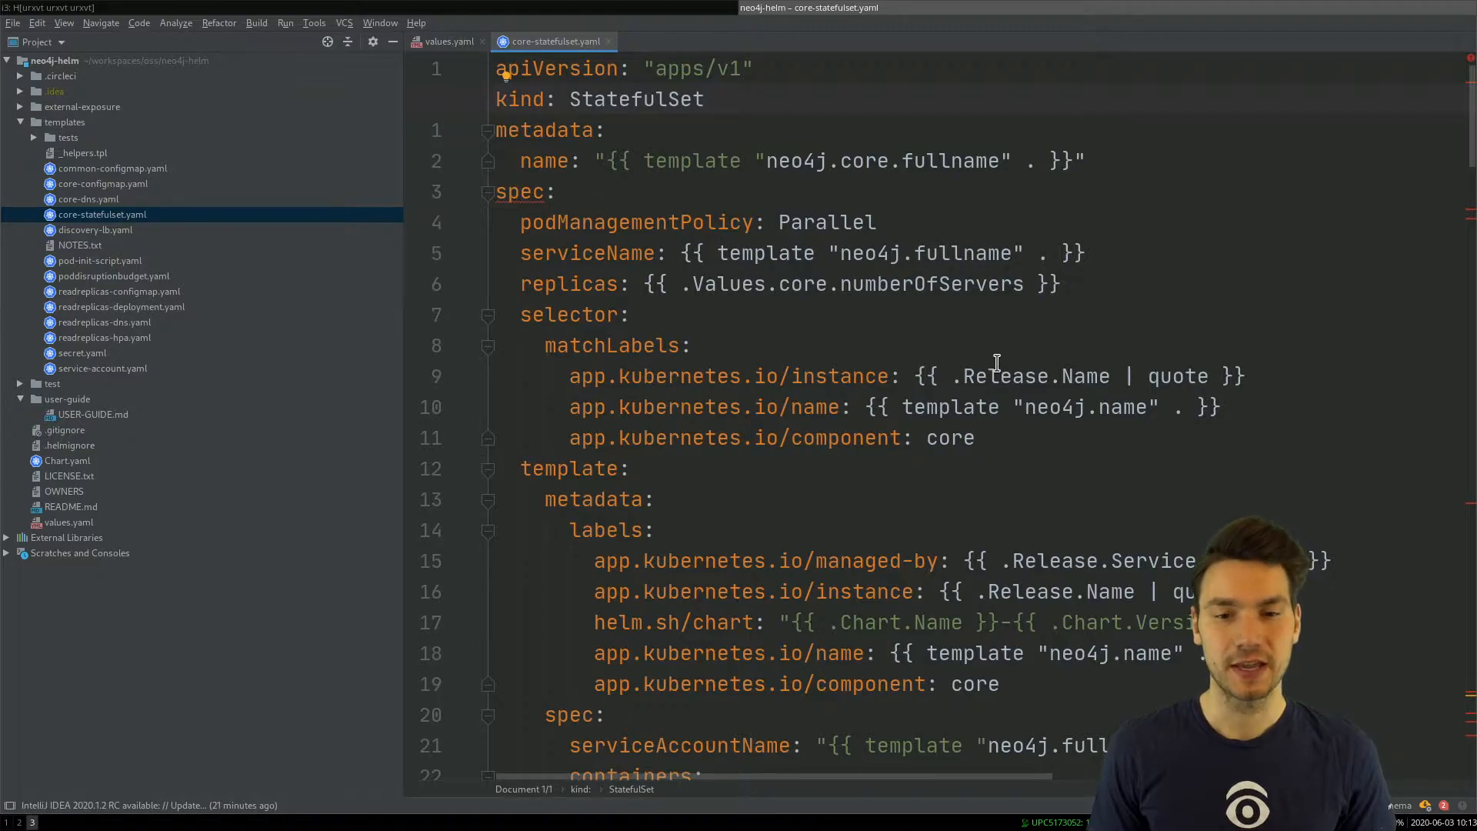
{"action": "scroll", "scroll_direction": "down", "scroll_amount": 3}
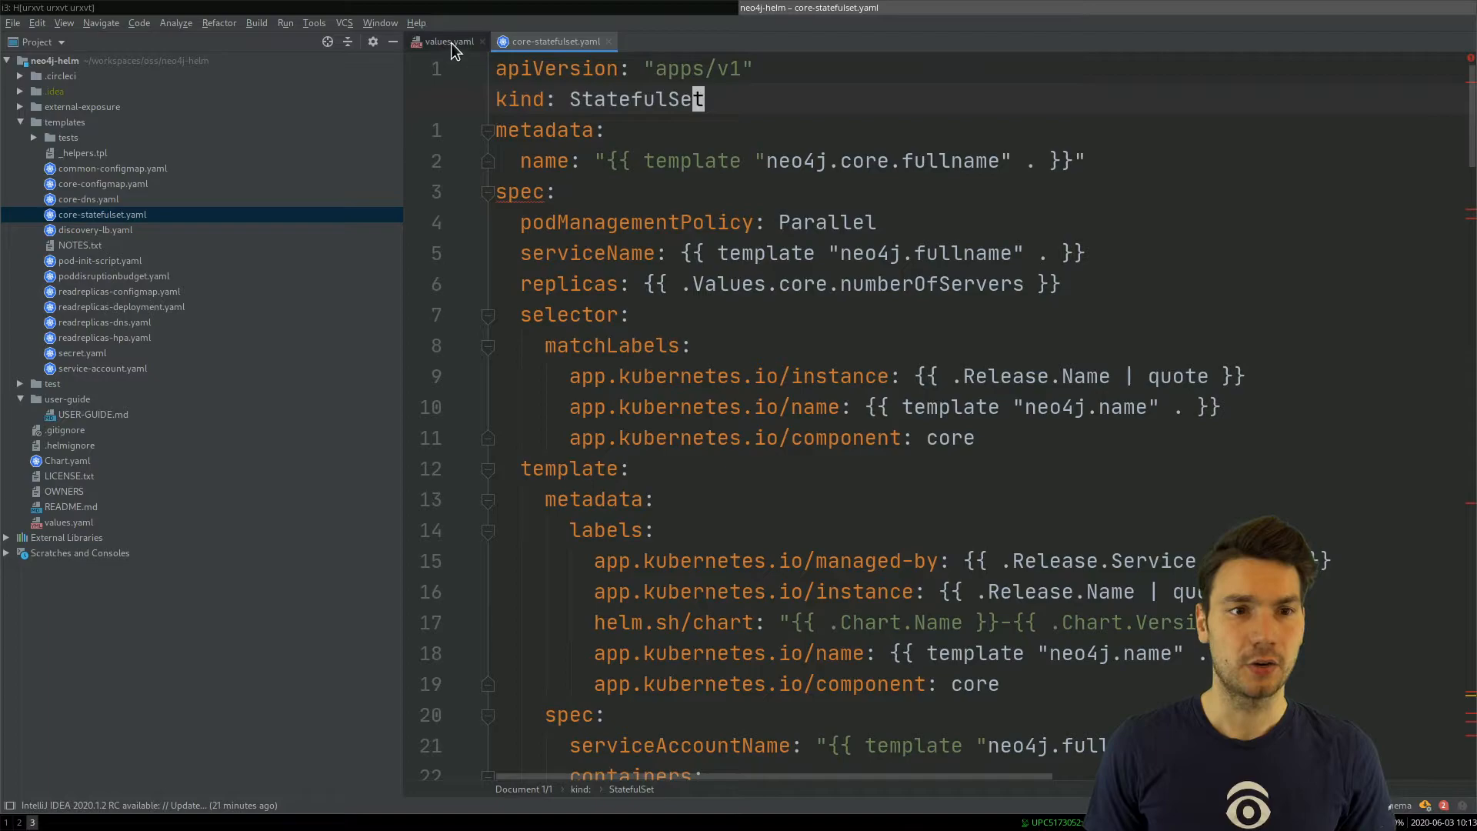
{"action": "left_click", "coordinate": [449, 41]}
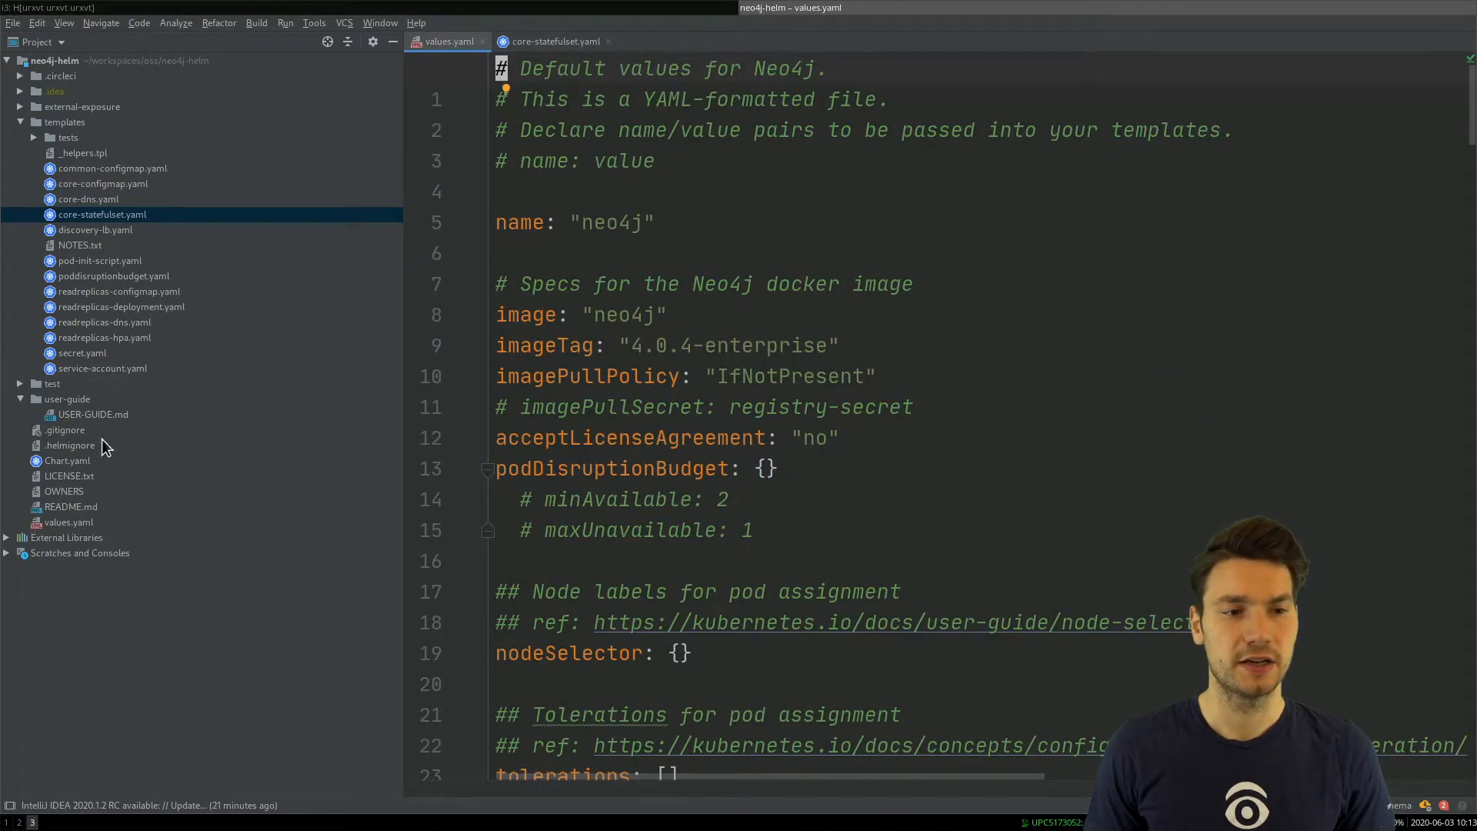
{"action": "double_click", "coordinate": [67, 460]}
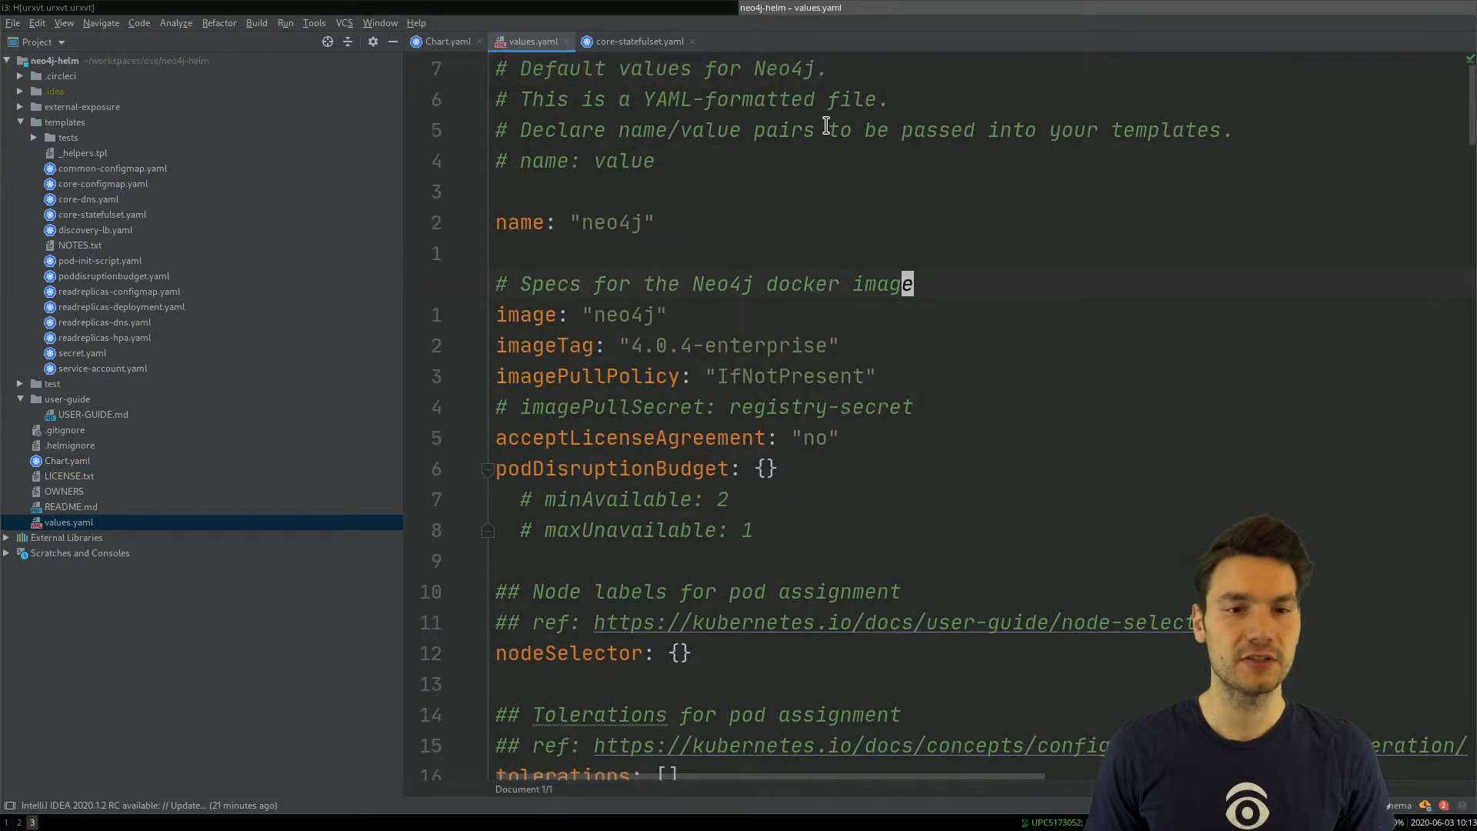
{"action": "scroll", "scroll_direction": "down", "scroll_amount": 3}
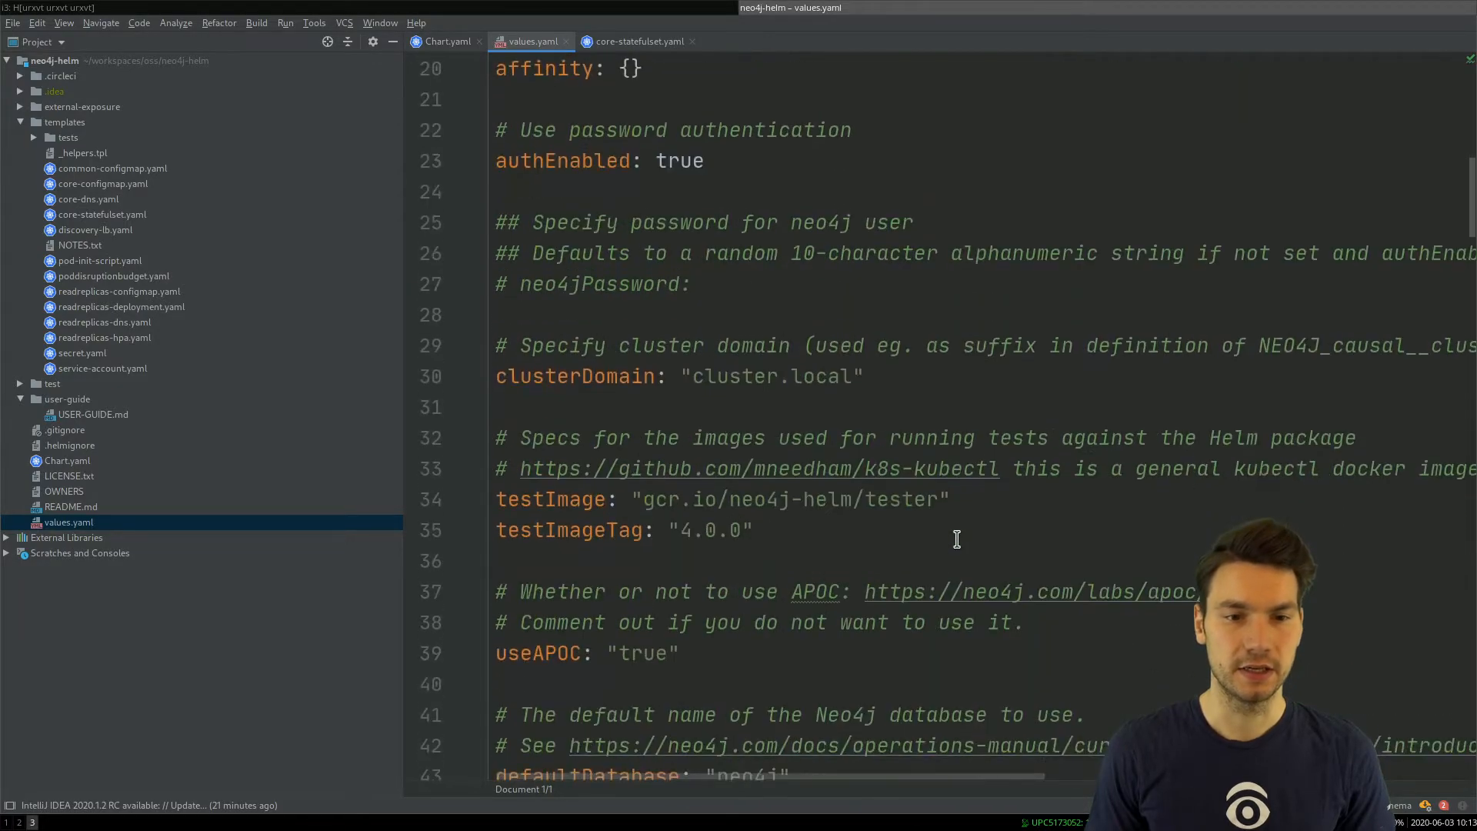
{"action": "scroll", "scroll_direction": "down", "scroll_amount": 3}
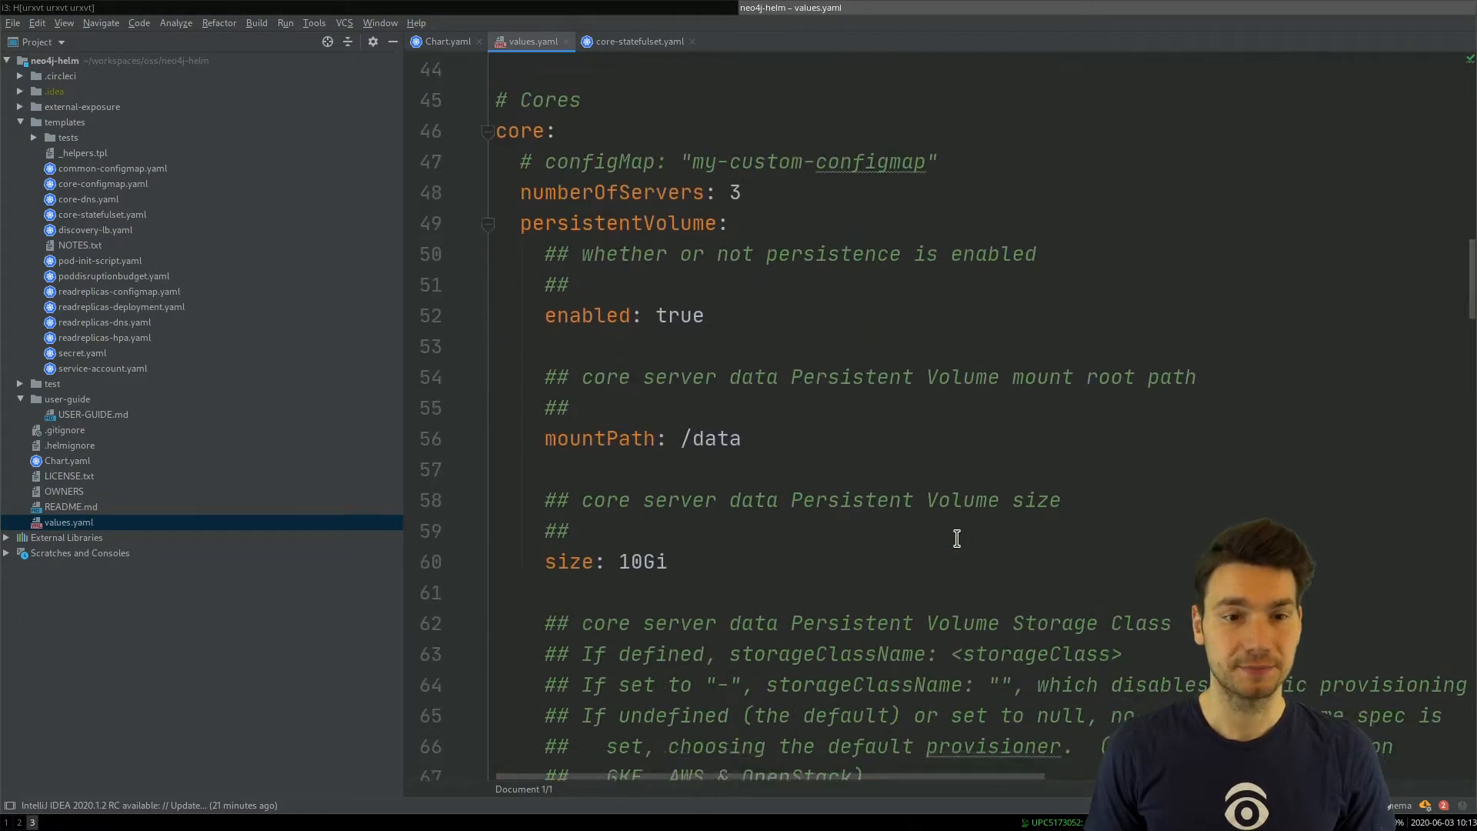
{"action": "mouse_move", "coordinate": [1008, 530]}
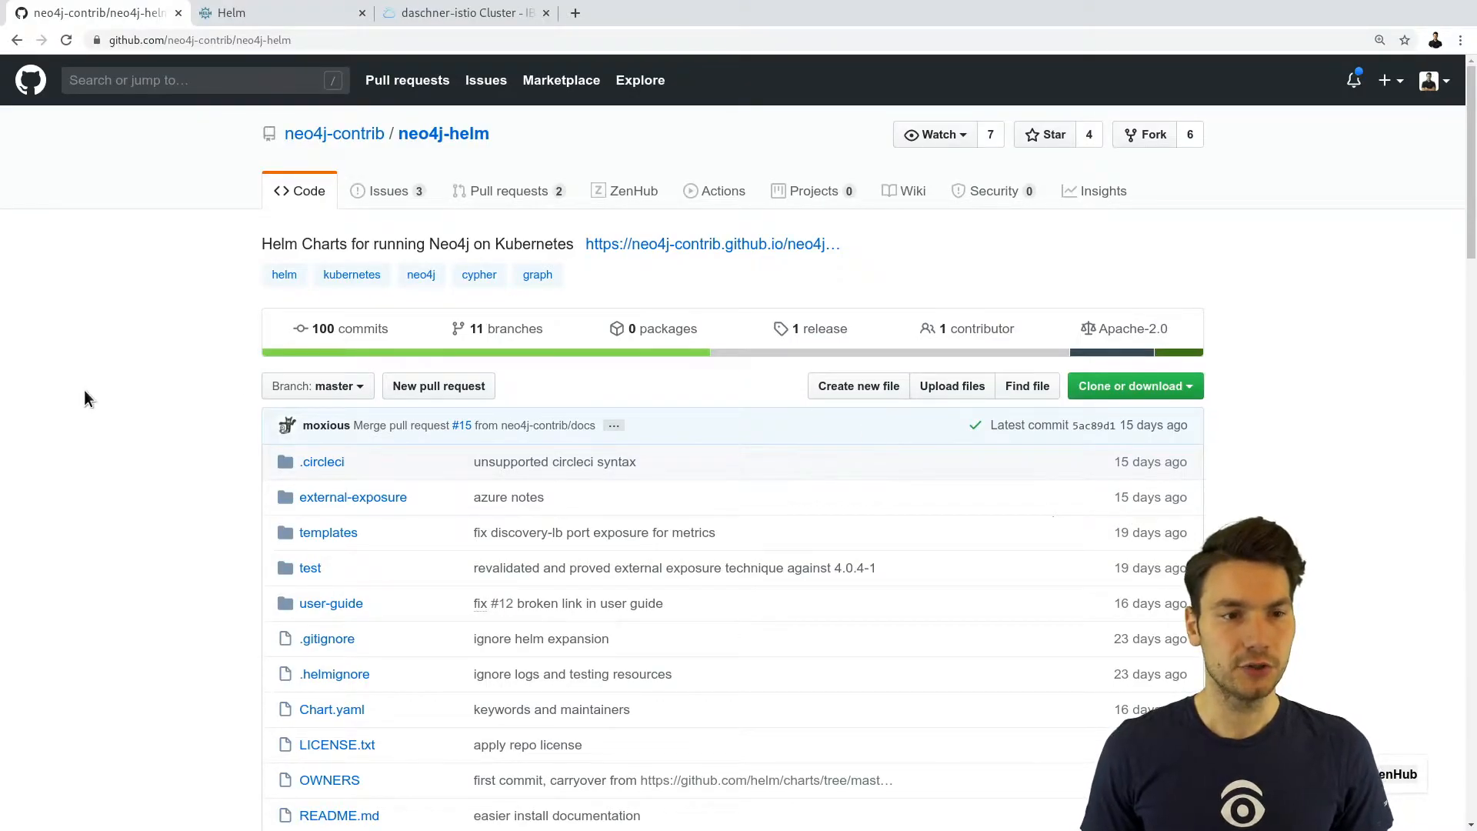
{"action": "mouse_move", "coordinate": [95, 392]}
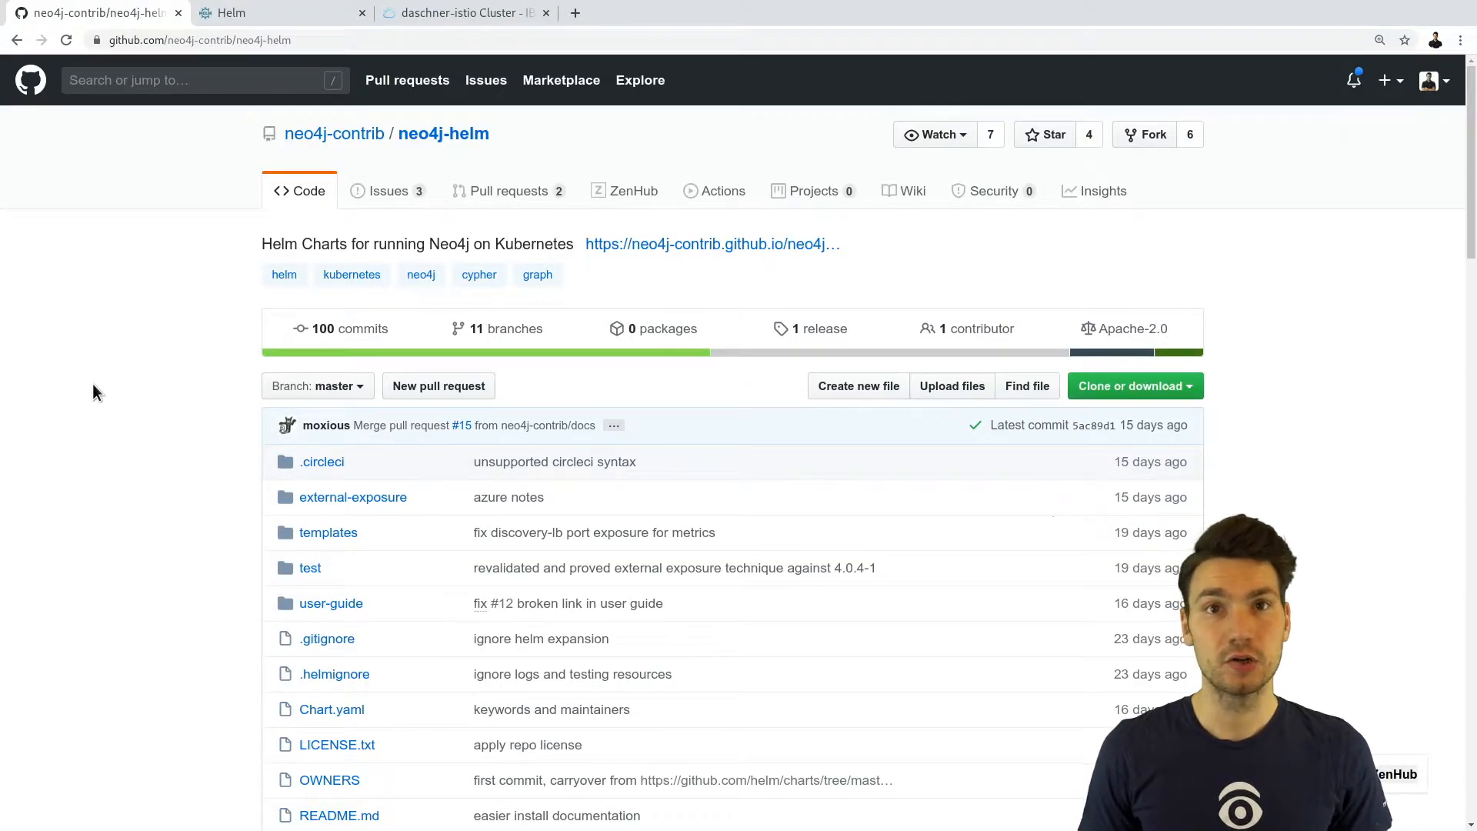
{"action": "left_click", "coordinate": [462, 13]}
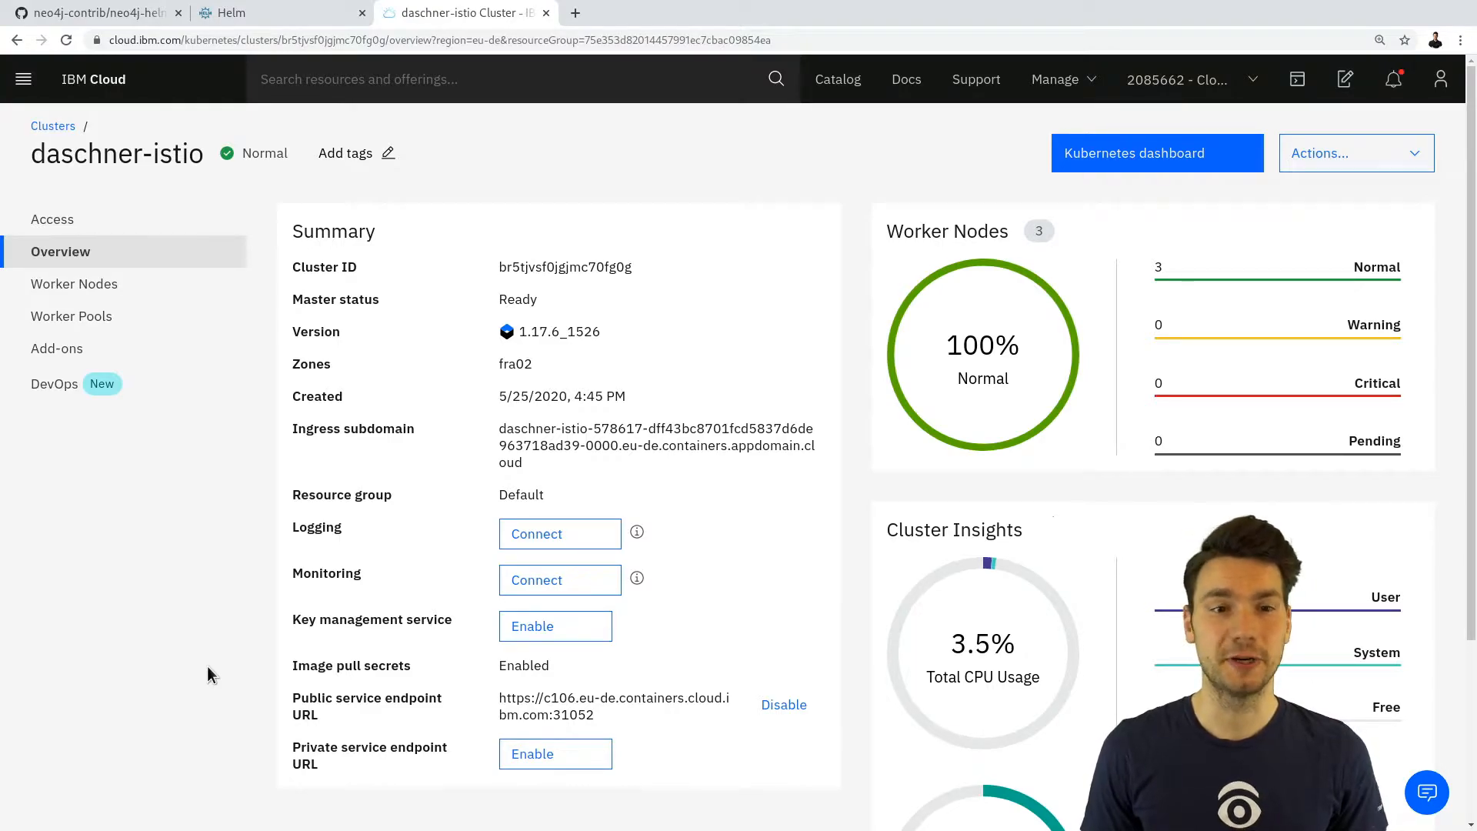
{"action": "mouse_move", "coordinate": [737, 344]}
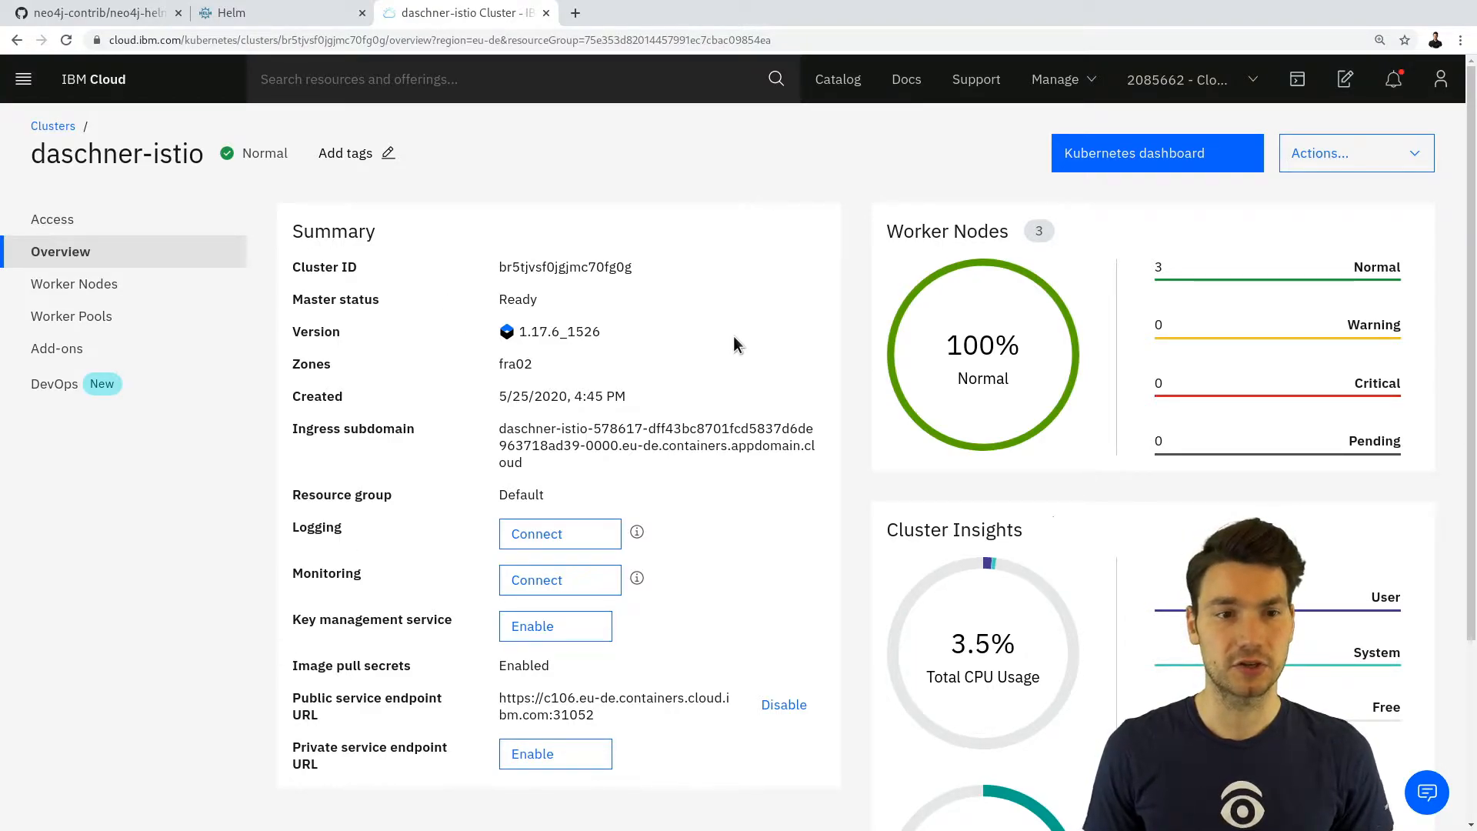
{"action": "scroll", "scroll_direction": "down", "scroll_amount": 3}
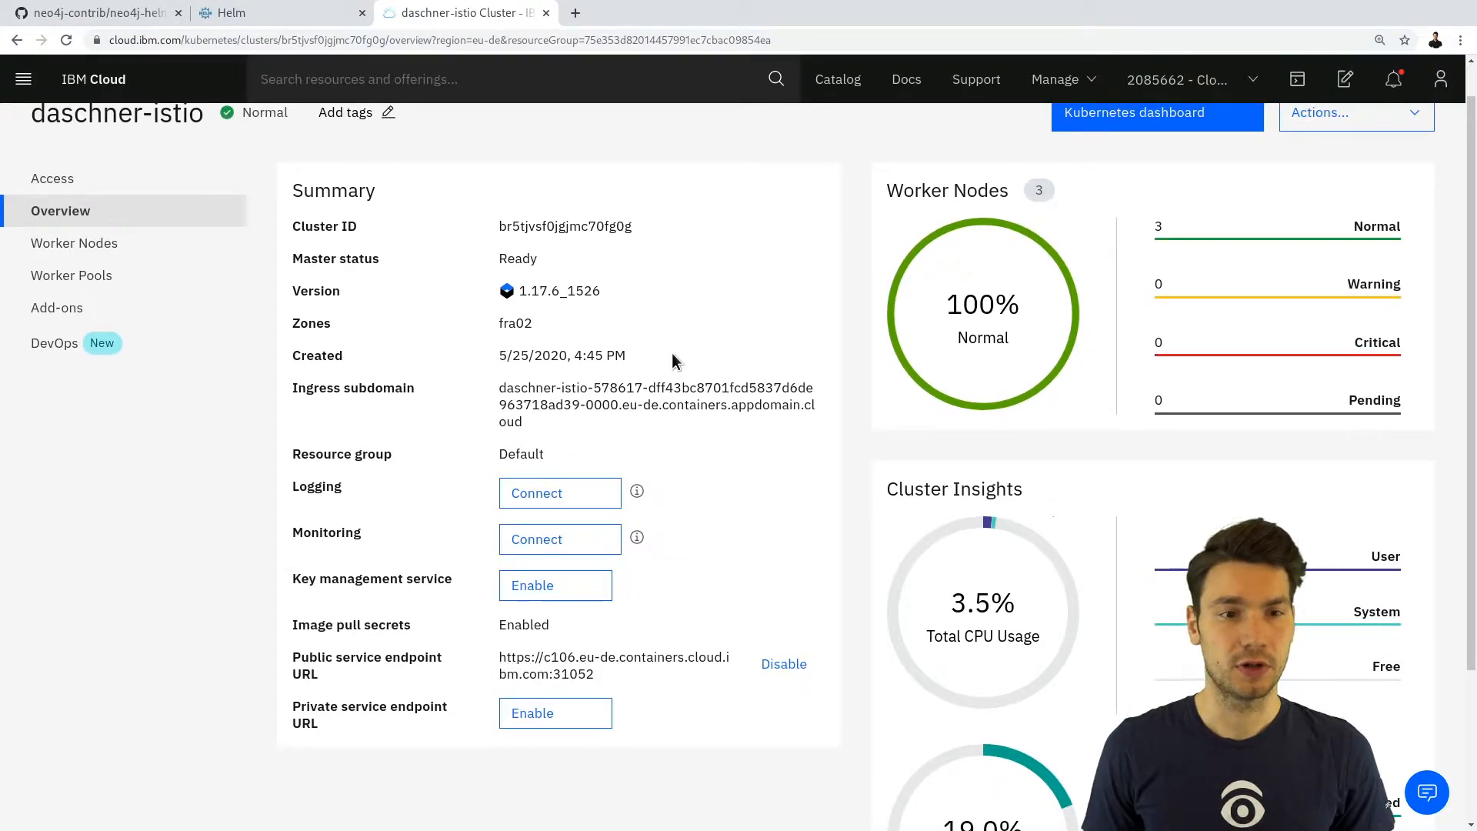
{"action": "mouse_move", "coordinate": [384, 372]}
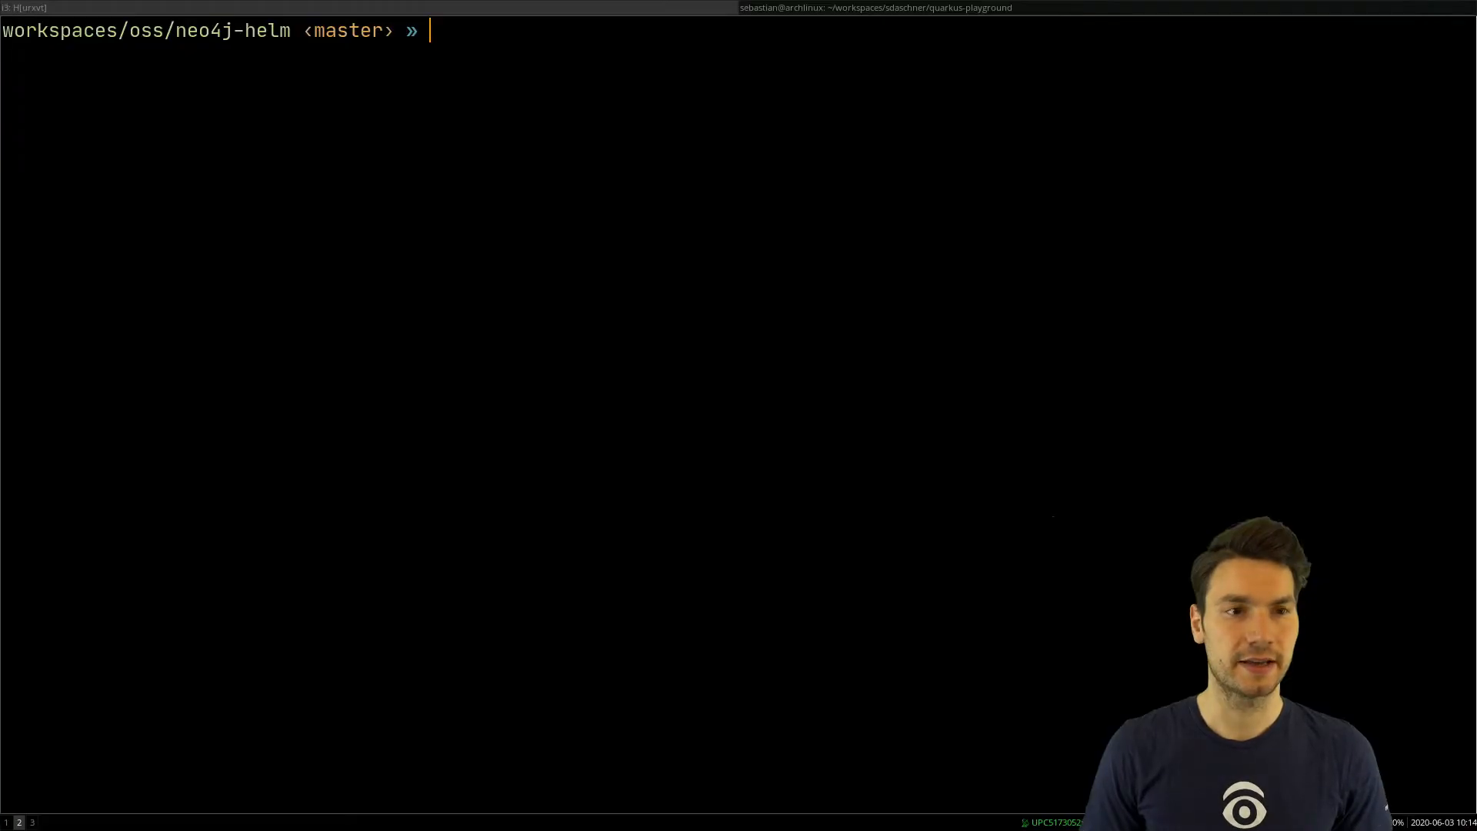
Confirm three graphdb-neo4j core pods are running, then start a helm template render.
{"action": "type", "text": "kubectl get services"}
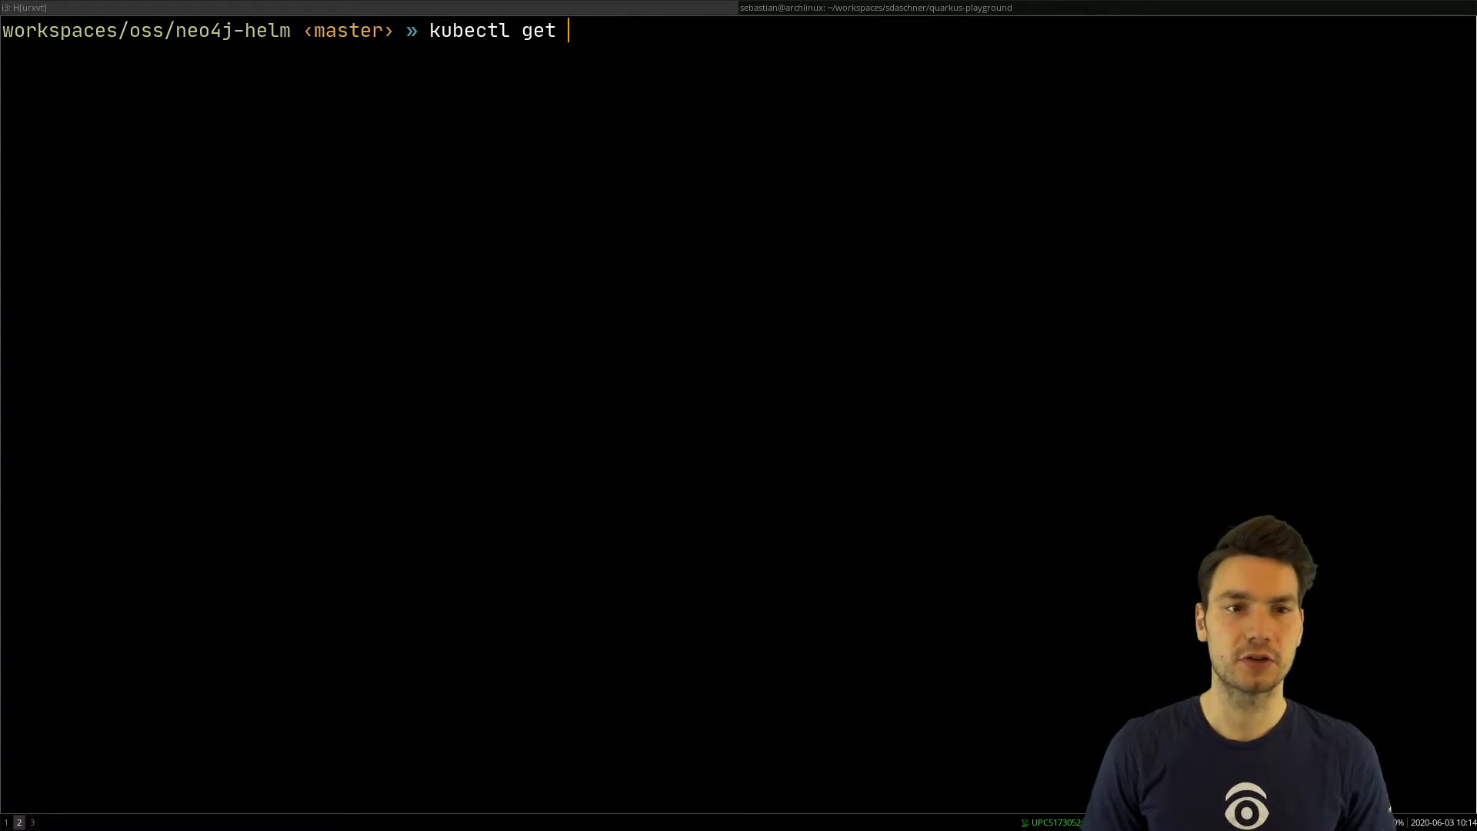
{"action": "type", "text": "pods"}
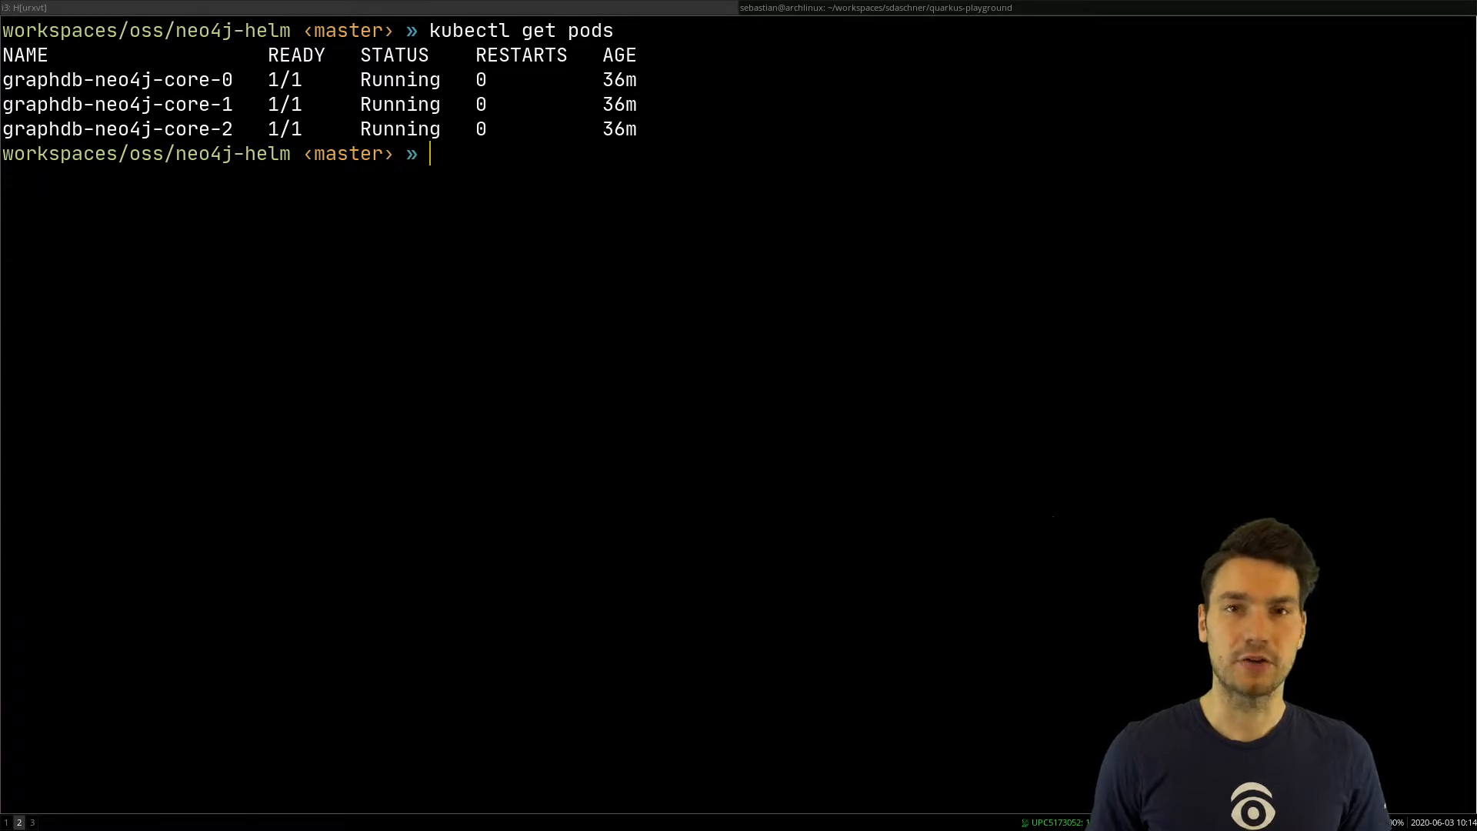
{"action": "type", "text": "helm"}
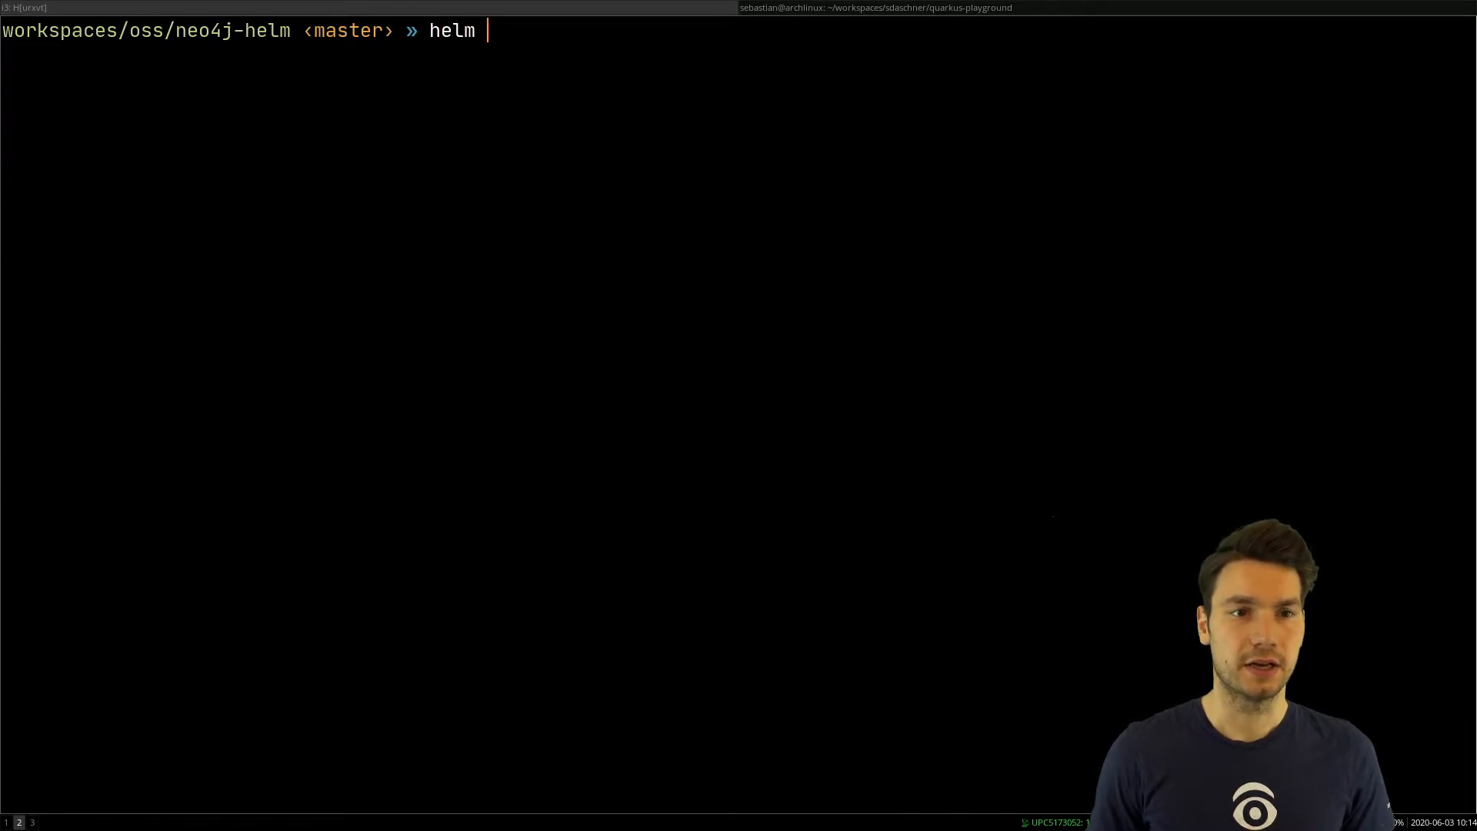
{"action": "type", "text": "template"}
{"action": "type", "text": "/kind"}
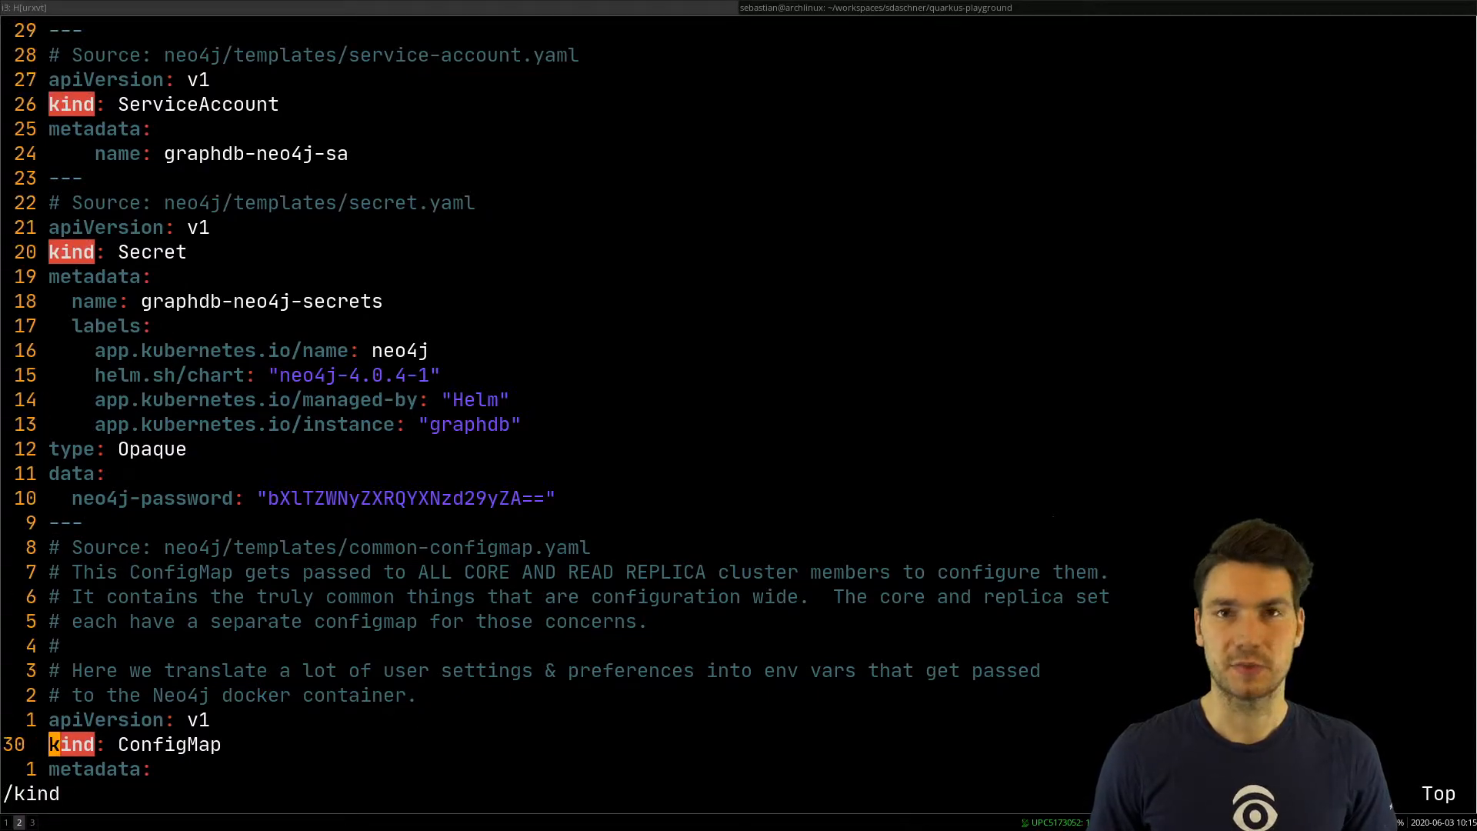
{"action": "key", "text": "n"}
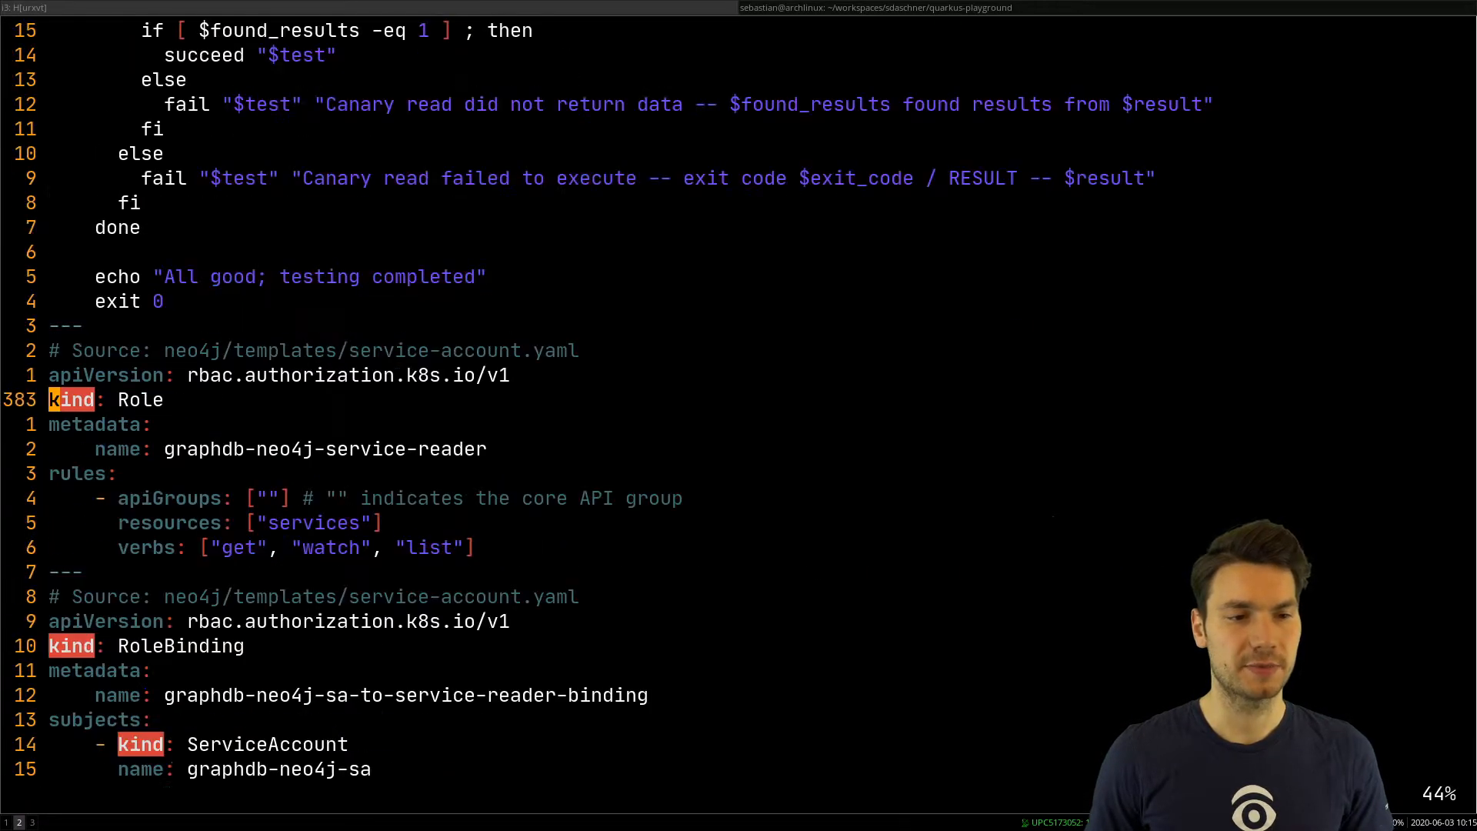
{"action": "scroll", "scroll_direction": "down", "scroll_amount": 3}
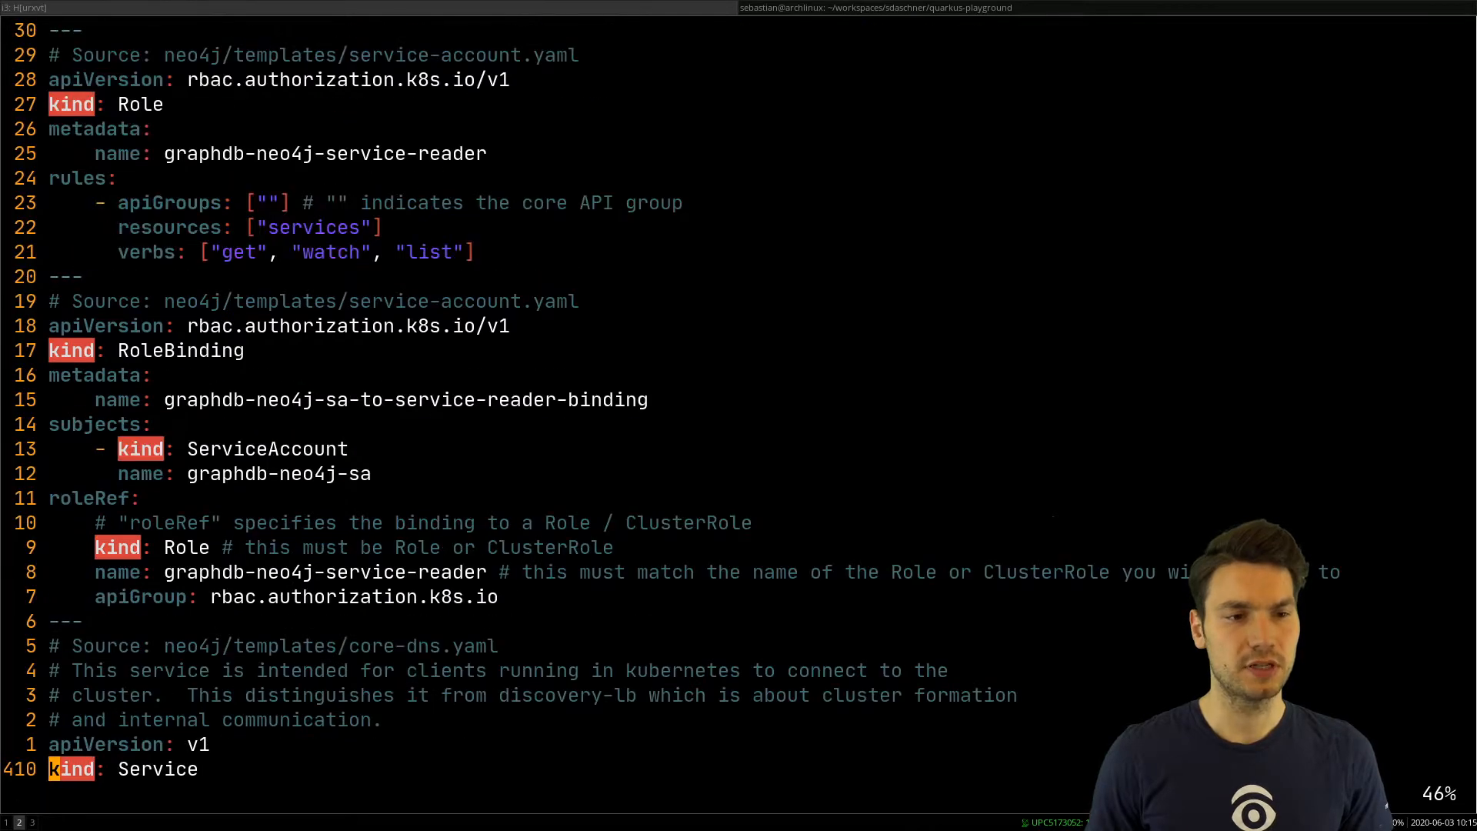
{"action": "scroll", "scroll_direction": "down", "scroll_amount": 3}
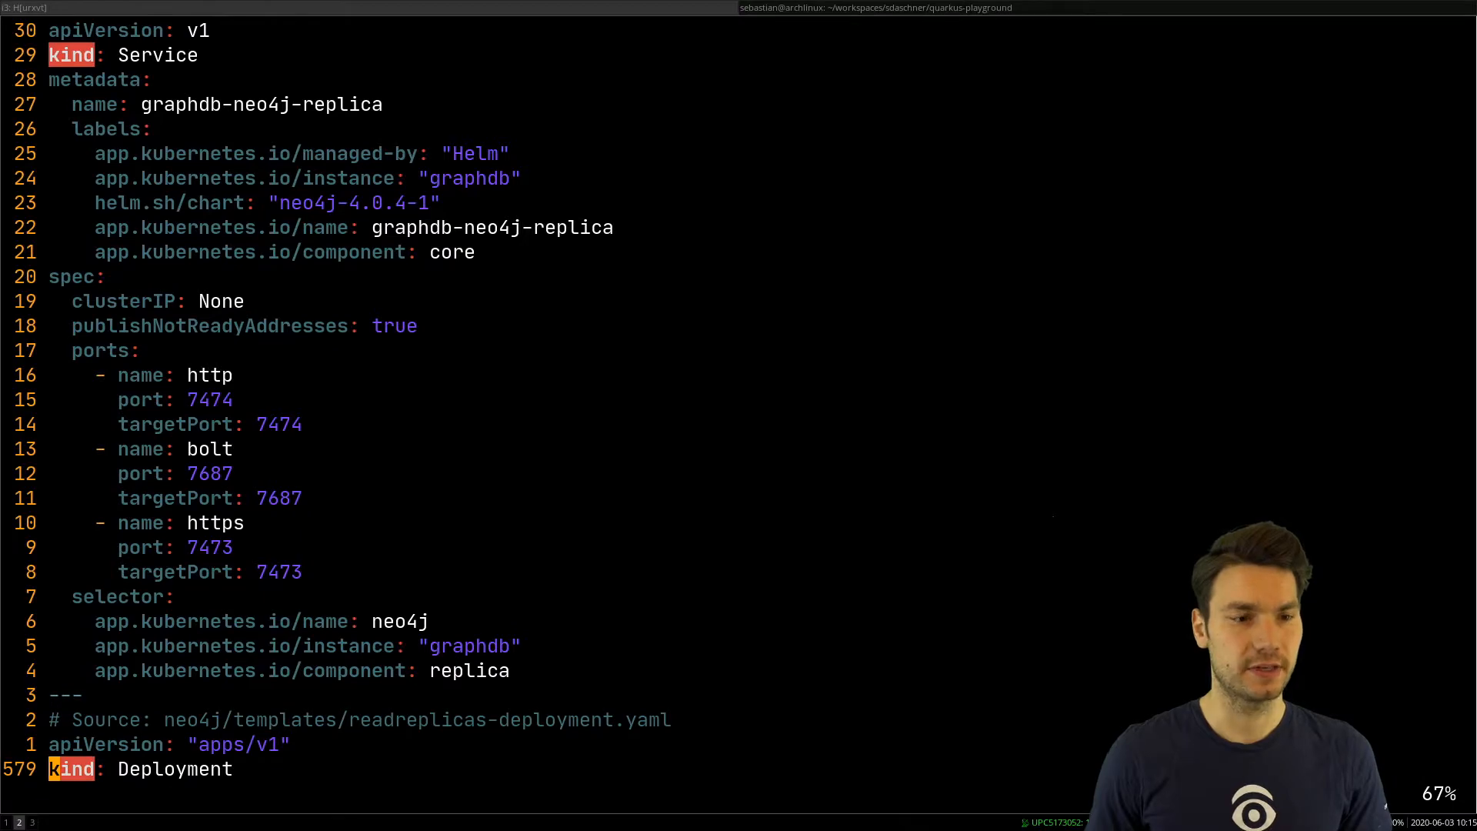
{"action": "scroll", "scroll_direction": "down", "scroll_amount": 3}
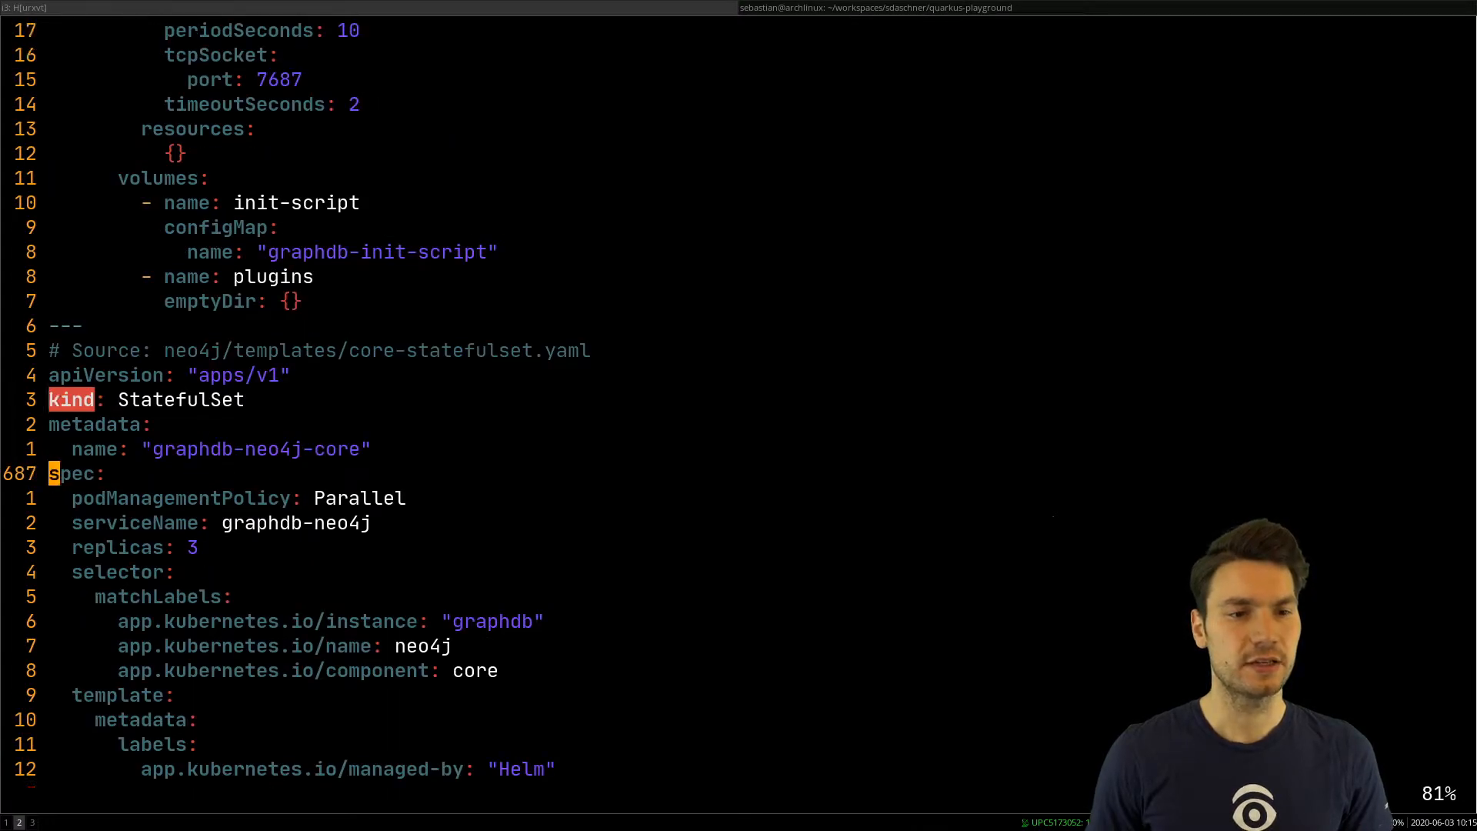
{"action": "scroll", "scroll_direction": "down", "scroll_amount": 3}
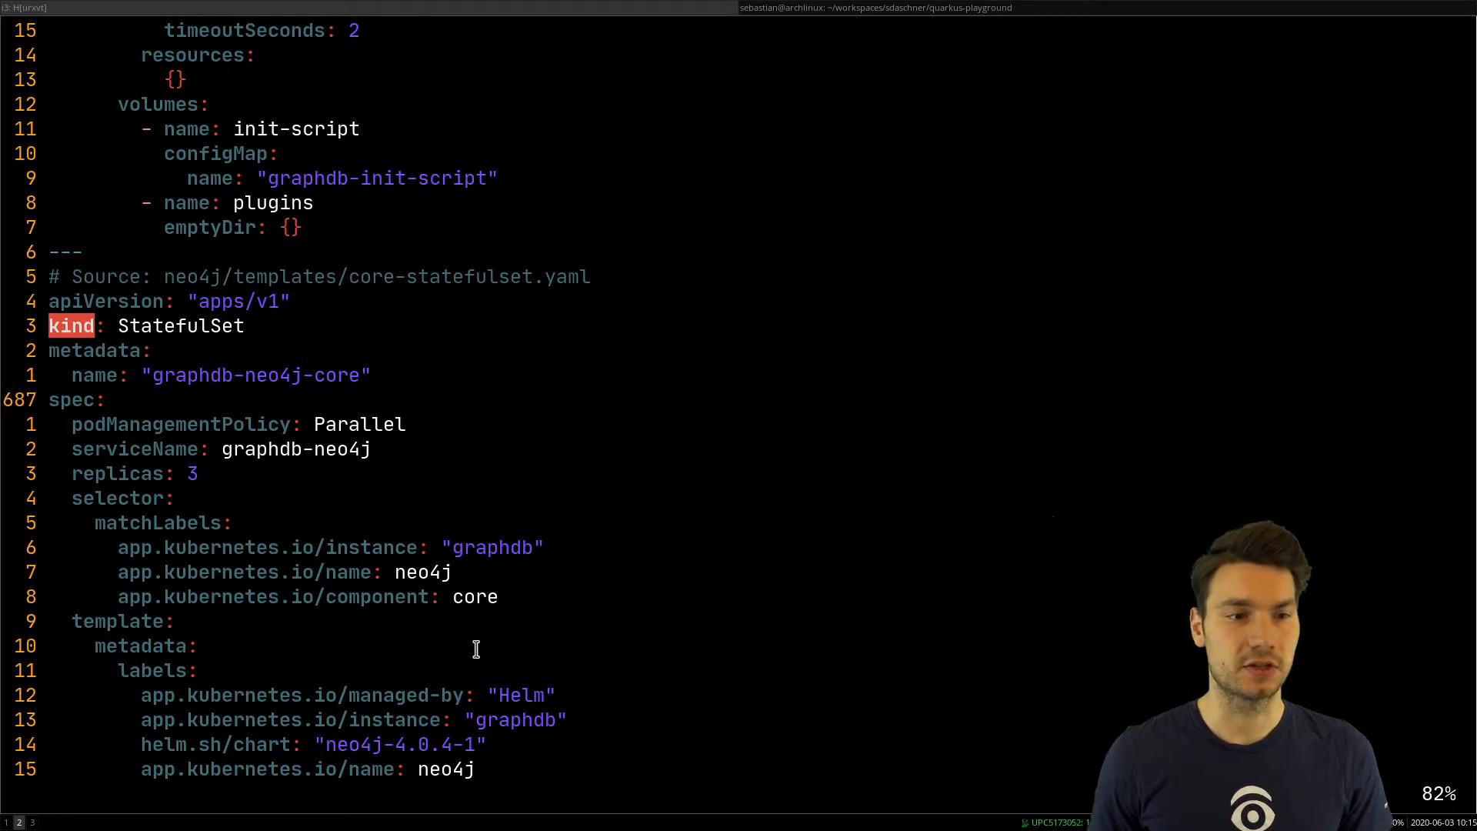
{"action": "mouse_move", "coordinate": [193, 473]}
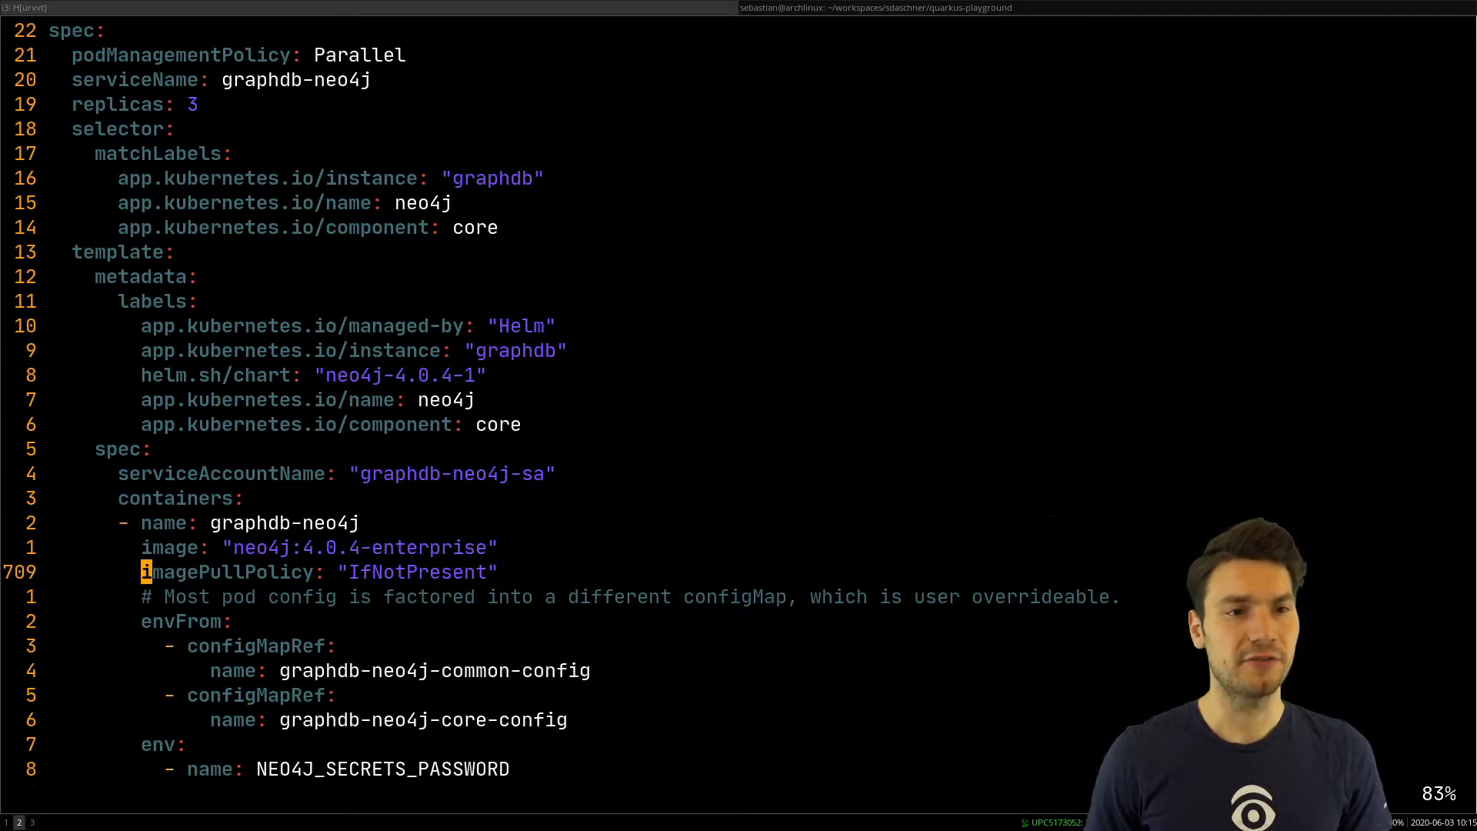
{"action": "scroll", "scroll_direction": "down", "scroll_amount": 3}
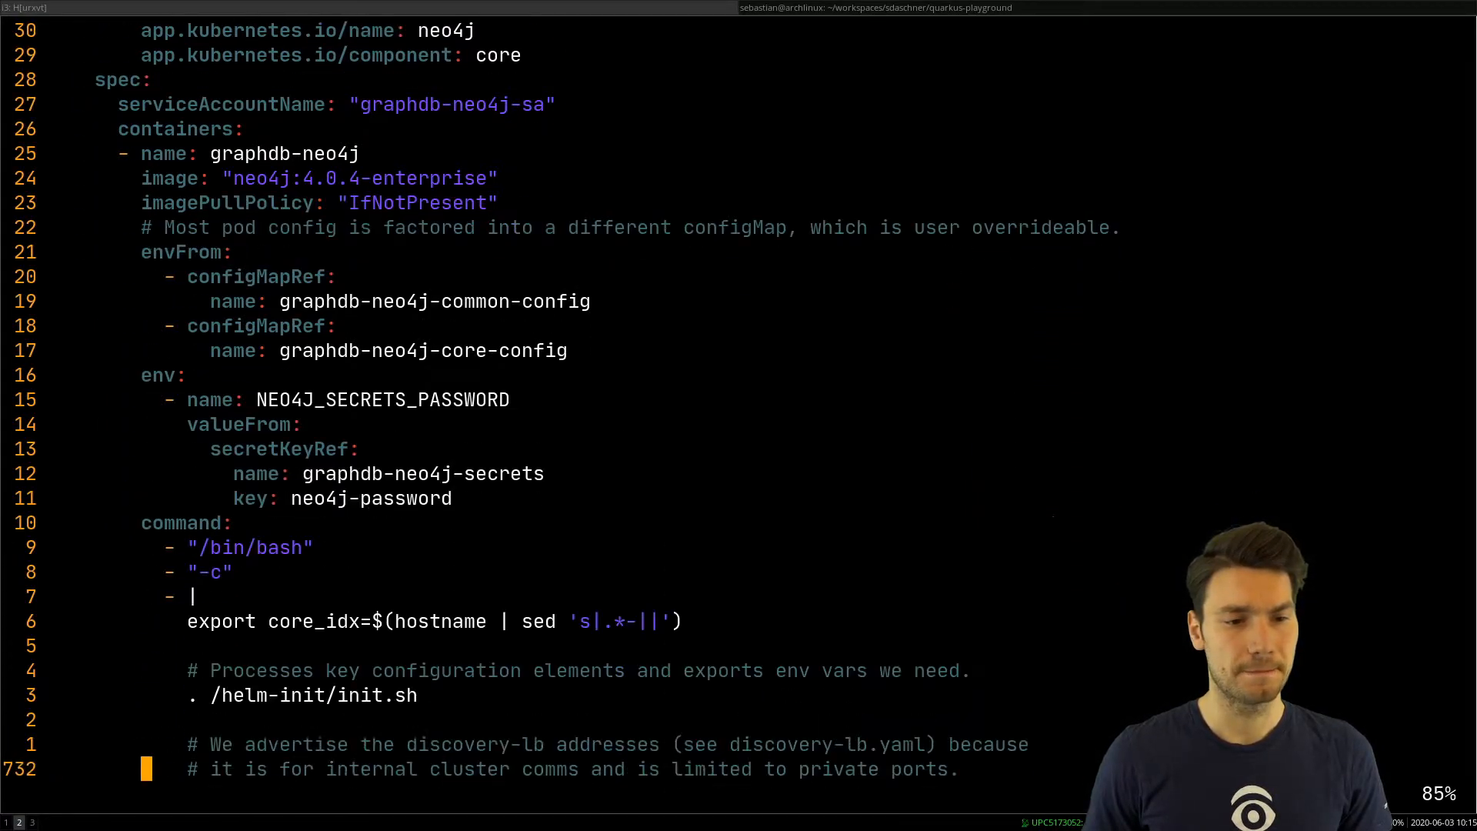
{"action": "scroll", "scroll_direction": "down", "scroll_amount": 3}
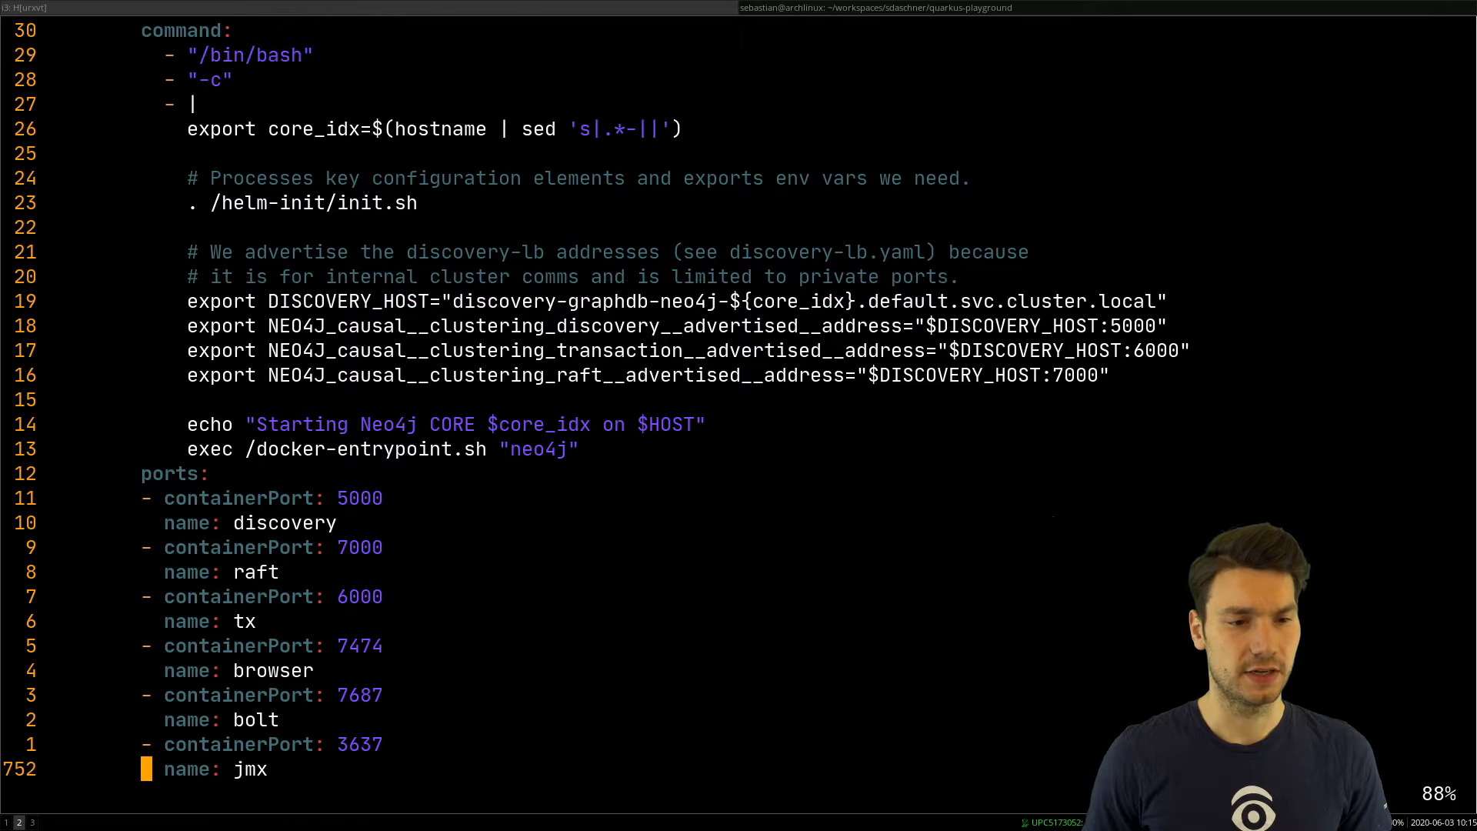
{"action": "scroll", "scroll_direction": "down", "scroll_amount": 3}
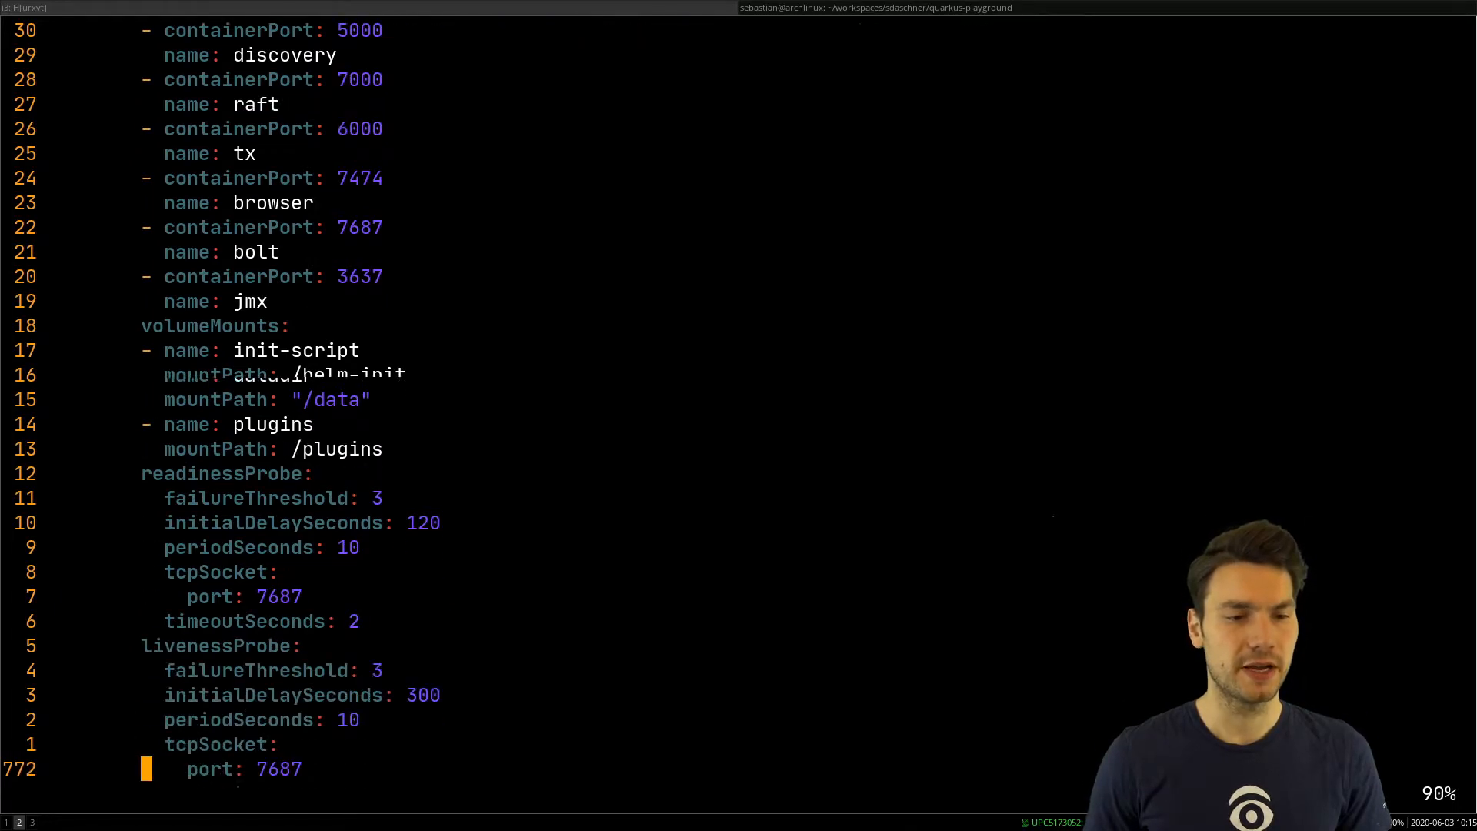
{"action": "scroll", "scroll_direction": "down", "scroll_amount": 3}
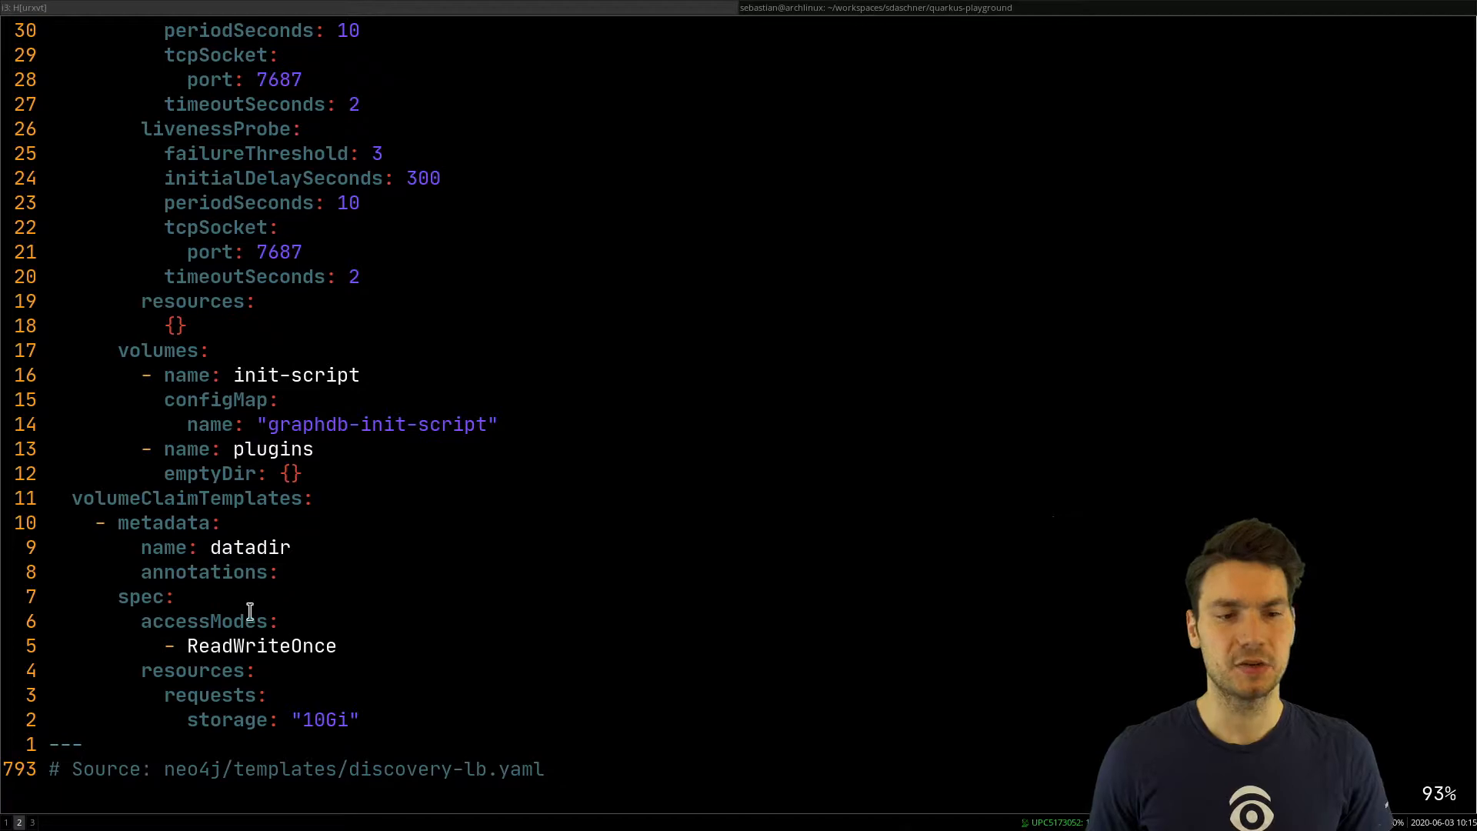
{"action": "mouse_move", "coordinate": [397, 670]}
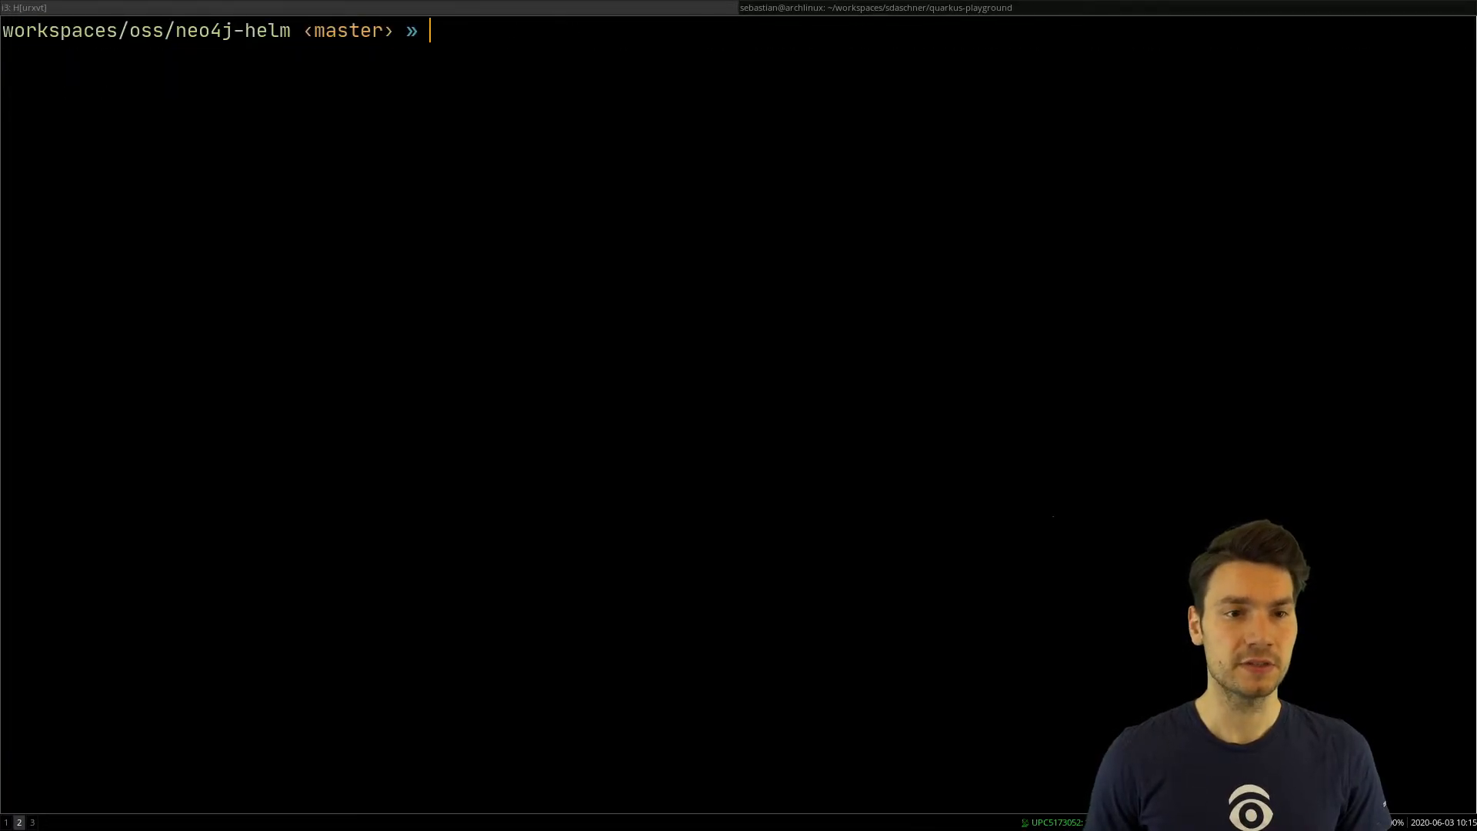
List persistent volumes and mark the datadir-graphdb-neo4j-core-0 claim.
{"action": "type", "text": "kubectl get pods"}
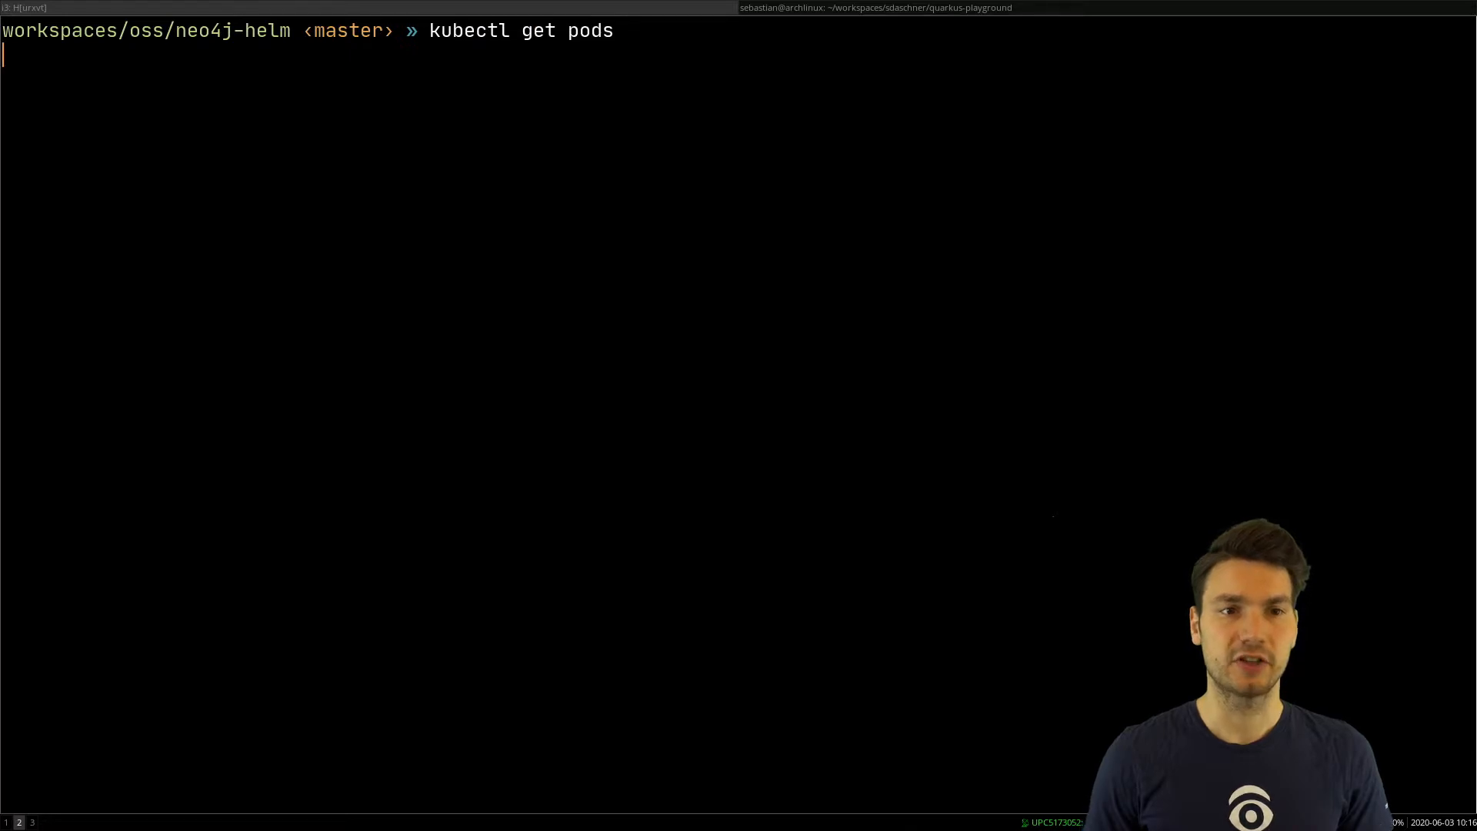
{"action": "type", "text": "kubectl p"}
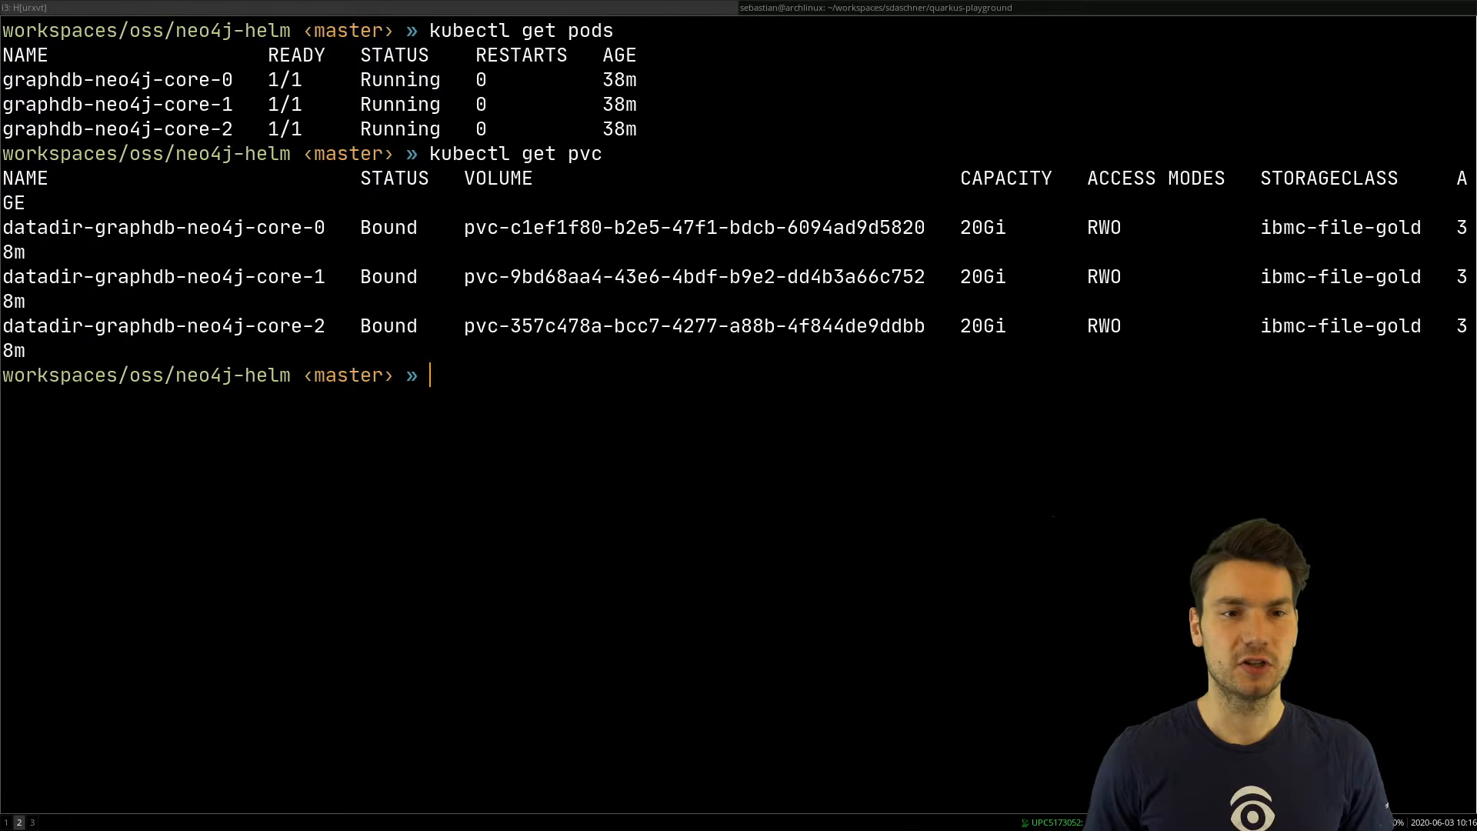
{"action": "type", "text": "kubectl get pv"}
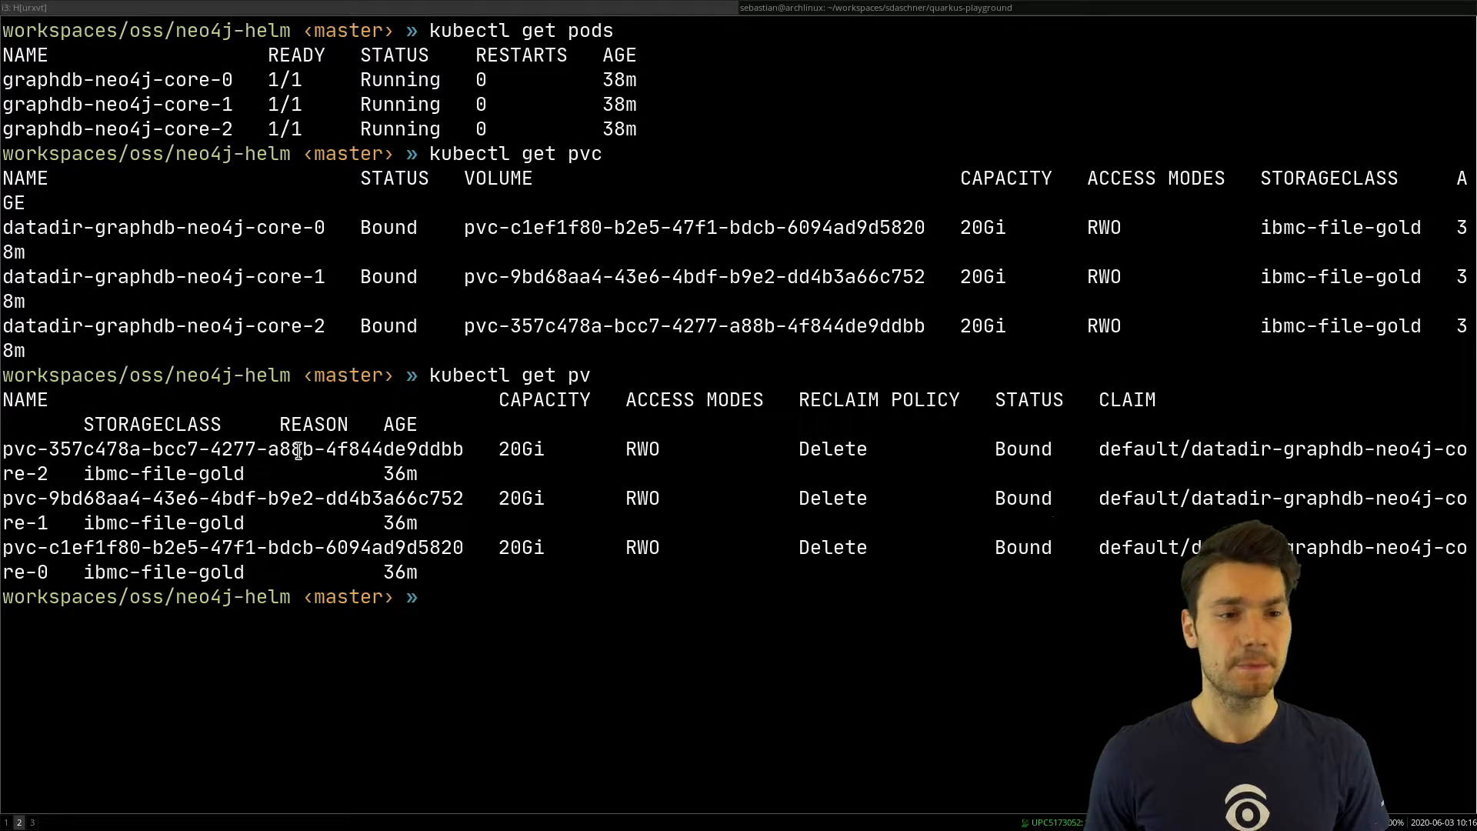
{"action": "double_click", "coordinate": [231, 449]}
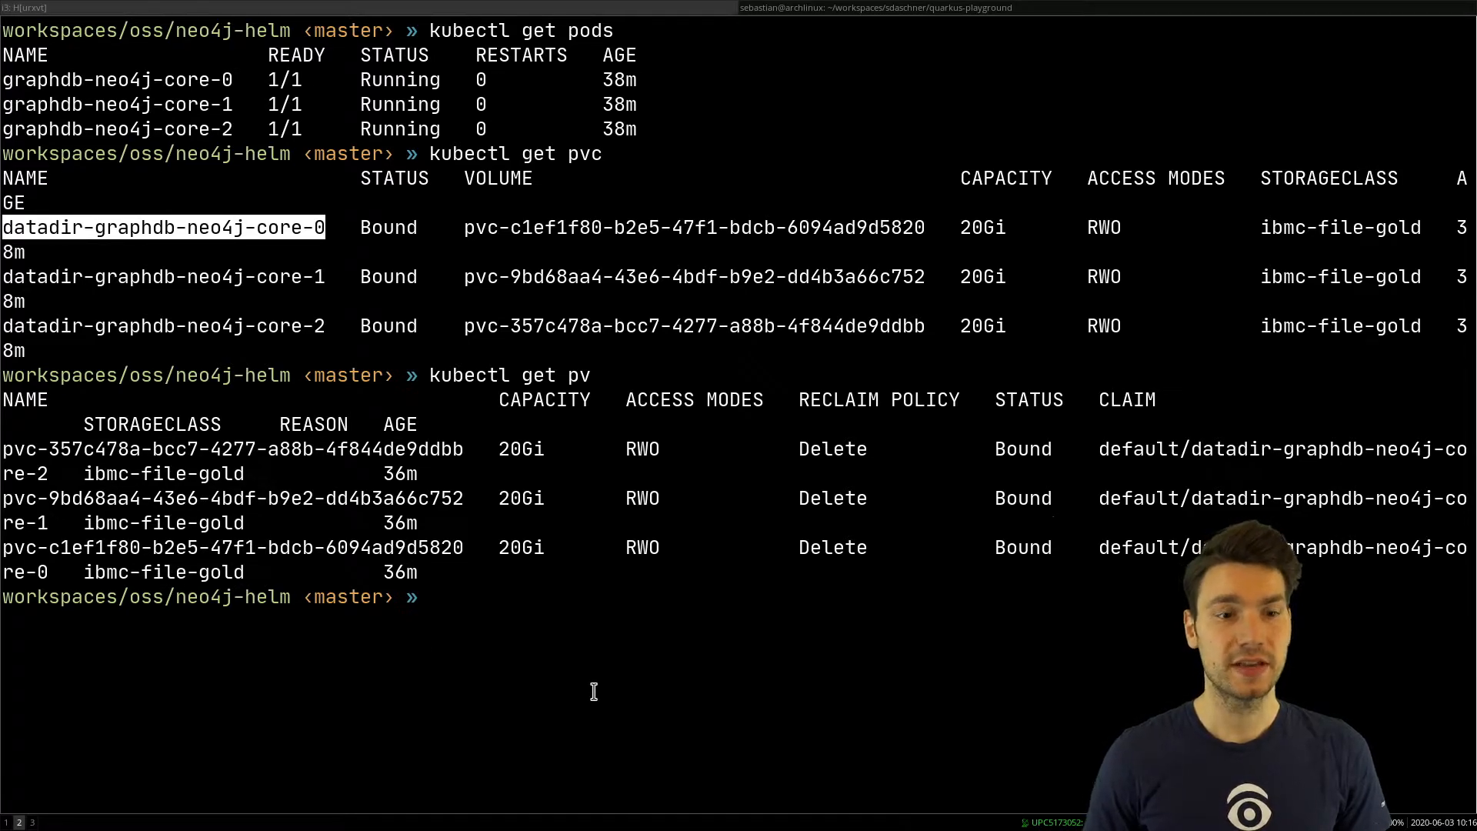
Start and abort kubectl apply -f /tmp/neo4j.yaml, then clear the terminal.
{"action": "type", "text": "kubectl apply -f /t"}
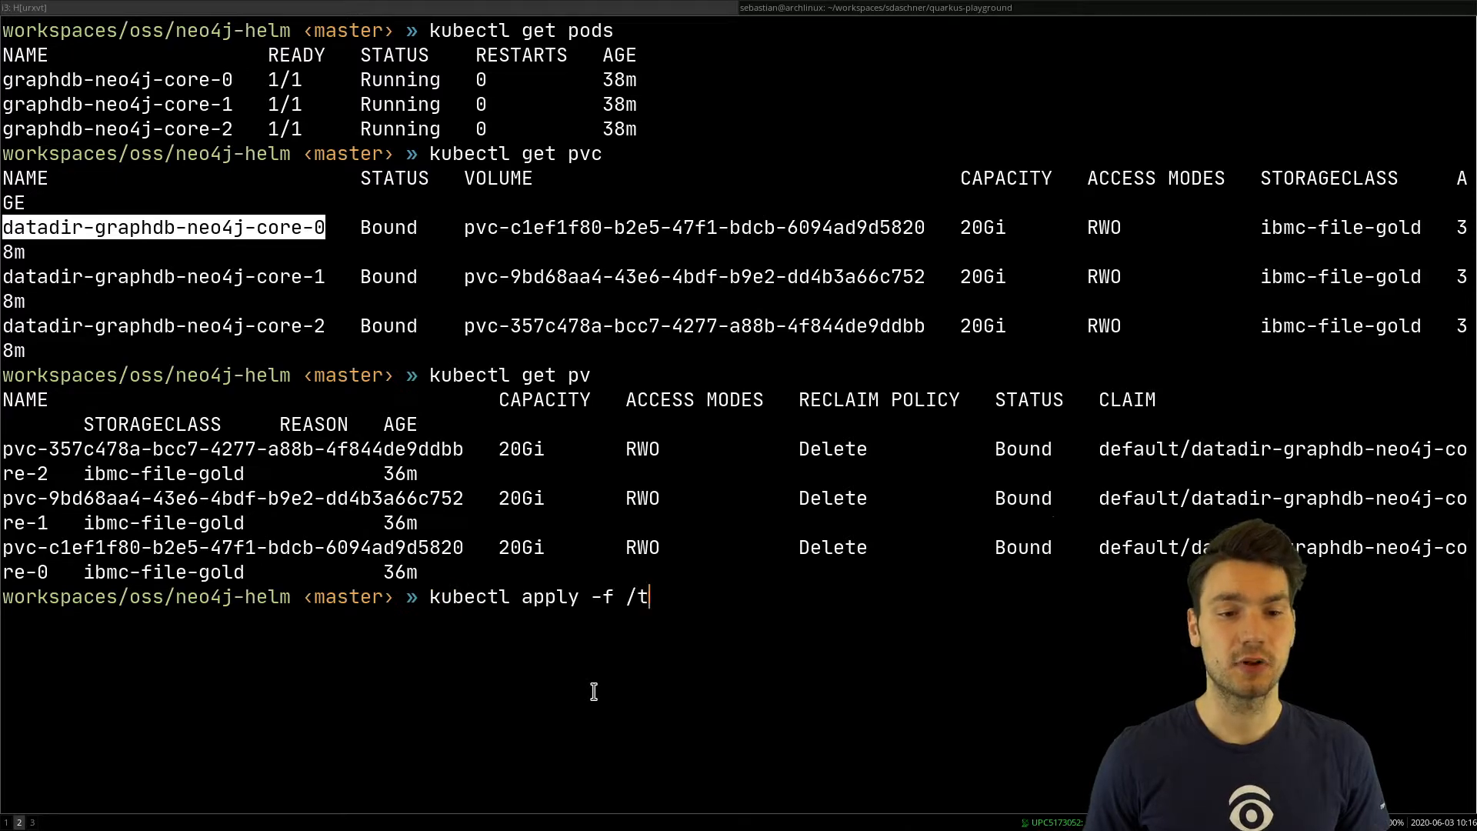
{"action": "type", "text": "mp/neo4j.yaml"}
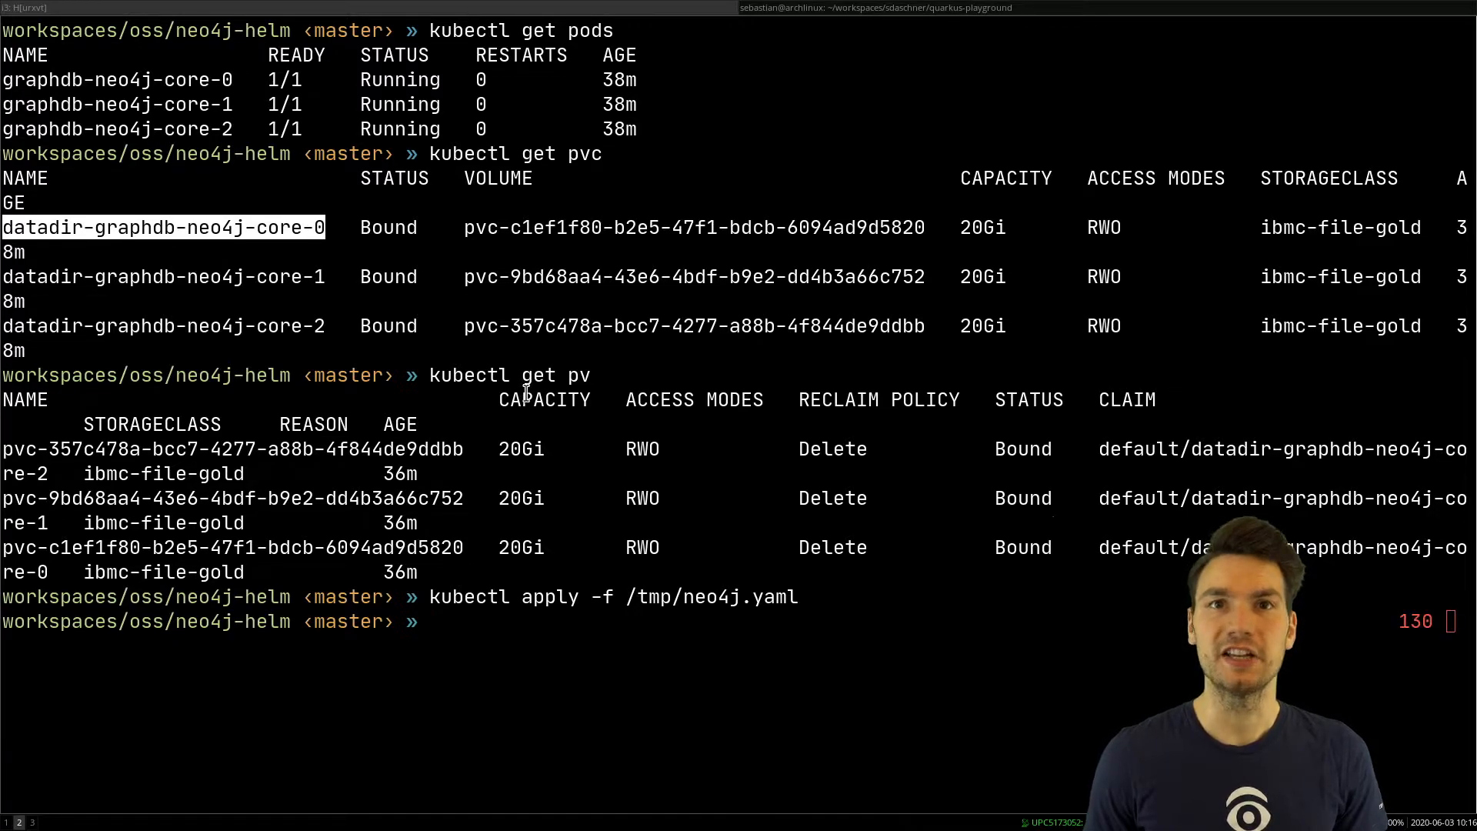
{"action": "mouse_move", "coordinate": [445, 419]}
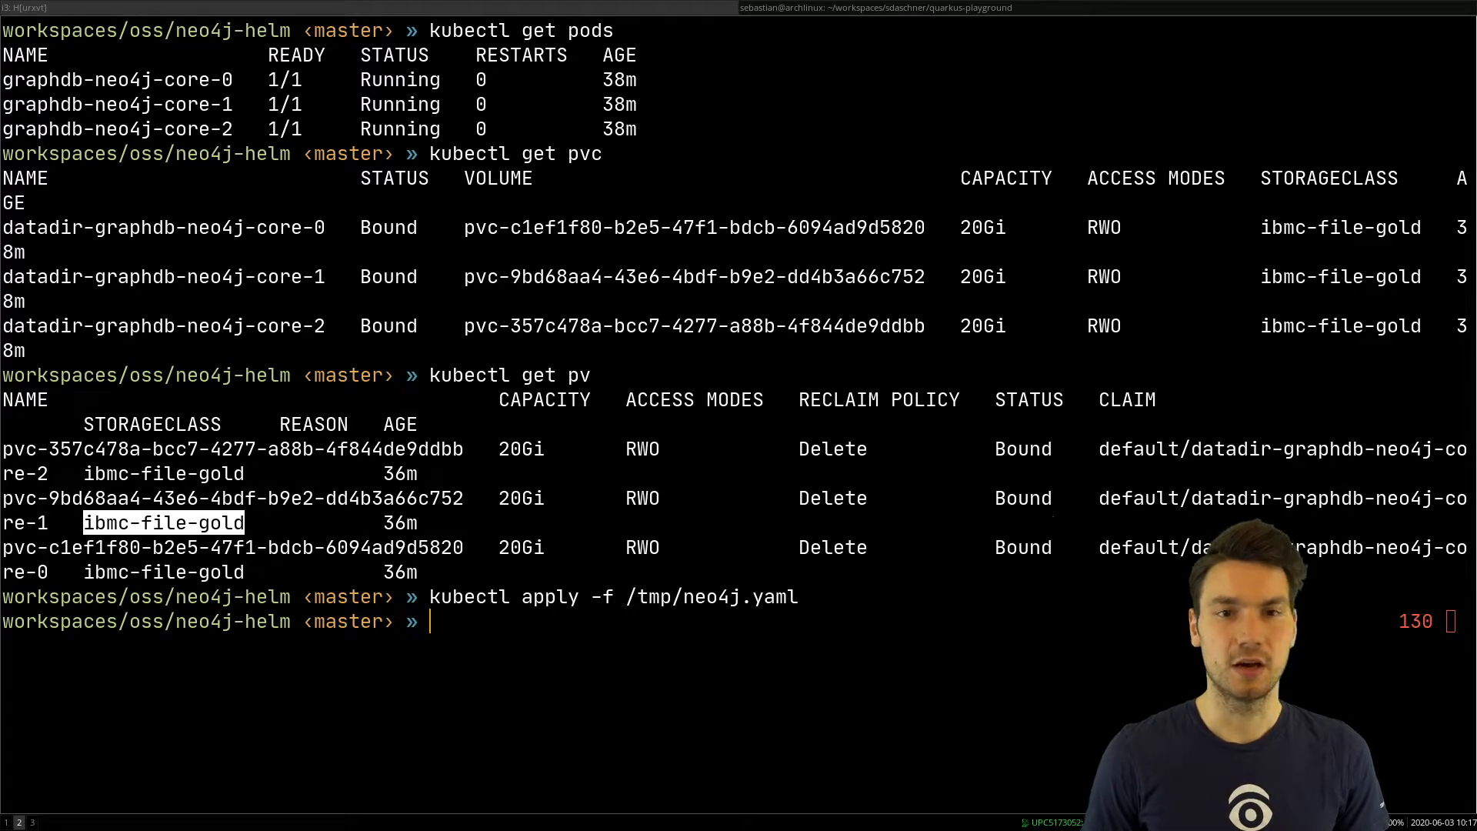
{"action": "key", "text": "ctrl+l"}
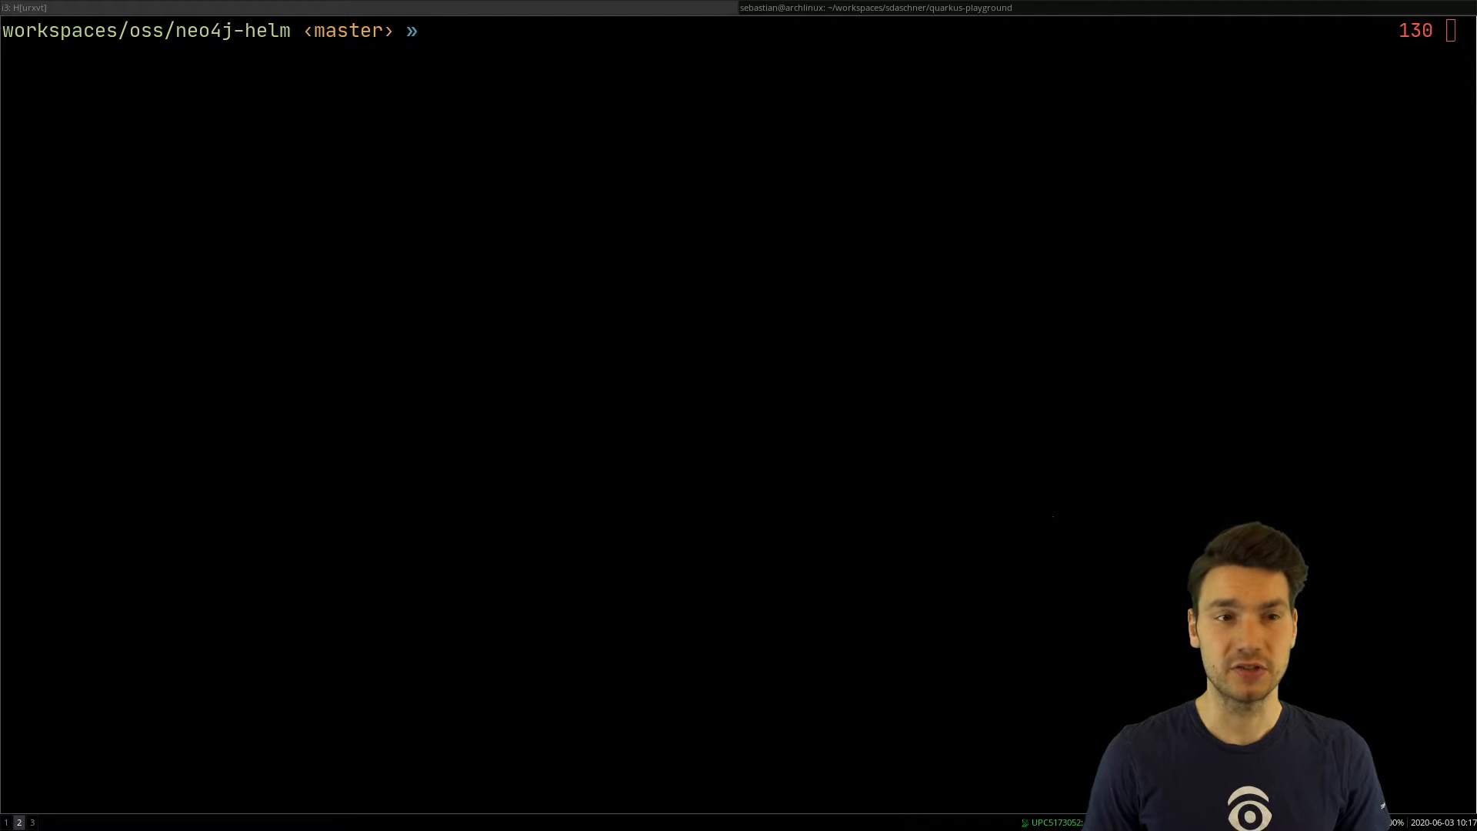
Exec into graphdb-neo4j-core-0 bash and log in to cypher-shell as neo4j.
{"action": "type", "text": "kubectl get pods"}
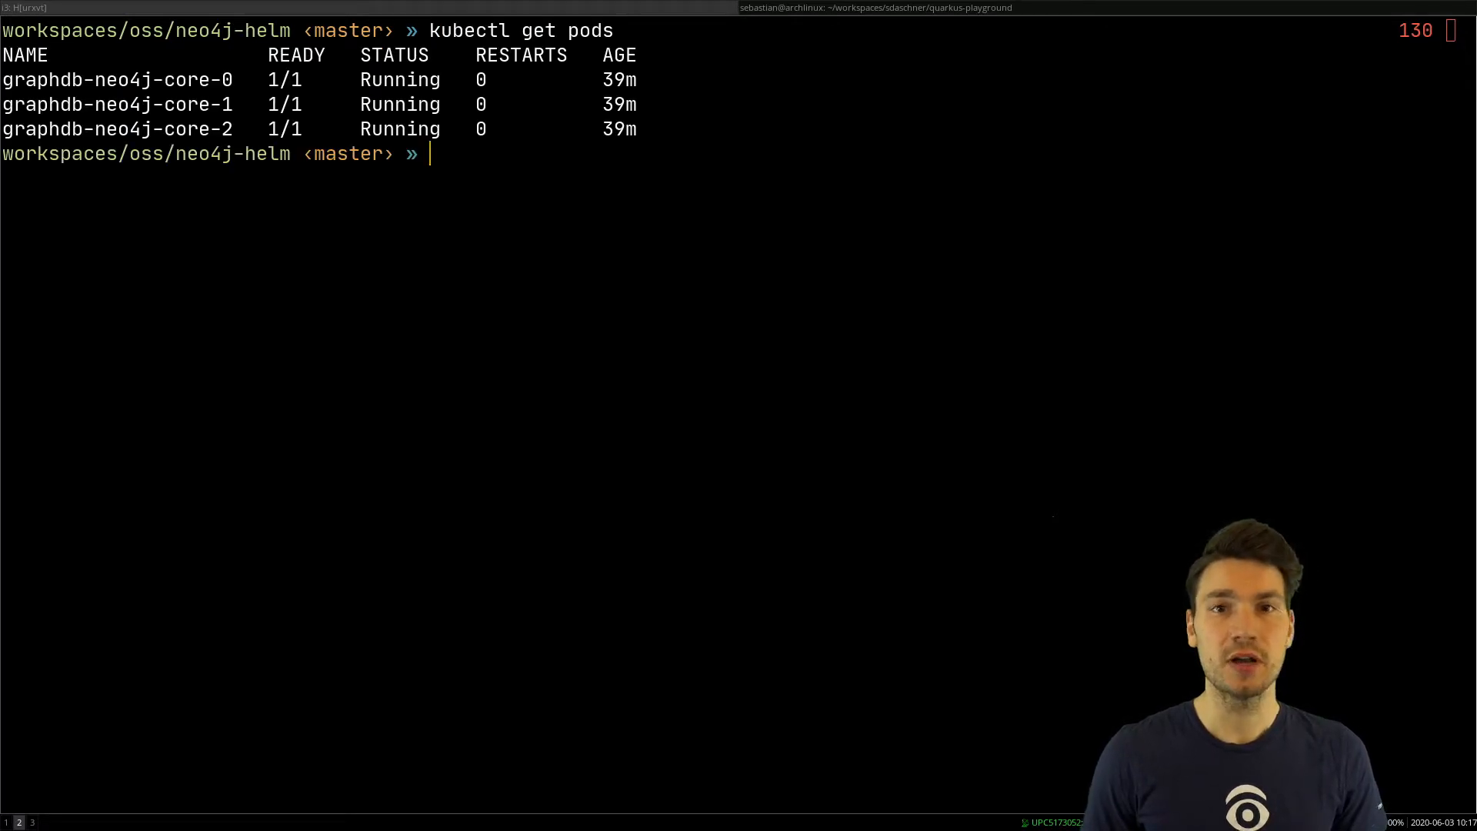
{"action": "type", "text": "kubectl exec -t -i graphdb-neo4j-core-0"}
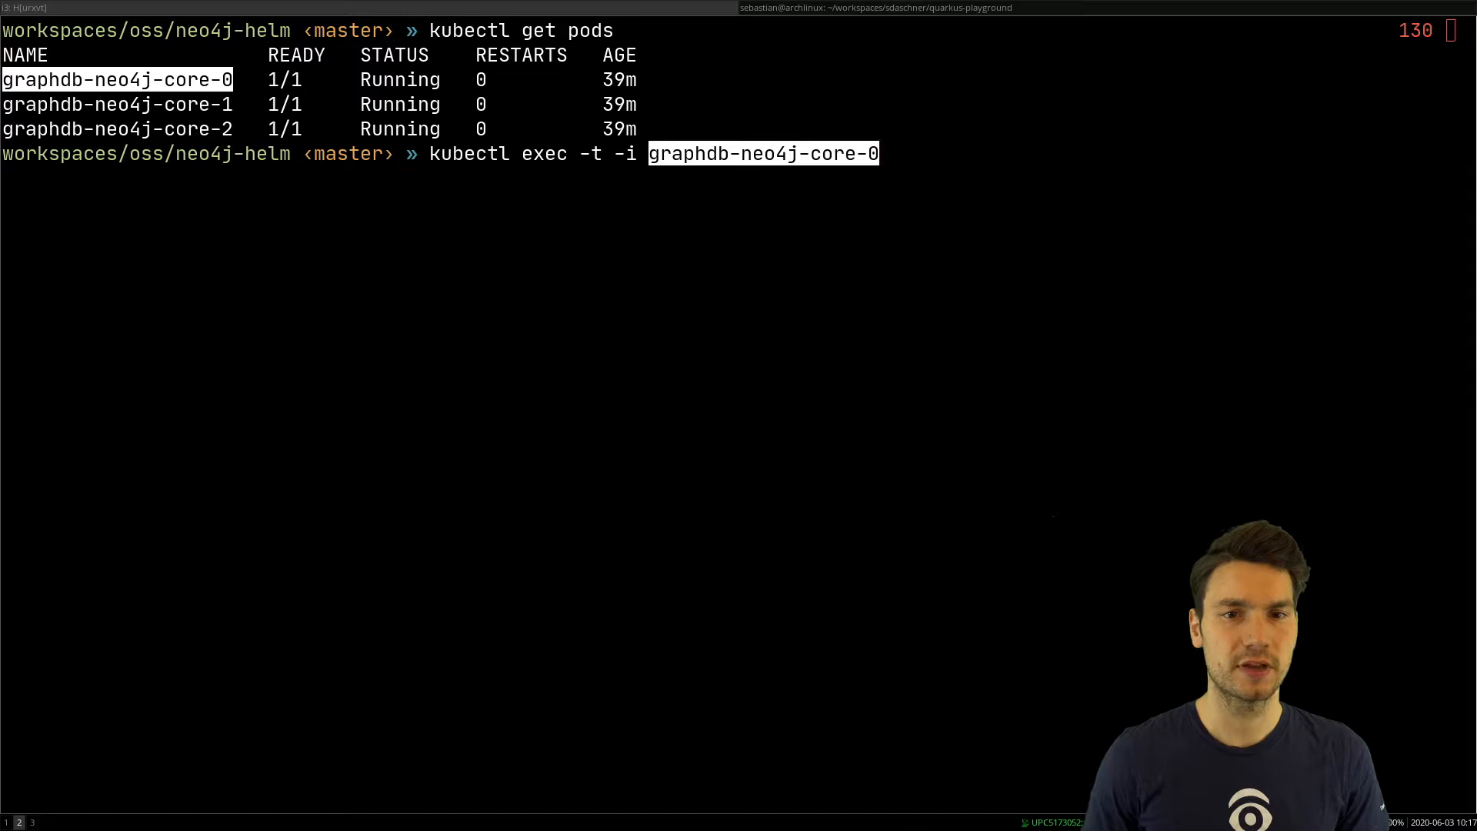
{"action": "type", "text": "/bin/bash"}
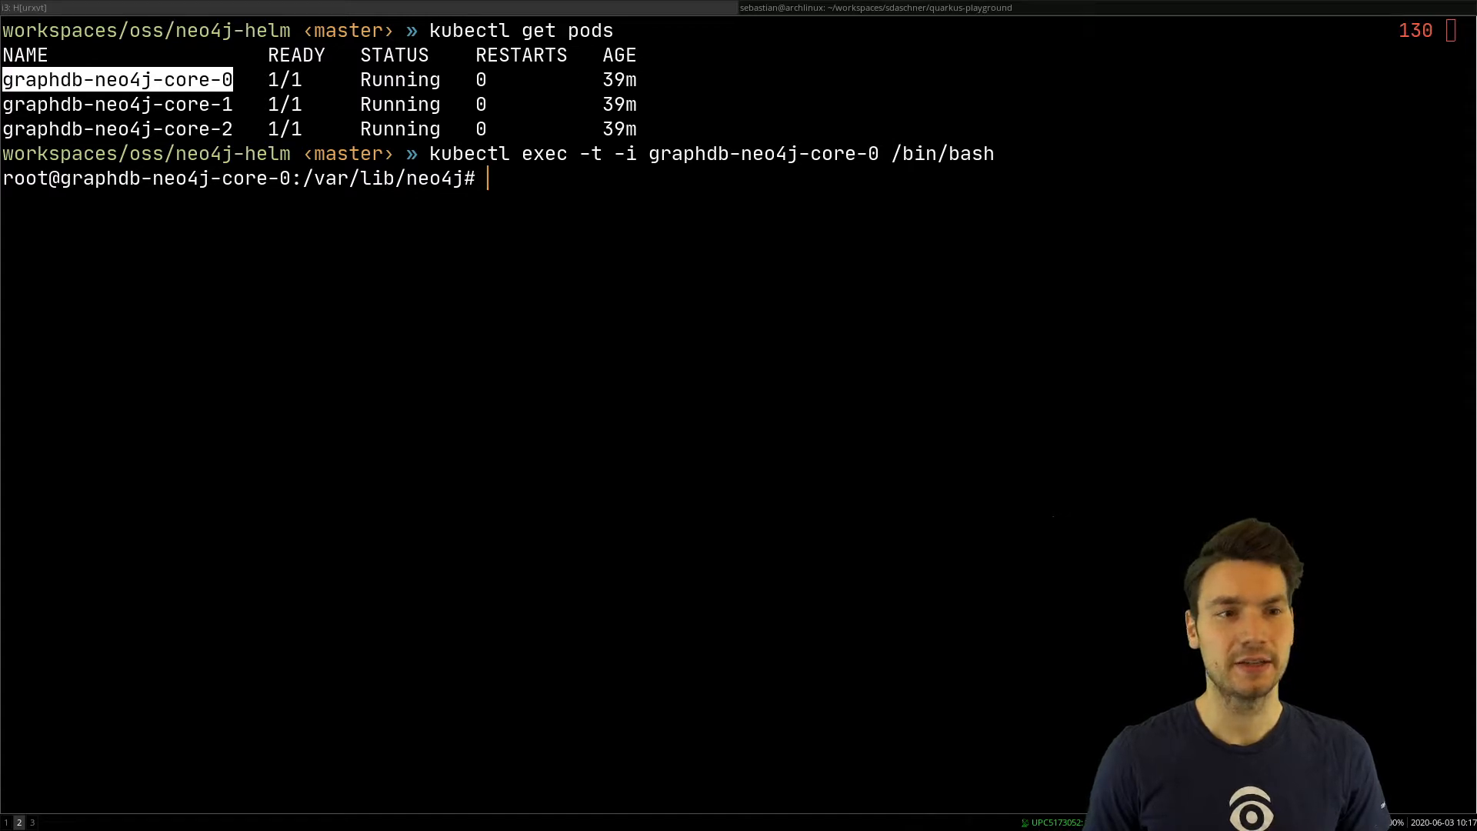
{"action": "type", "text": "cyph-"}
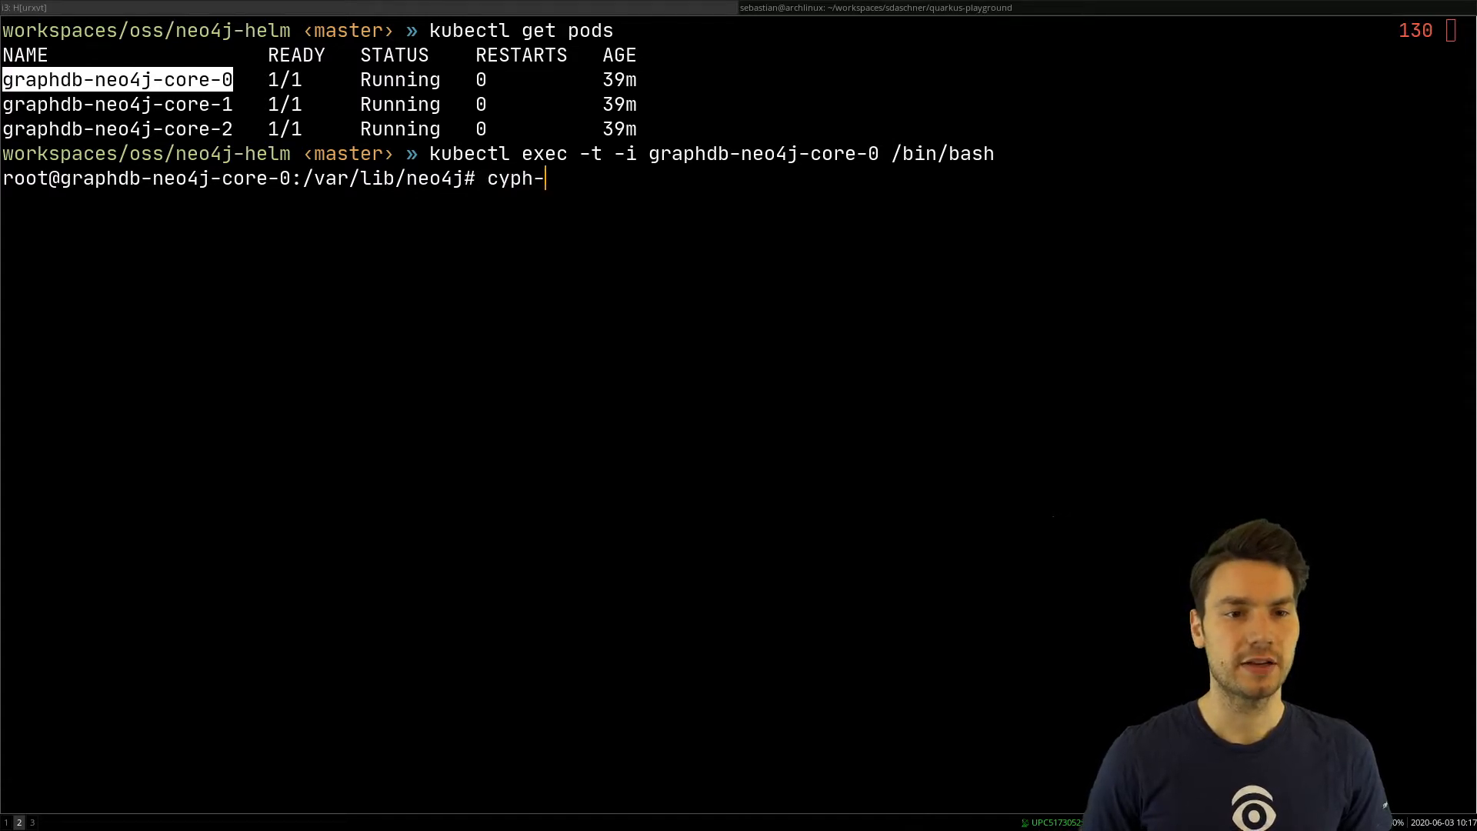
{"action": "type", "text": "er-shell"}
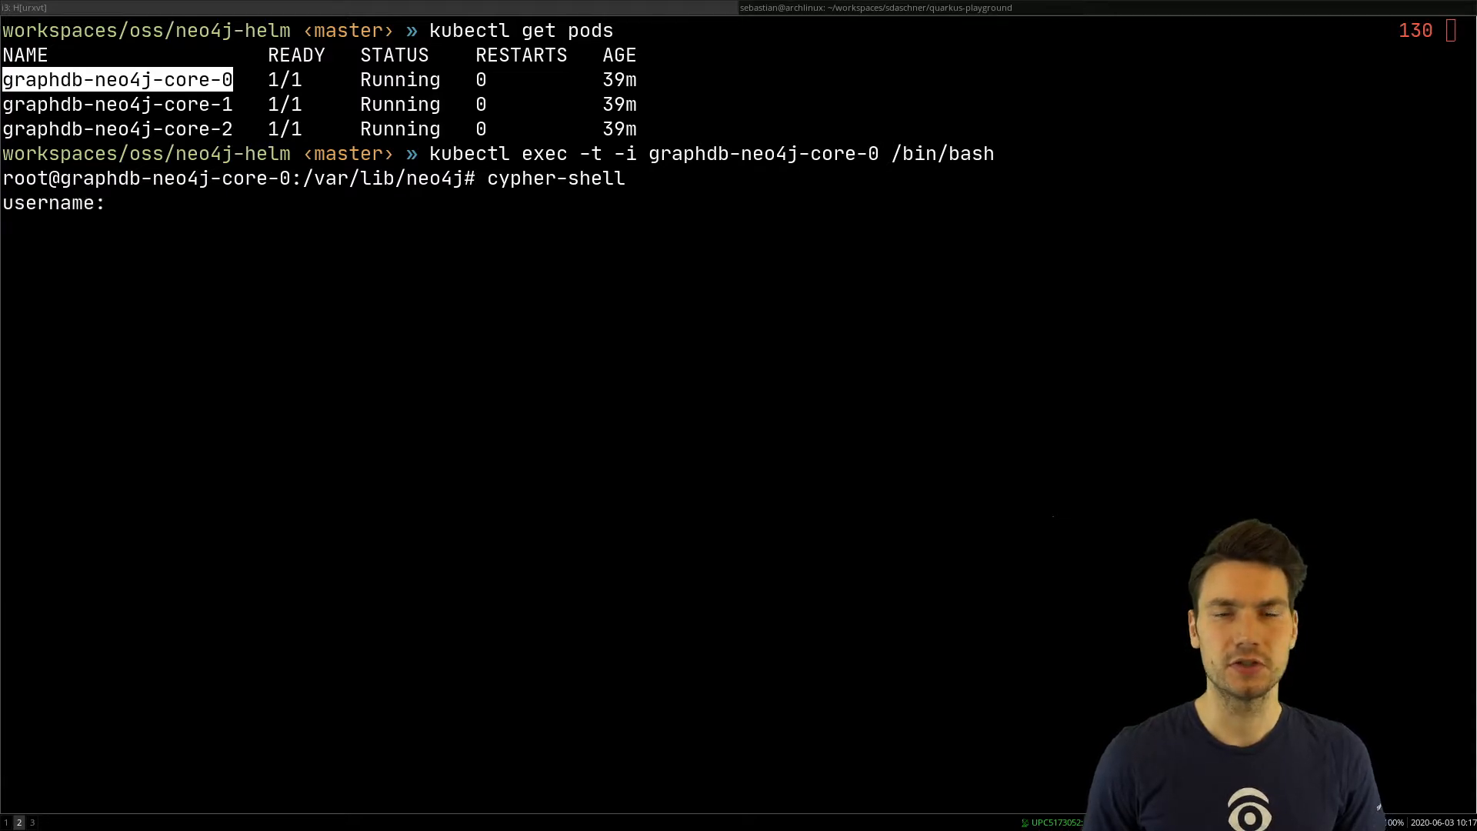
{"action": "type", "text": "neo4j"}
{"action": "type", "text": ":use system"}
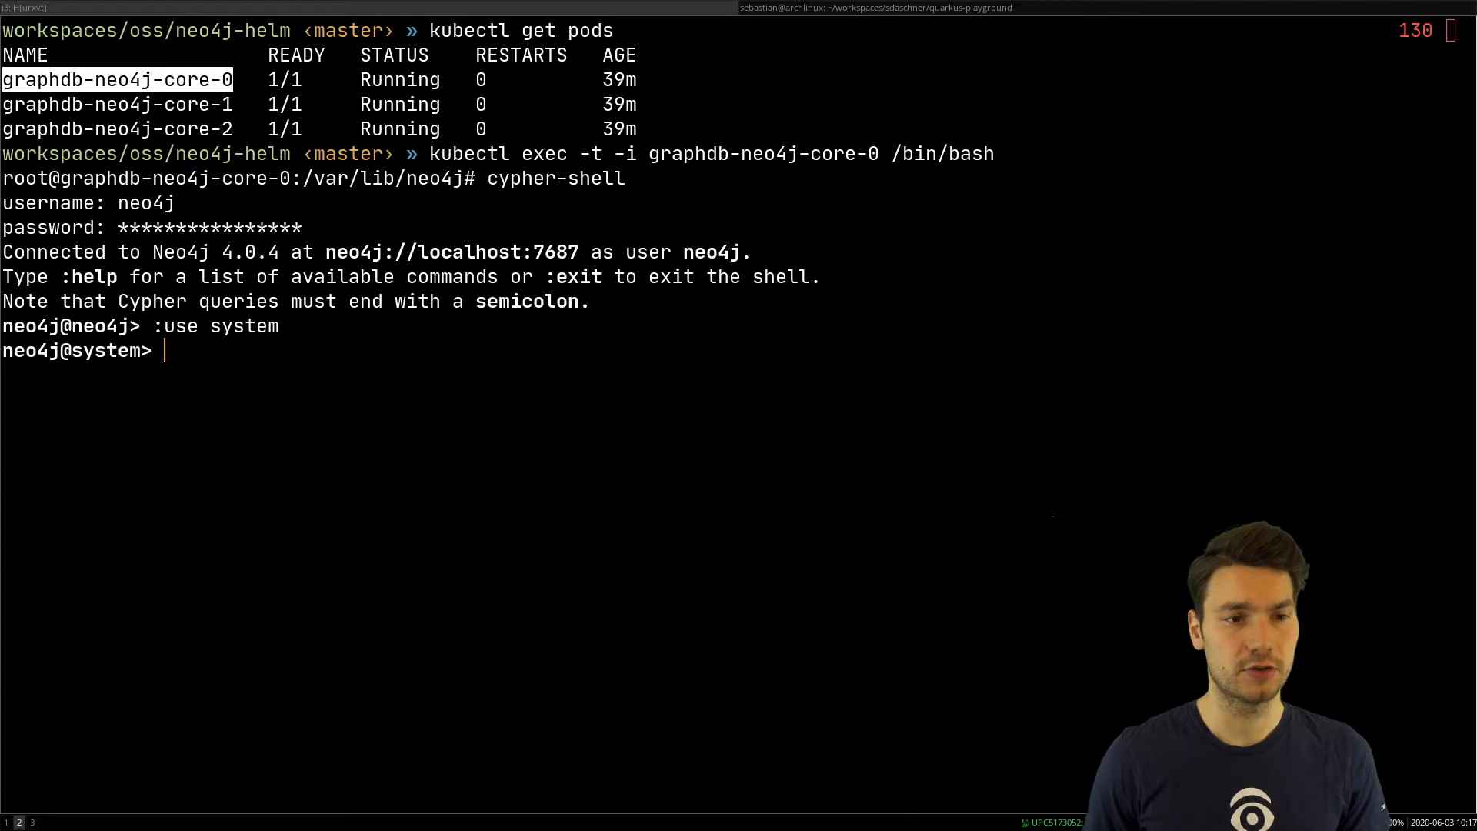
Run show databases to verify all cores online, then exit cypher-shell and pod.
{"action": "type", "text": "show datase"}
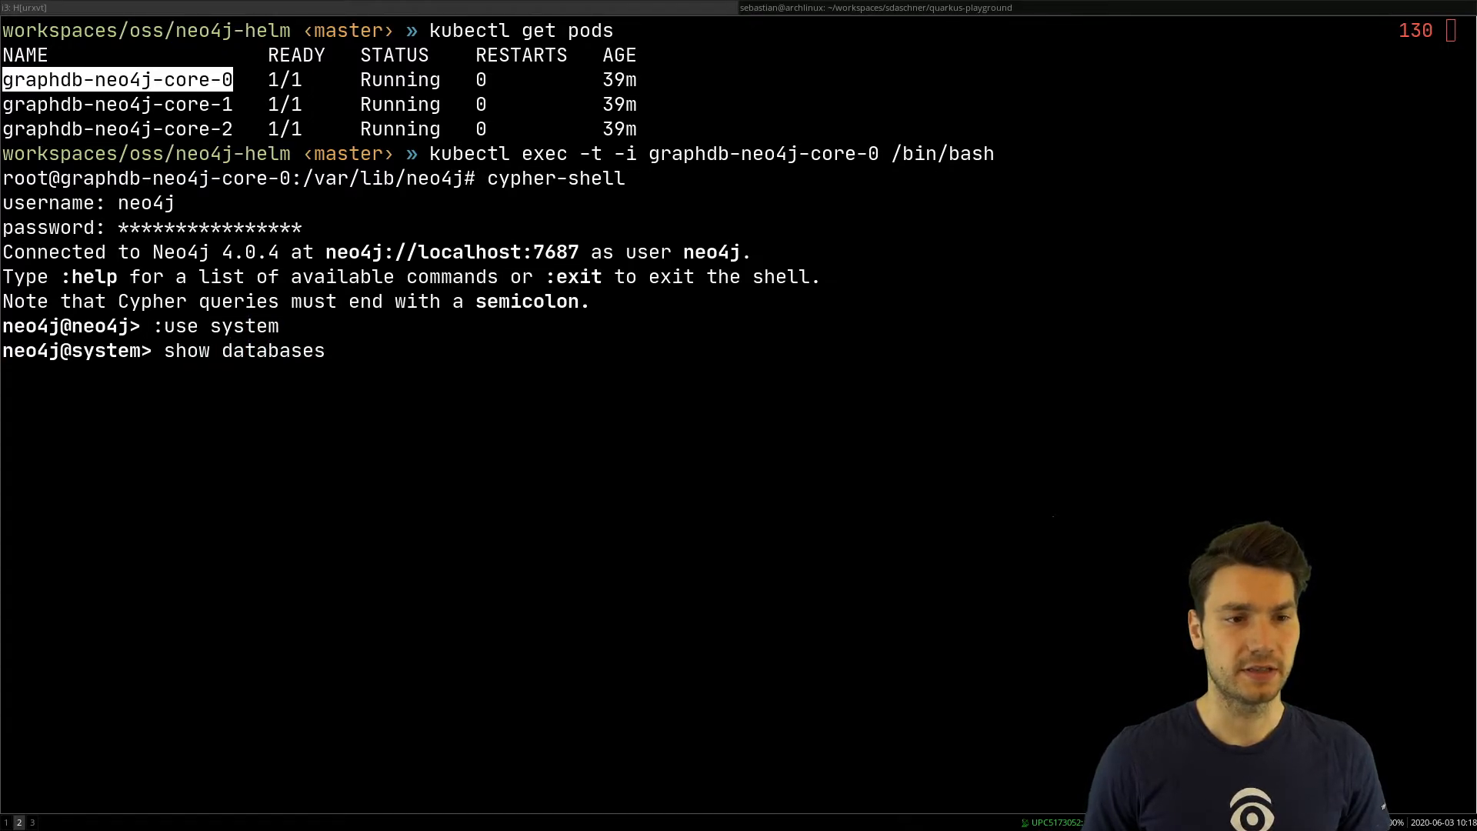
{"action": "type", "text": ";"}
{"action": "key", "text": "Return"}
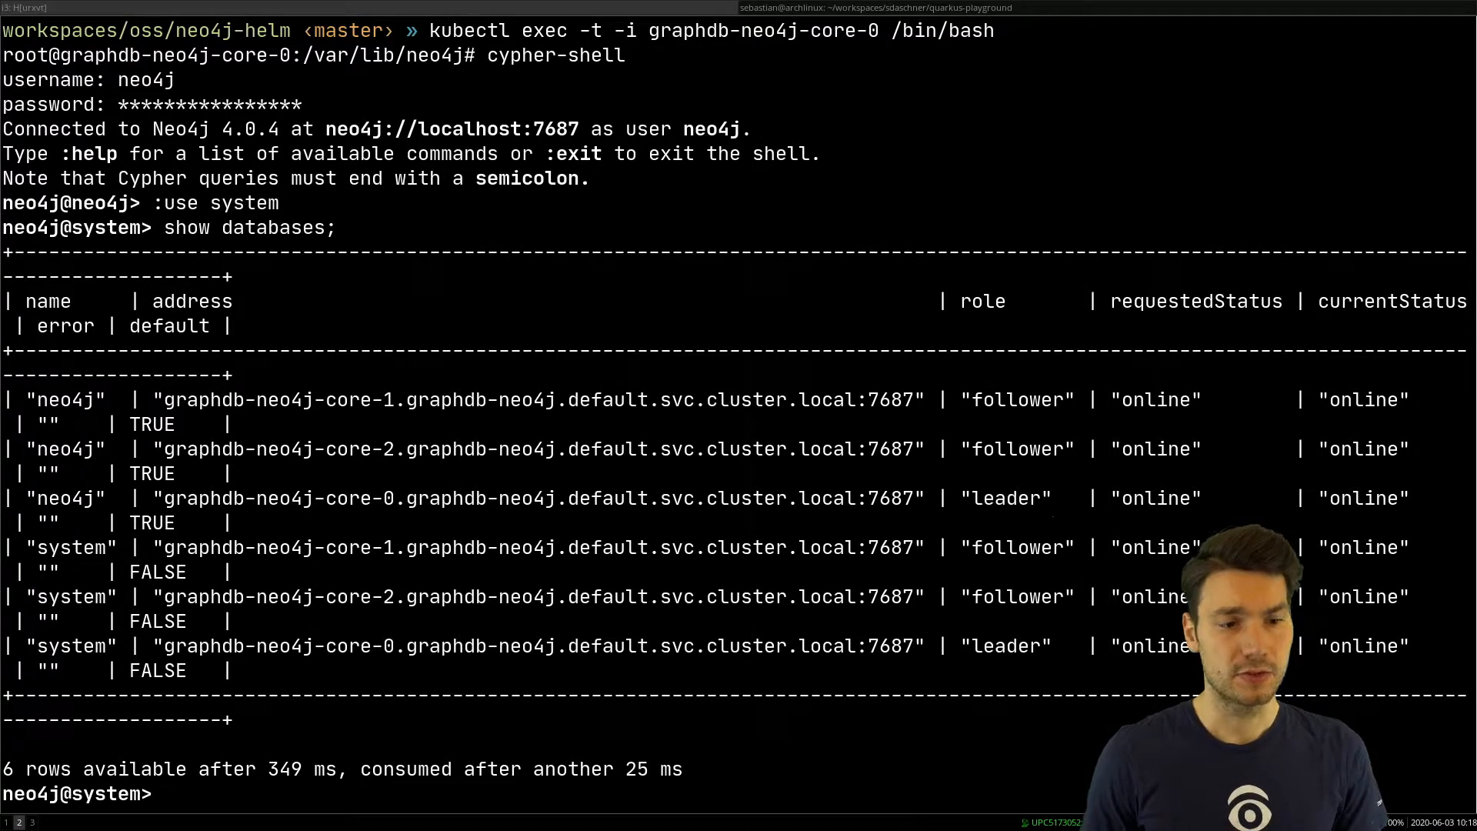
{"action": "type", "text": "exit"}
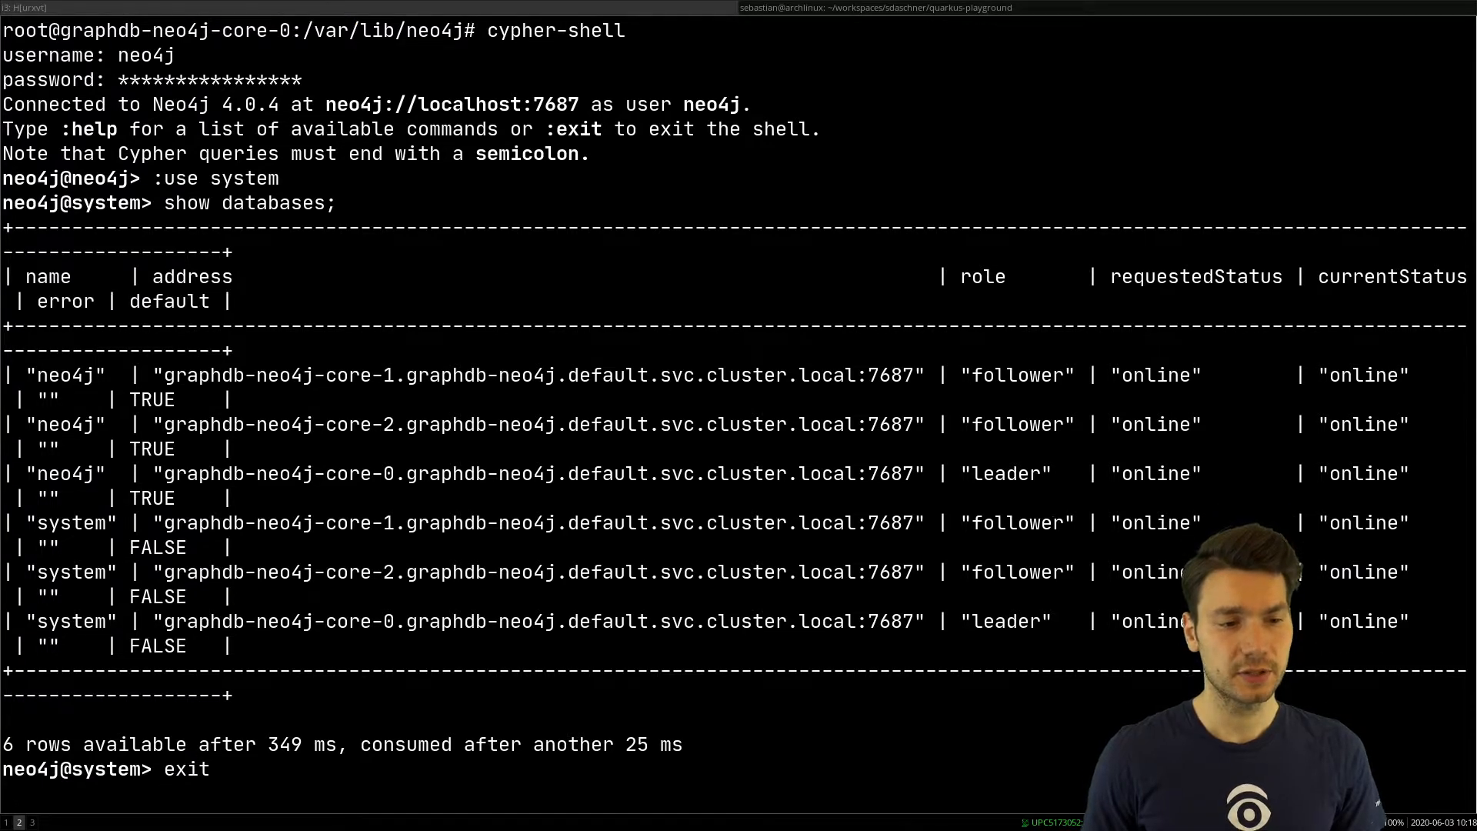
{"action": "type", "text": ":exit"}
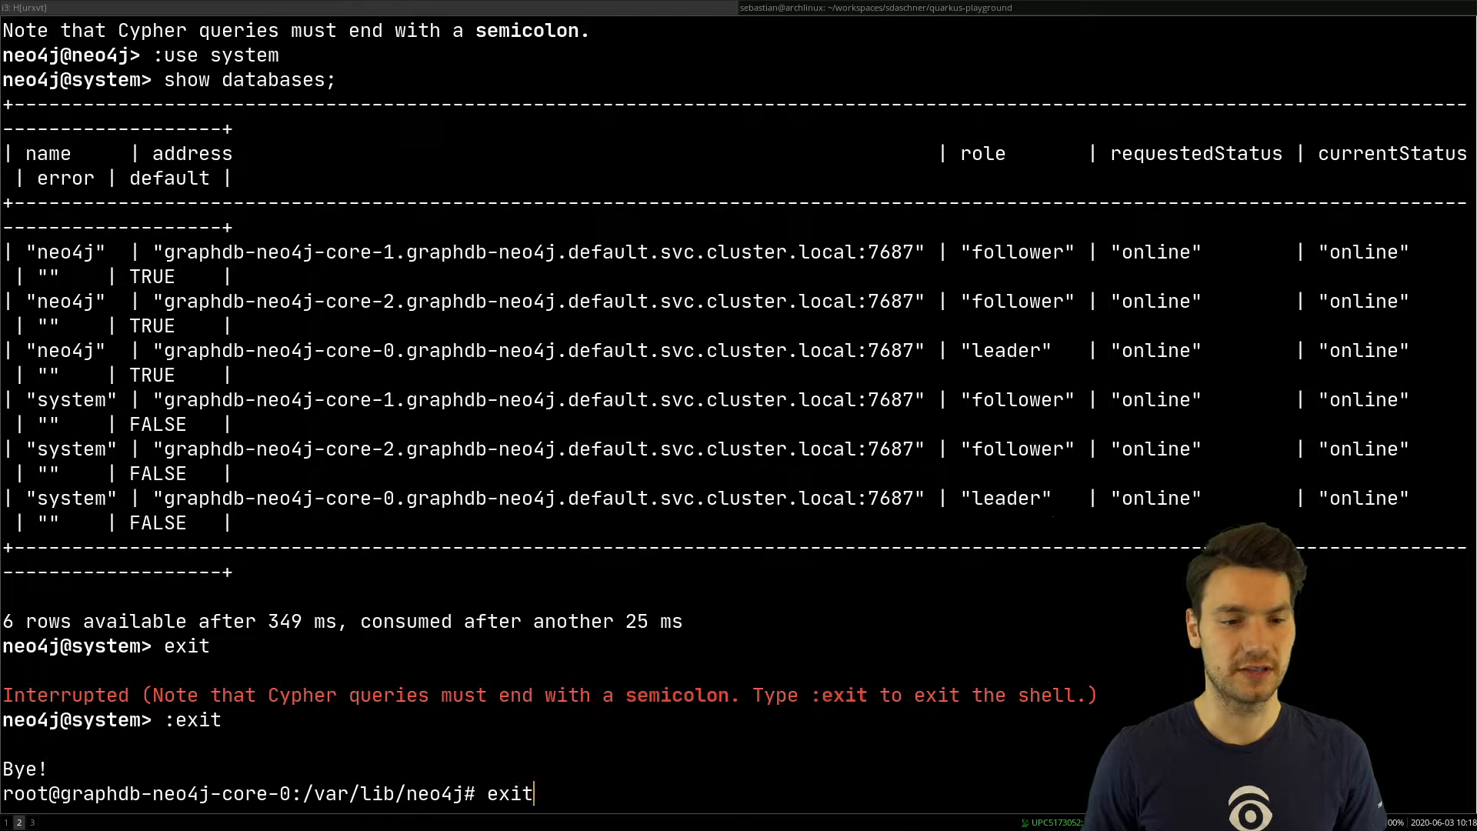
{"action": "key", "text": "Return"}
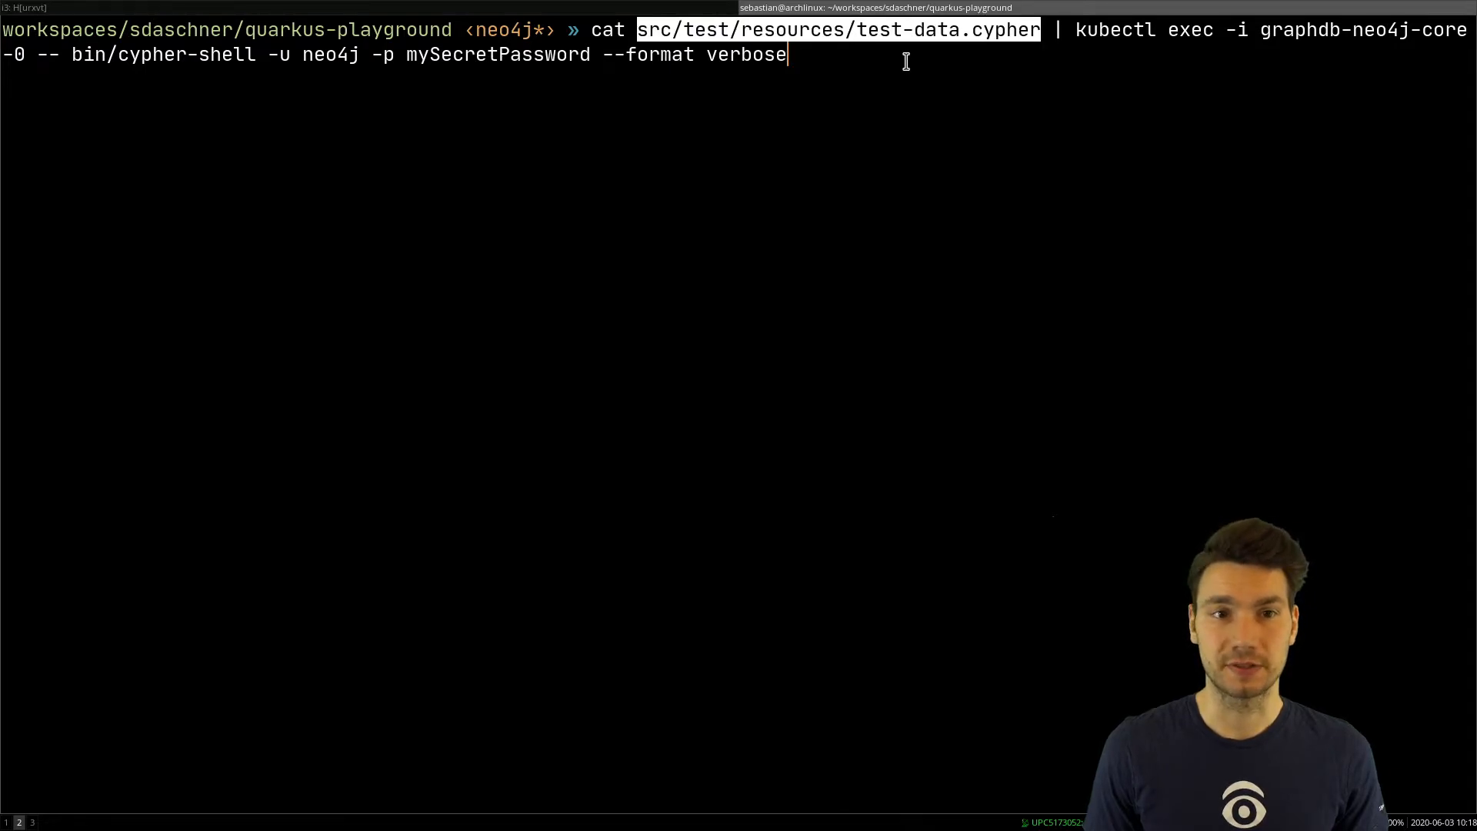
Pipe test-data.cypher into cypher-shell on graphdb-neo4j-core-0 to import coffee data.
{"action": "key", "text": "Return"}
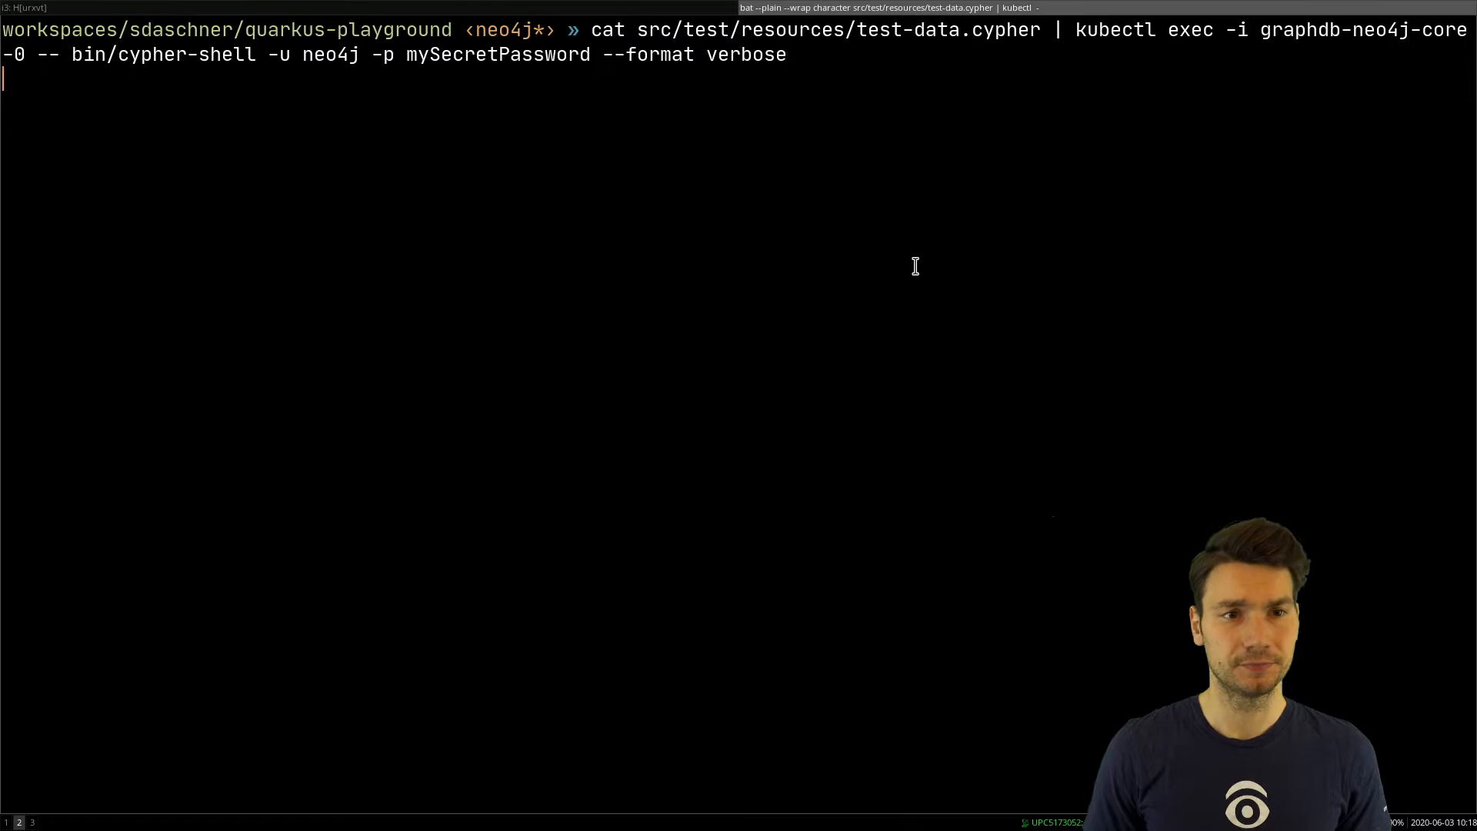
{"action": "key", "text": "Return"}
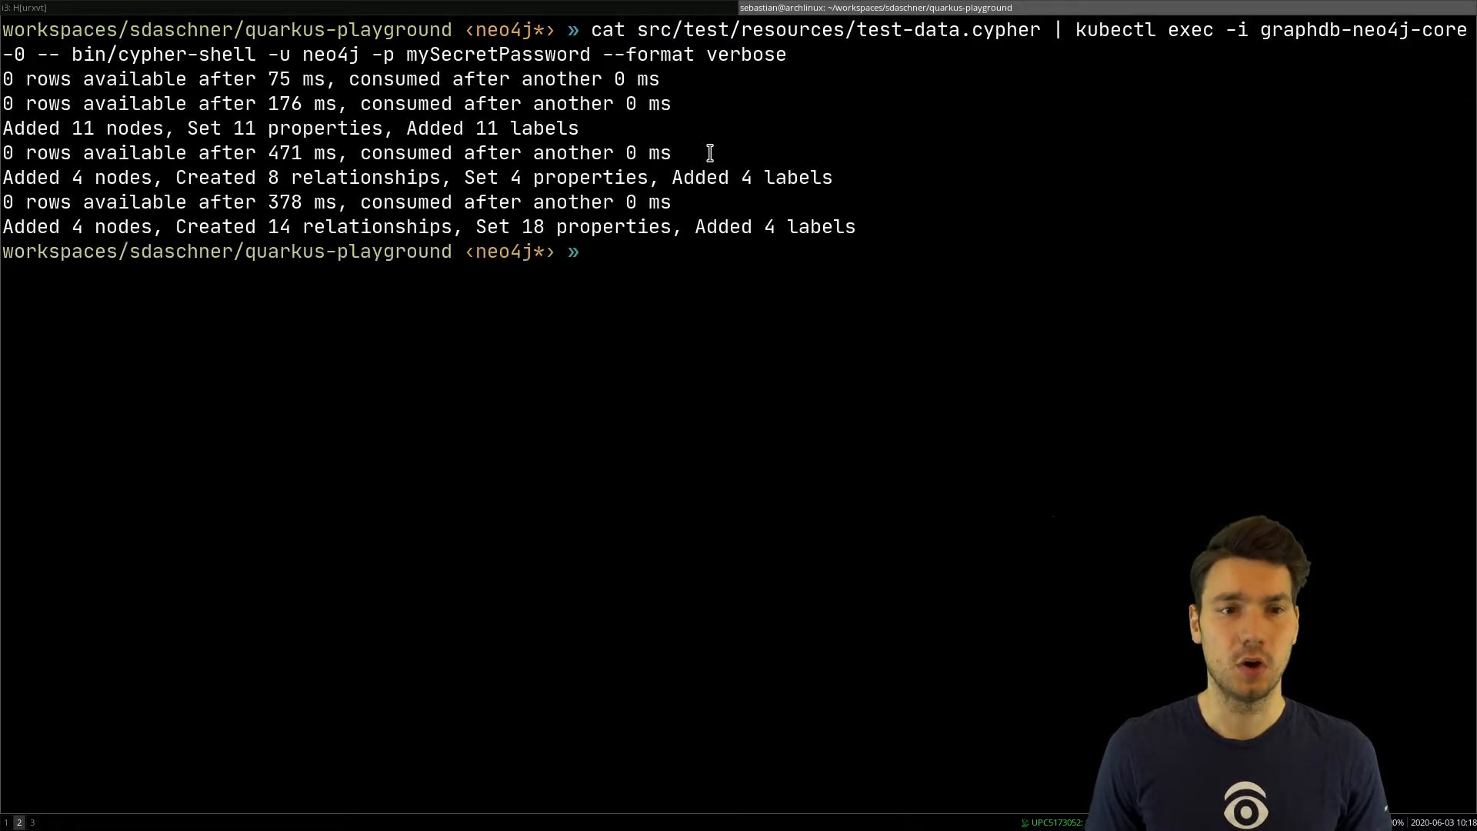
{"action": "mouse_move", "coordinate": [328, 141]}
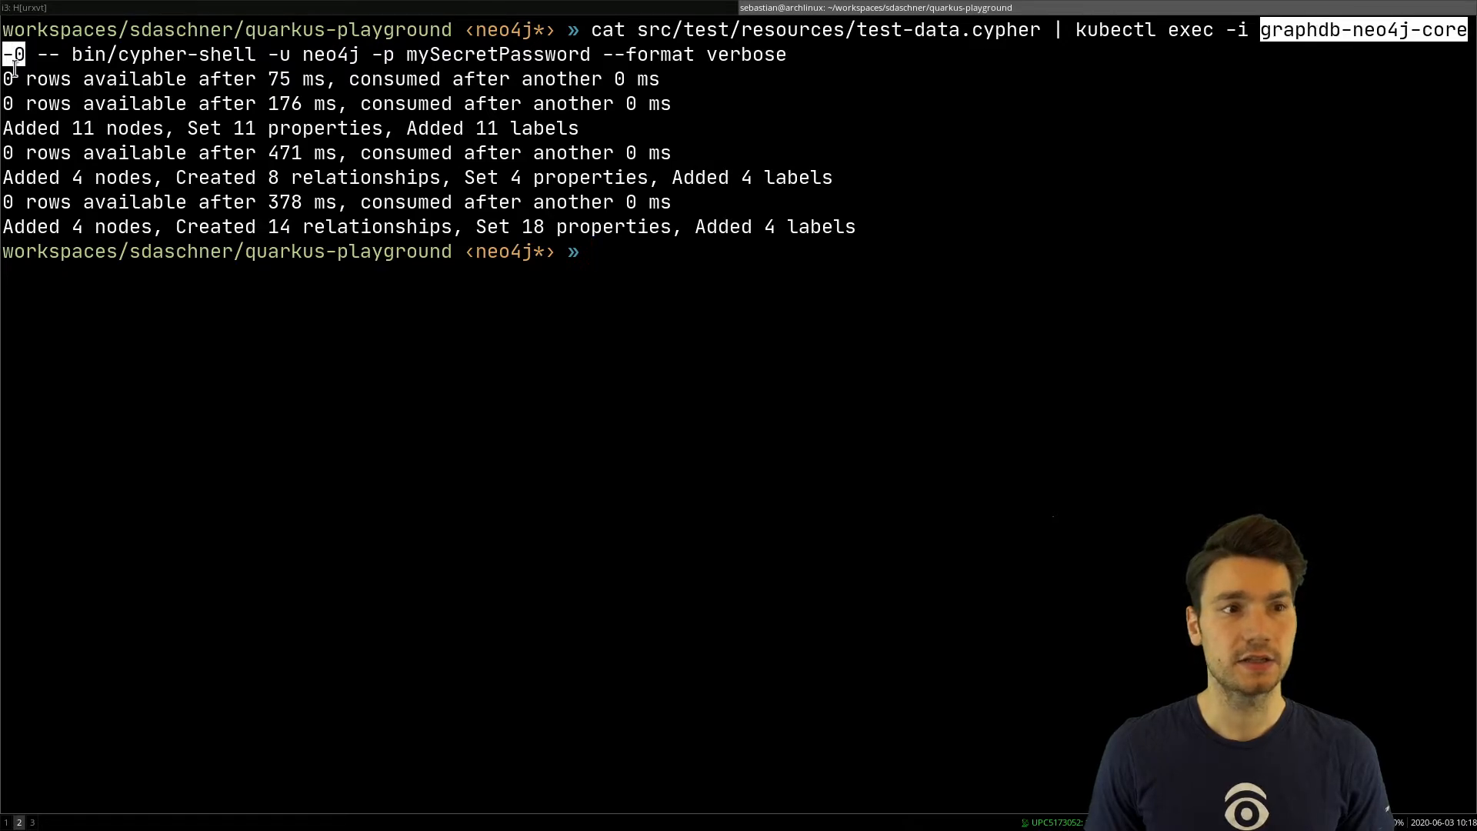
{"action": "mouse_move", "coordinate": [335, 197]}
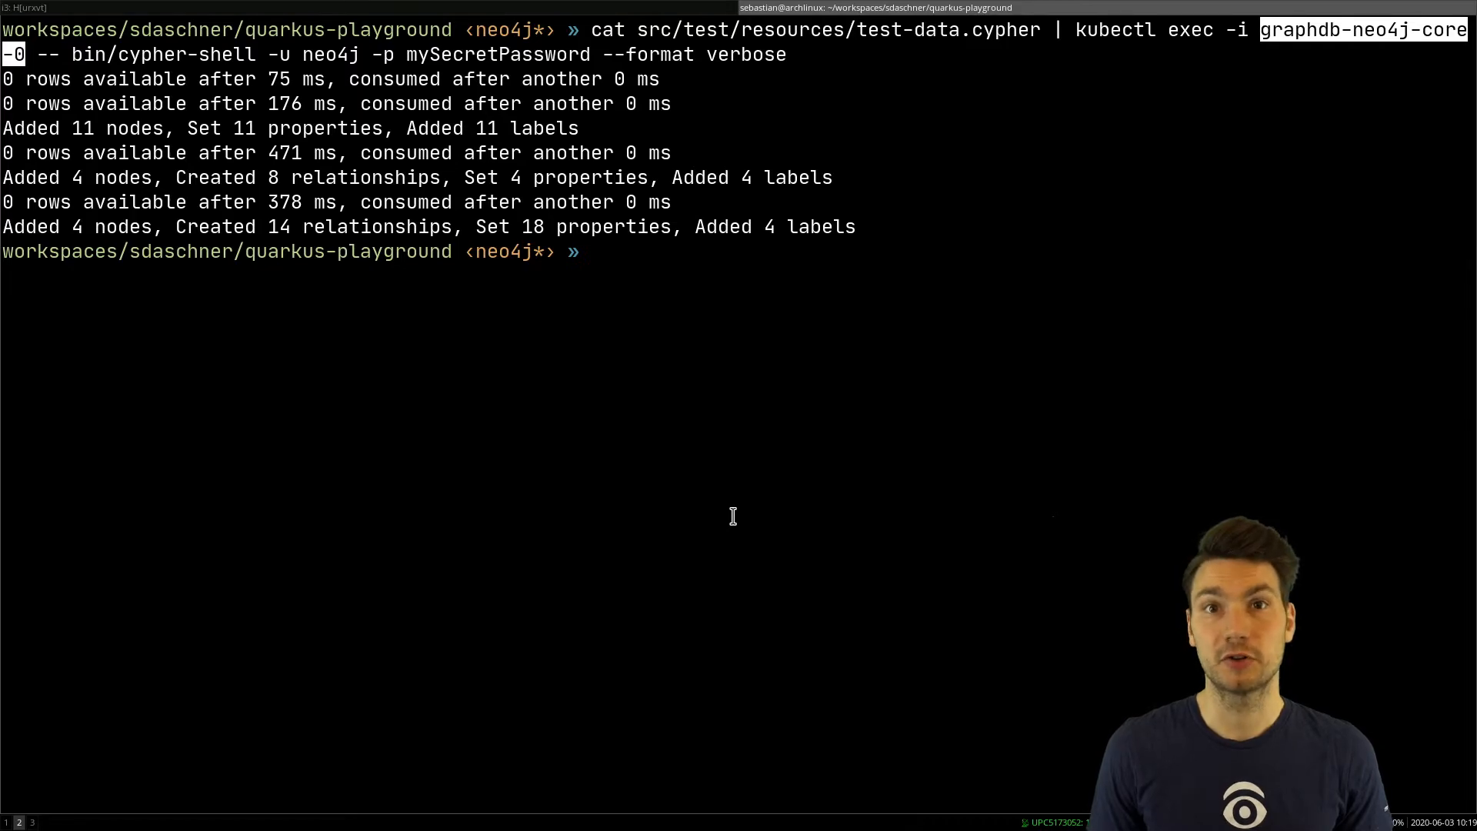
{"action": "mouse_move", "coordinate": [1215, 519]}
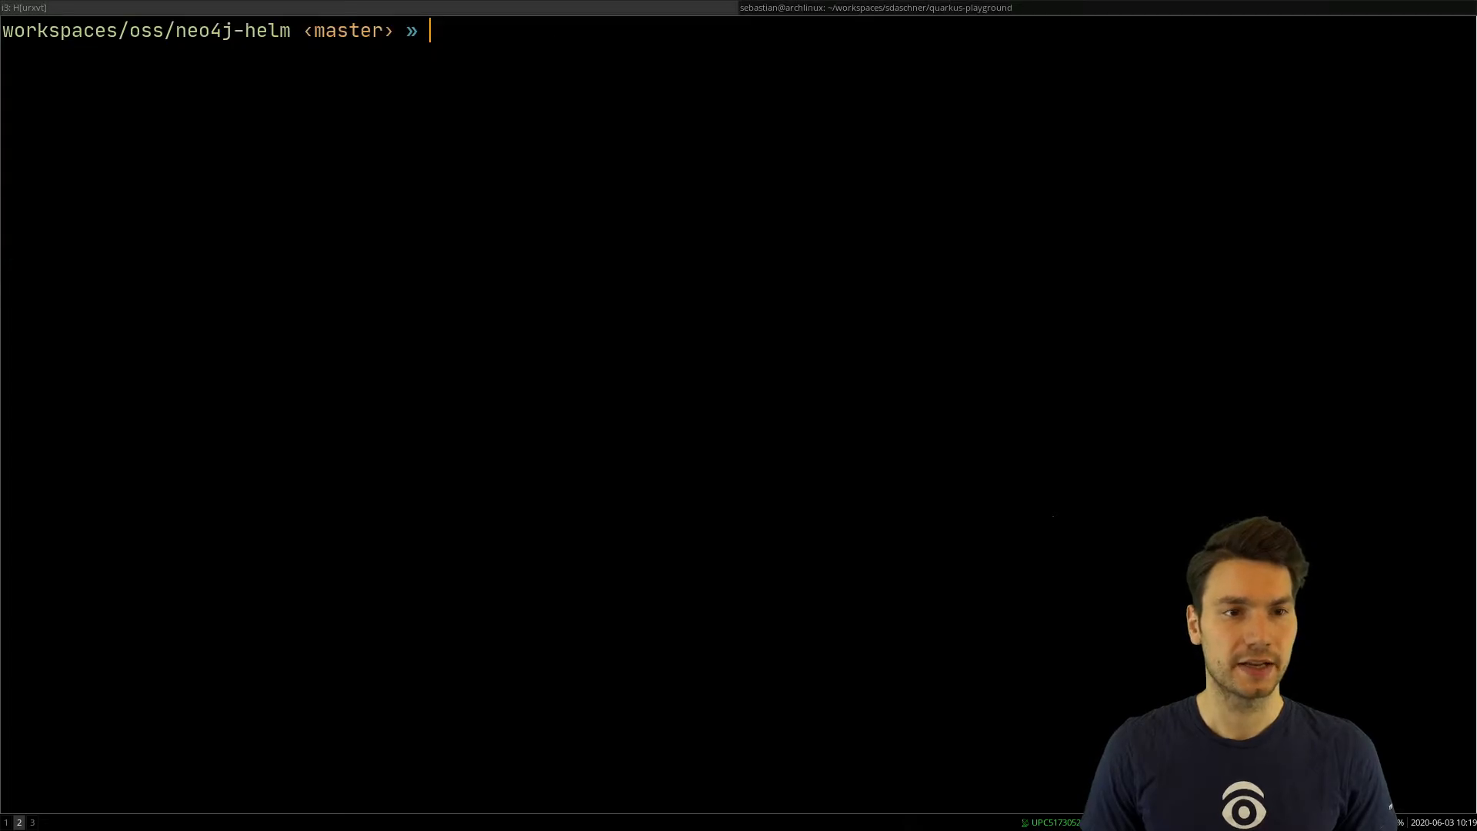
On core-1, log in to cypher-shell, list labels and all nodes, then exit.
{"action": "key", "text": "ctrl+r"}
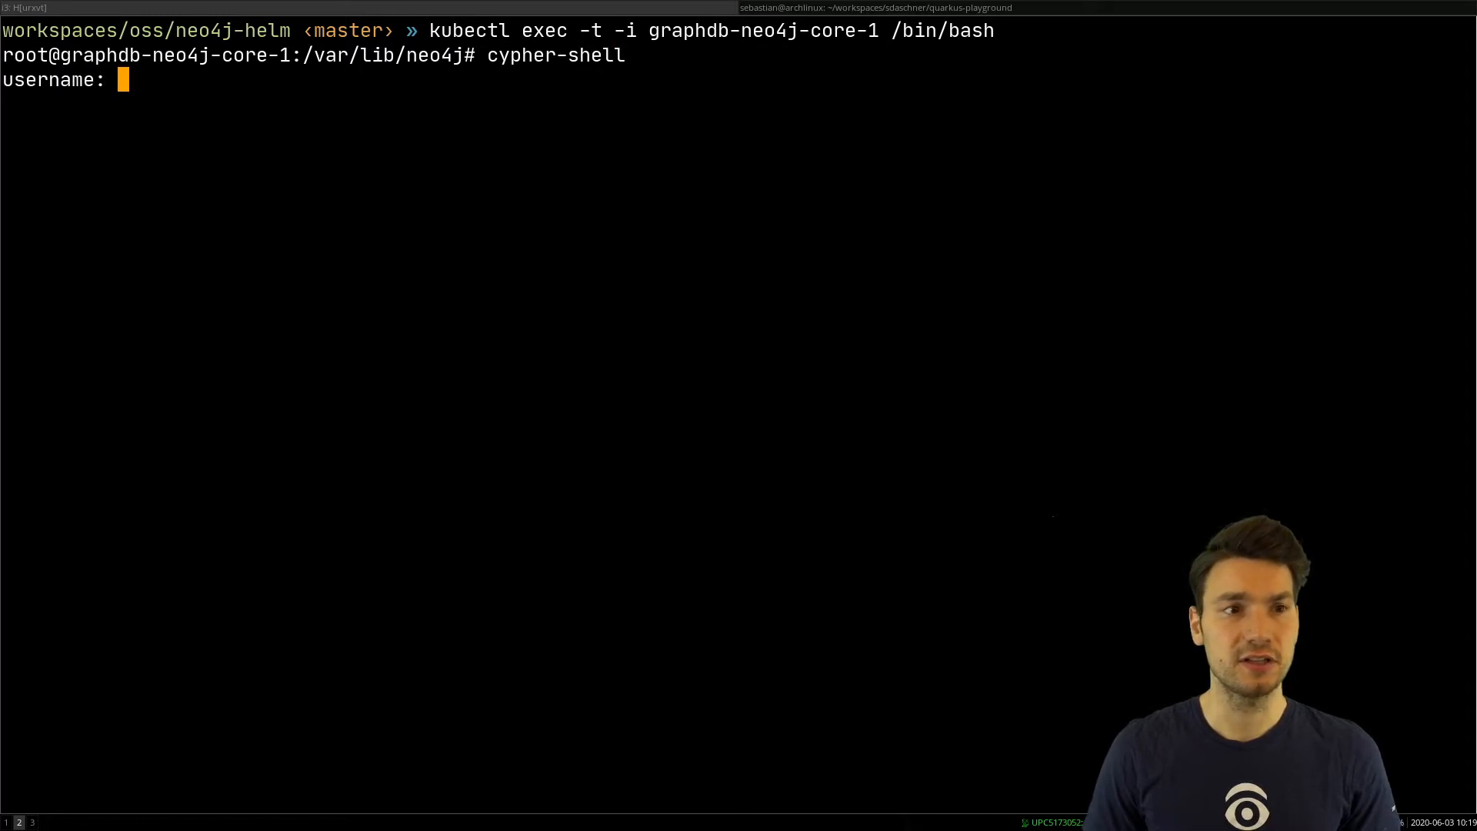
{"action": "type", "text": "neo4j"}
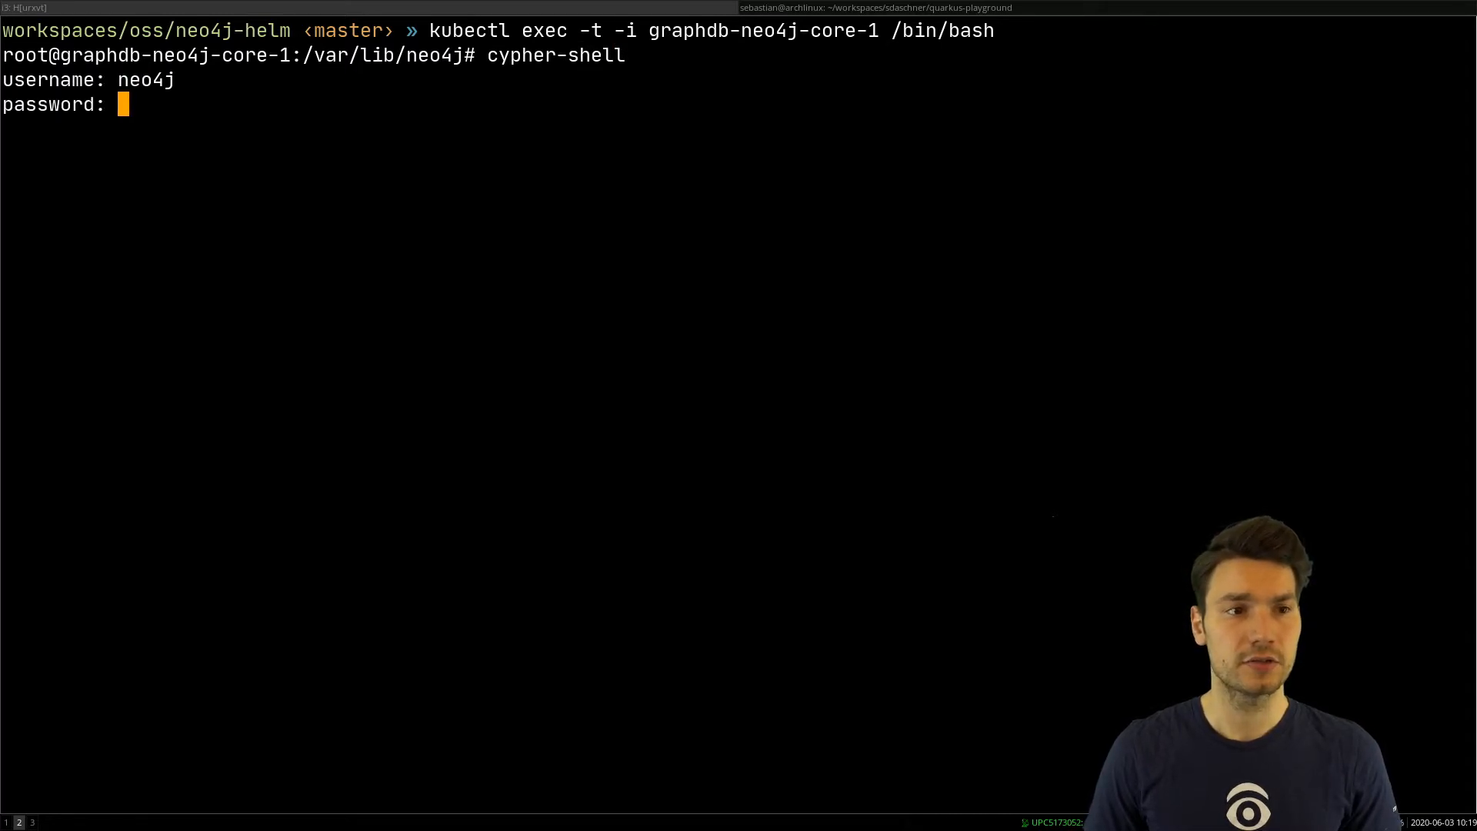
{"action": "type", "text": "****"}
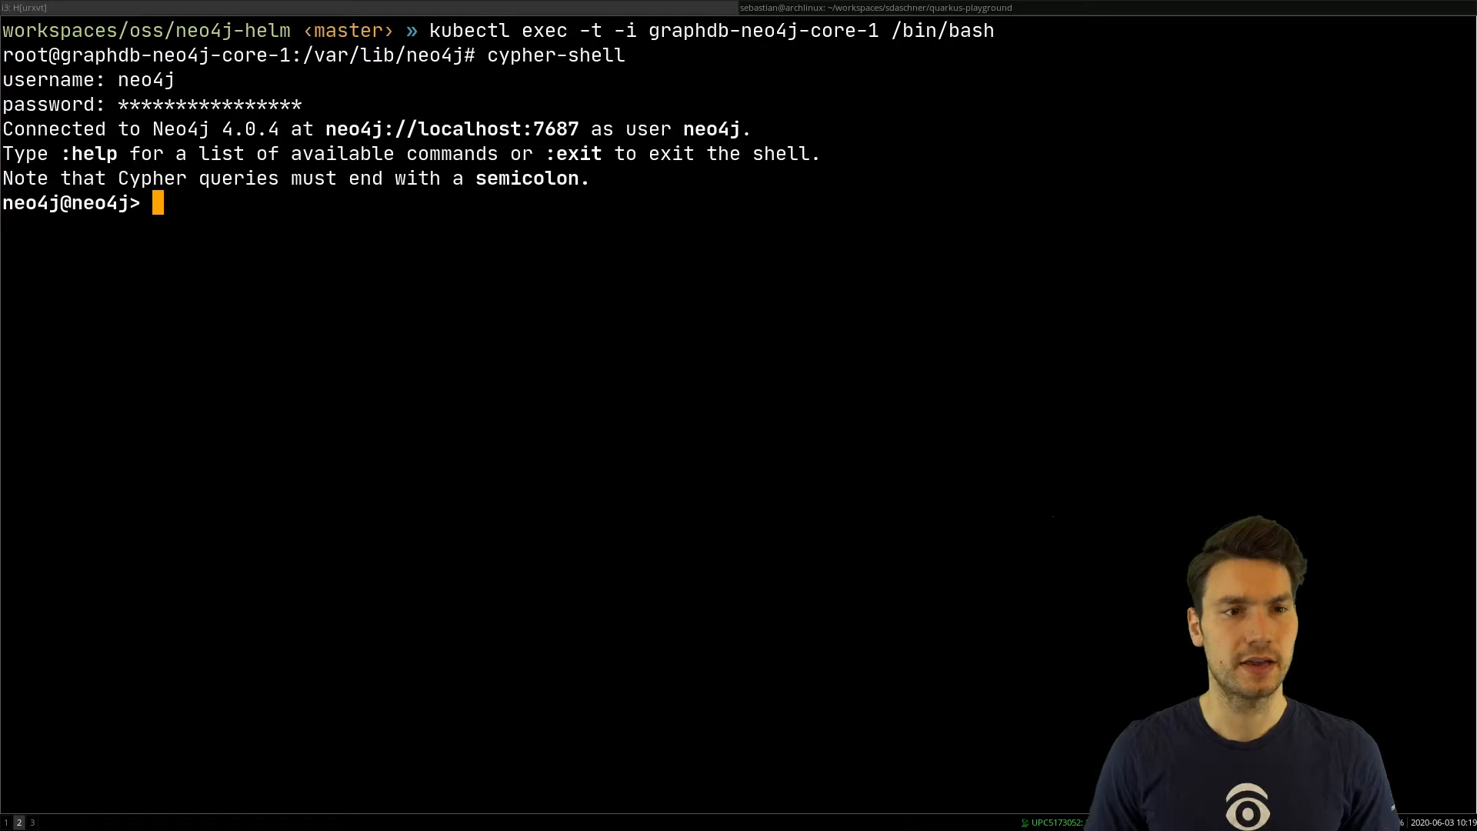
{"action": "type", "text": "call db.lca"}
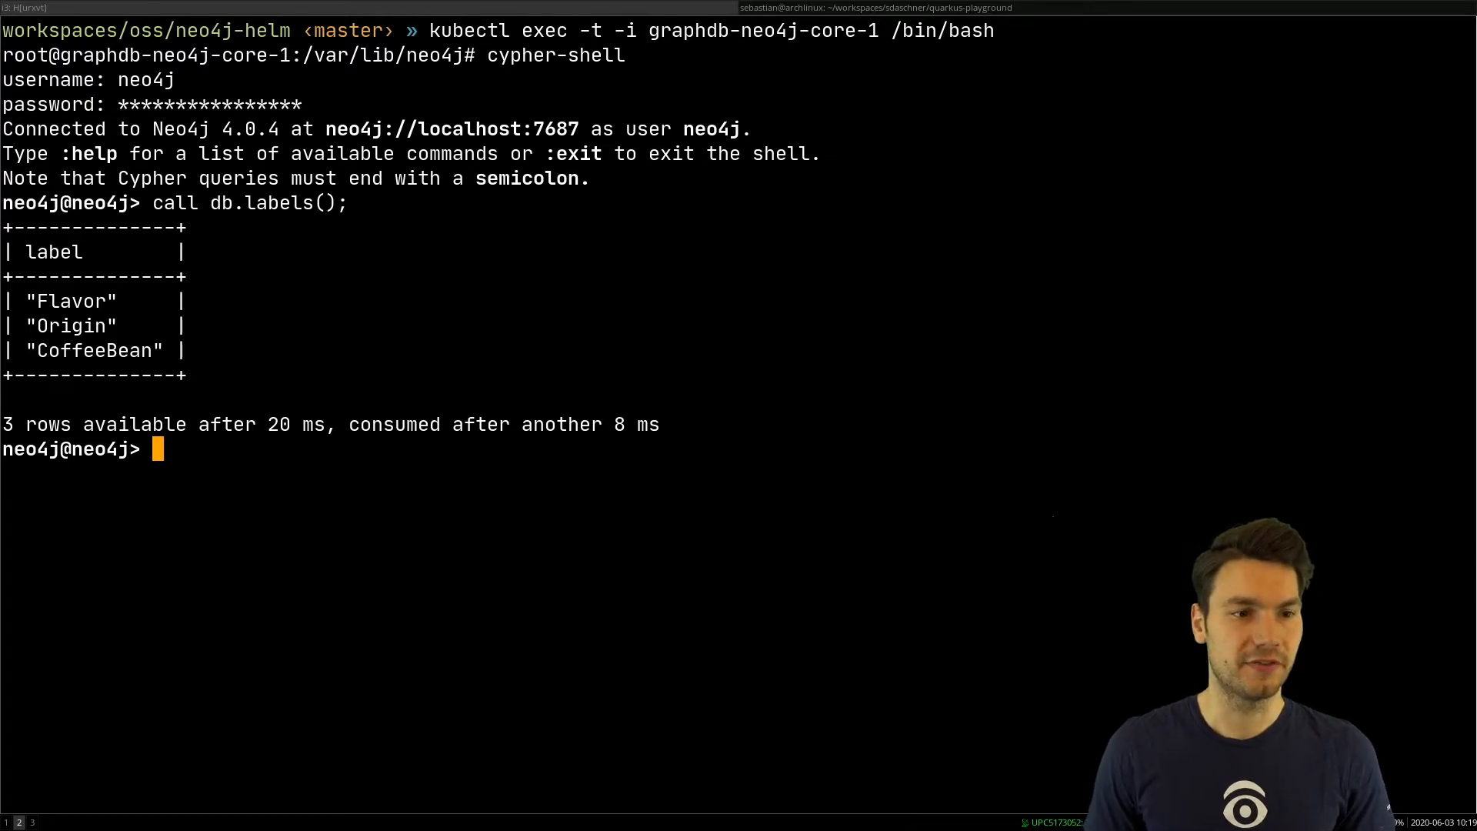
{"action": "type", "text": "match (n) return n;"}
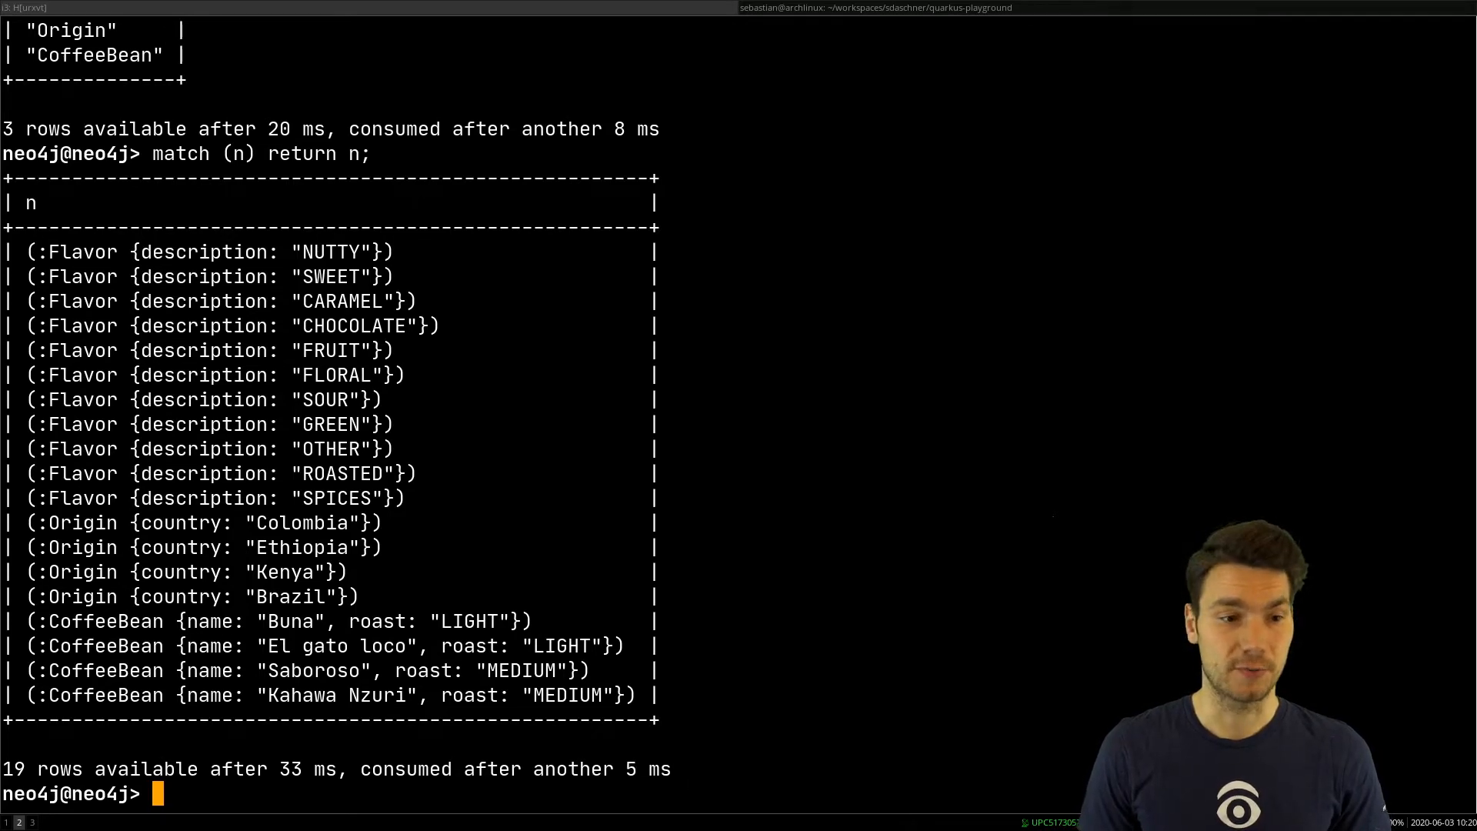
{"action": "type", "text": "exit"}
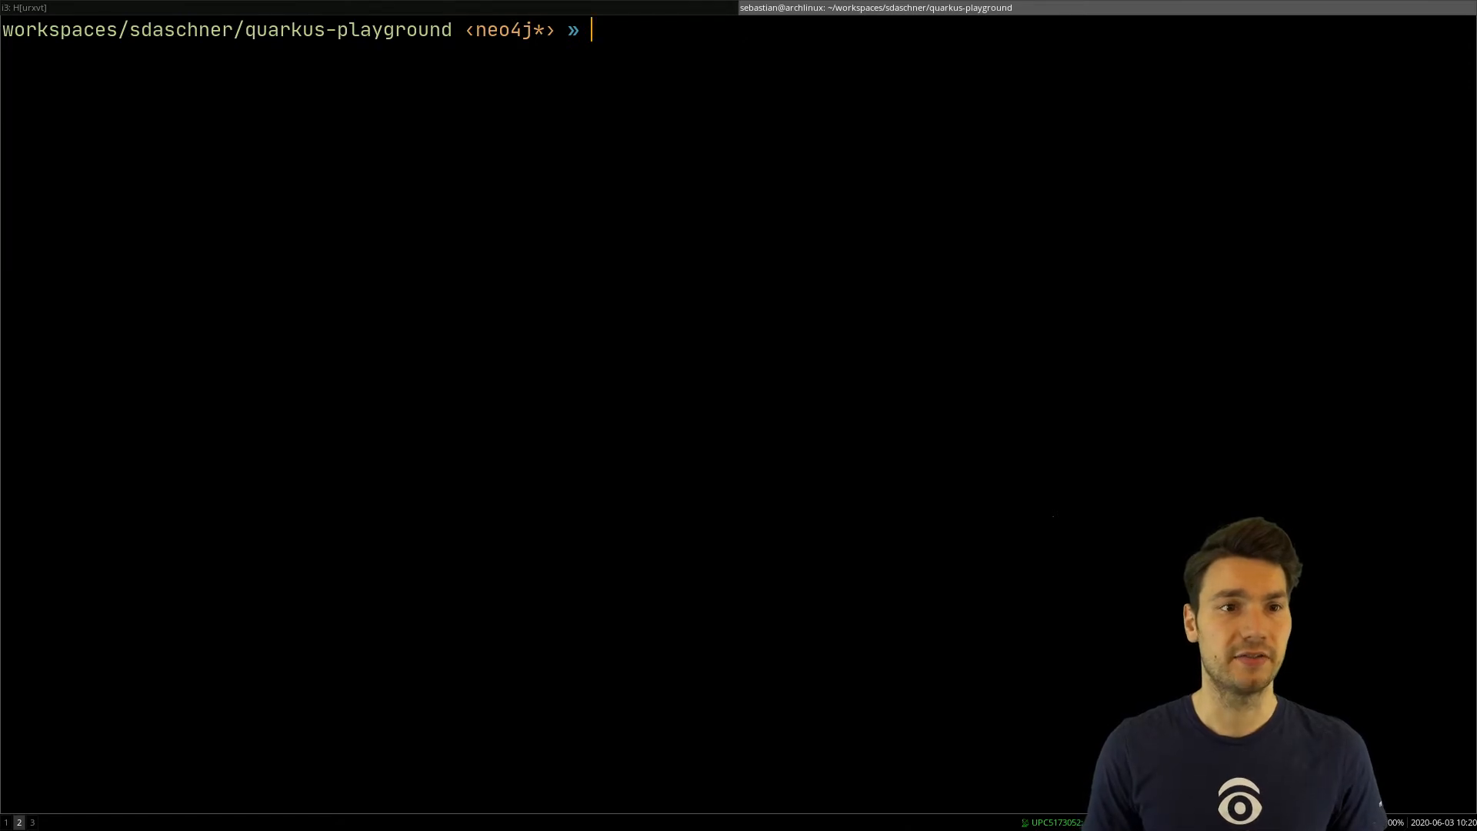
List Kubernetes services, mark the graphdb-neo4j service names, then clear the screen.
{"action": "type", "text": "kubectl get services"}
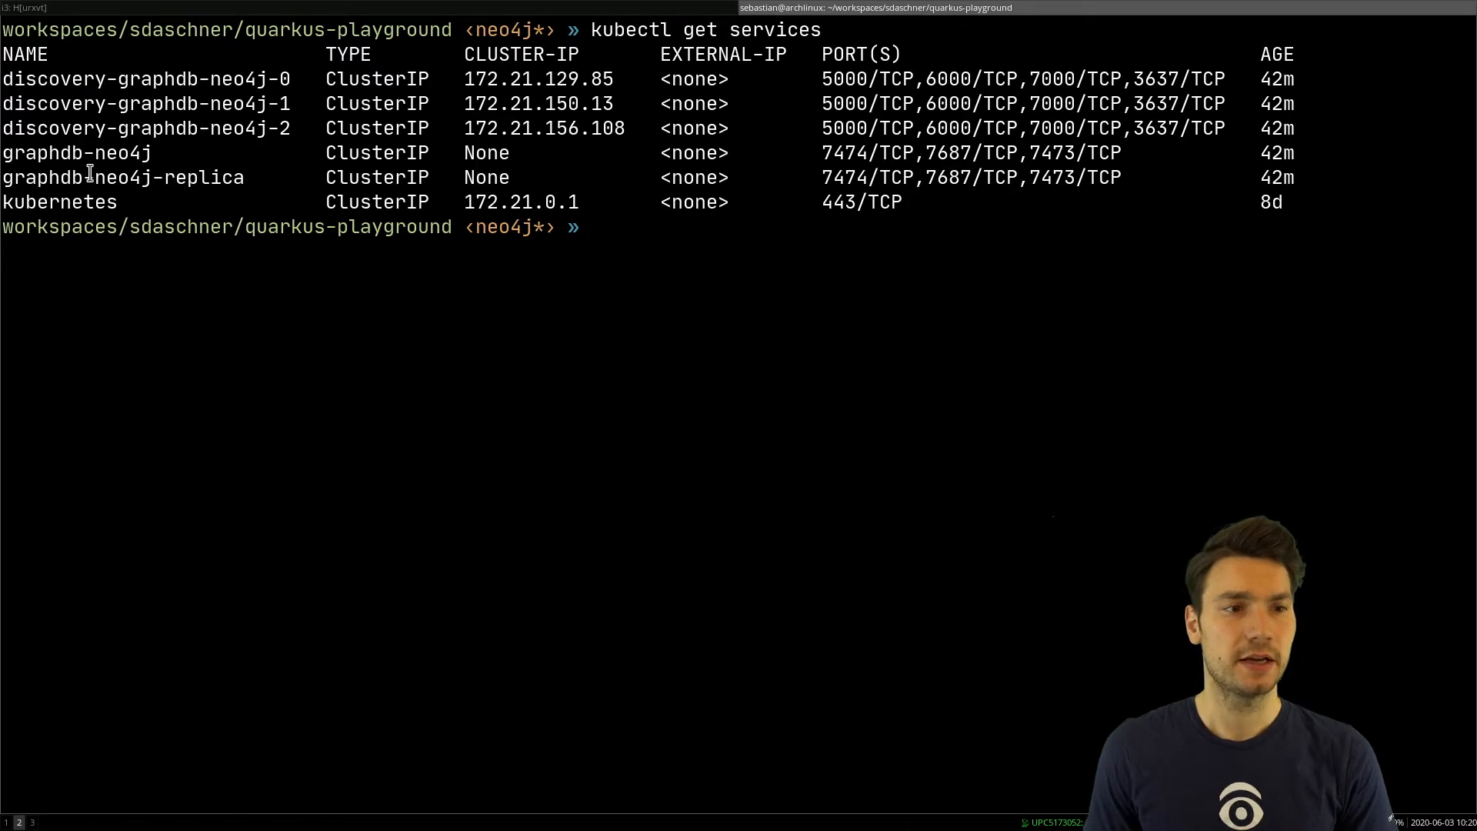
{"action": "double_click", "coordinate": [75, 153]}
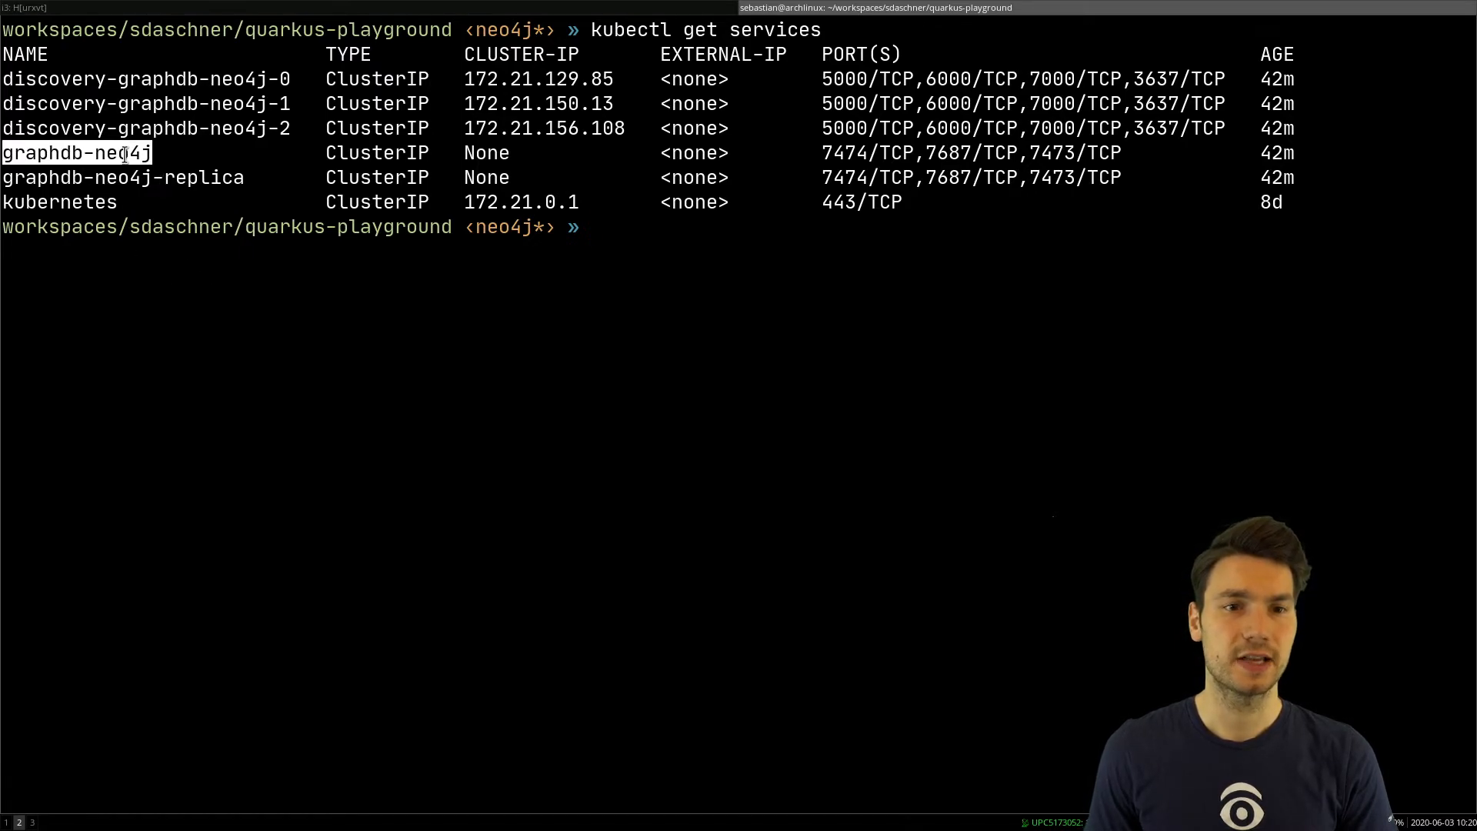
{"action": "mouse_move", "coordinate": [675, 346]}
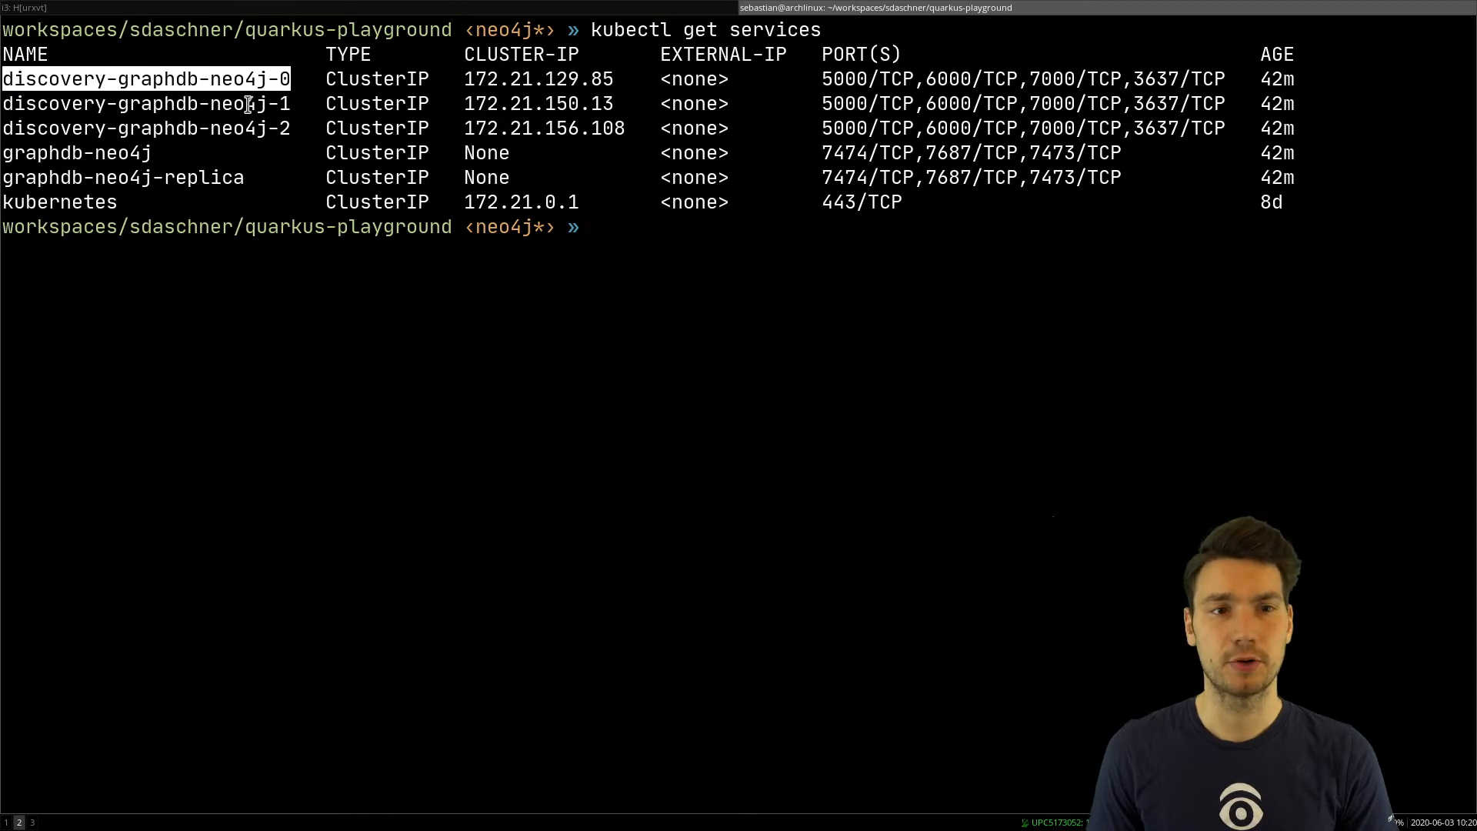
{"action": "mouse_move", "coordinate": [244, 116]}
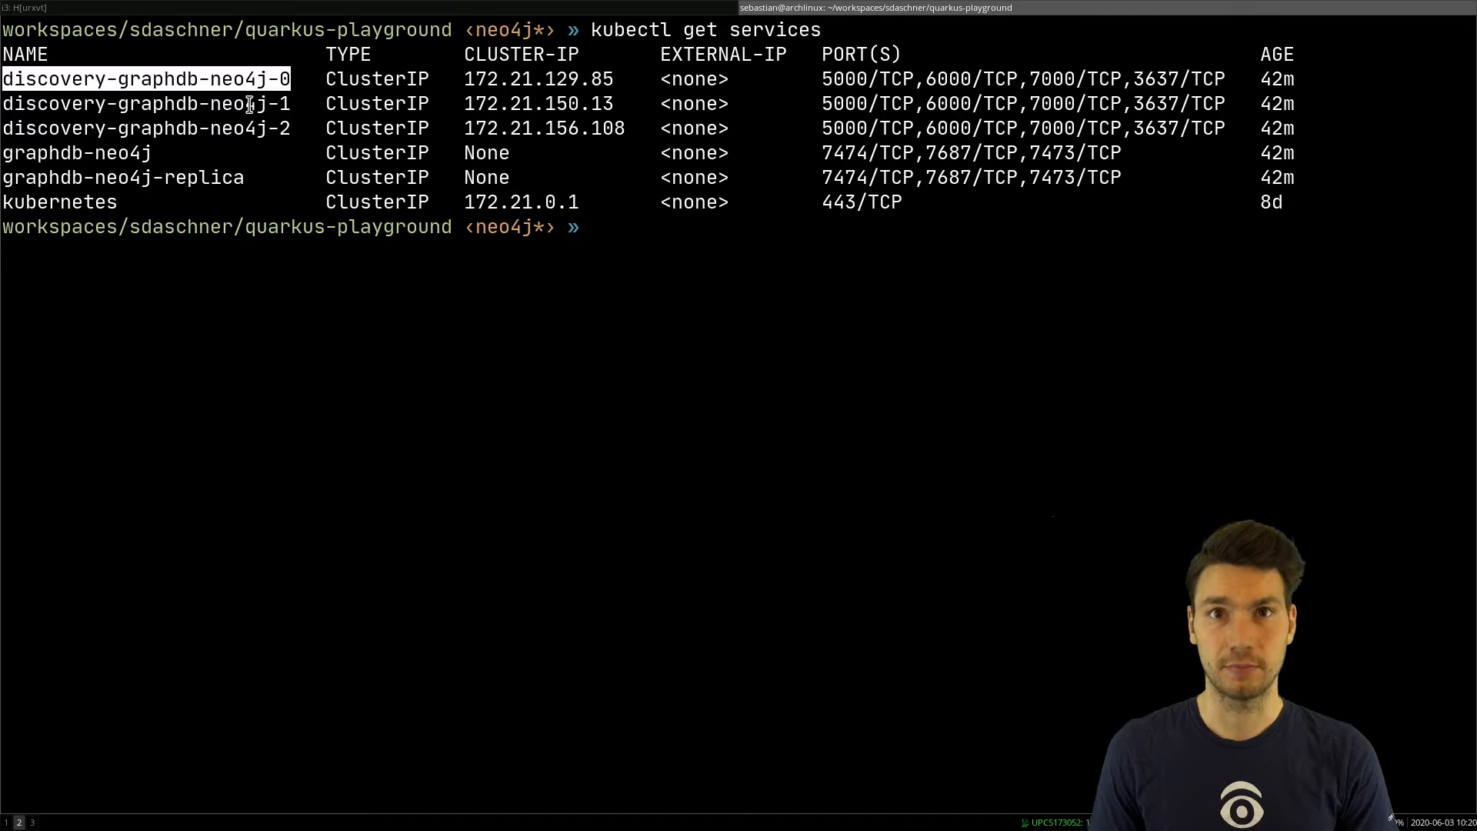
{"action": "mouse_move", "coordinate": [733, 424]}
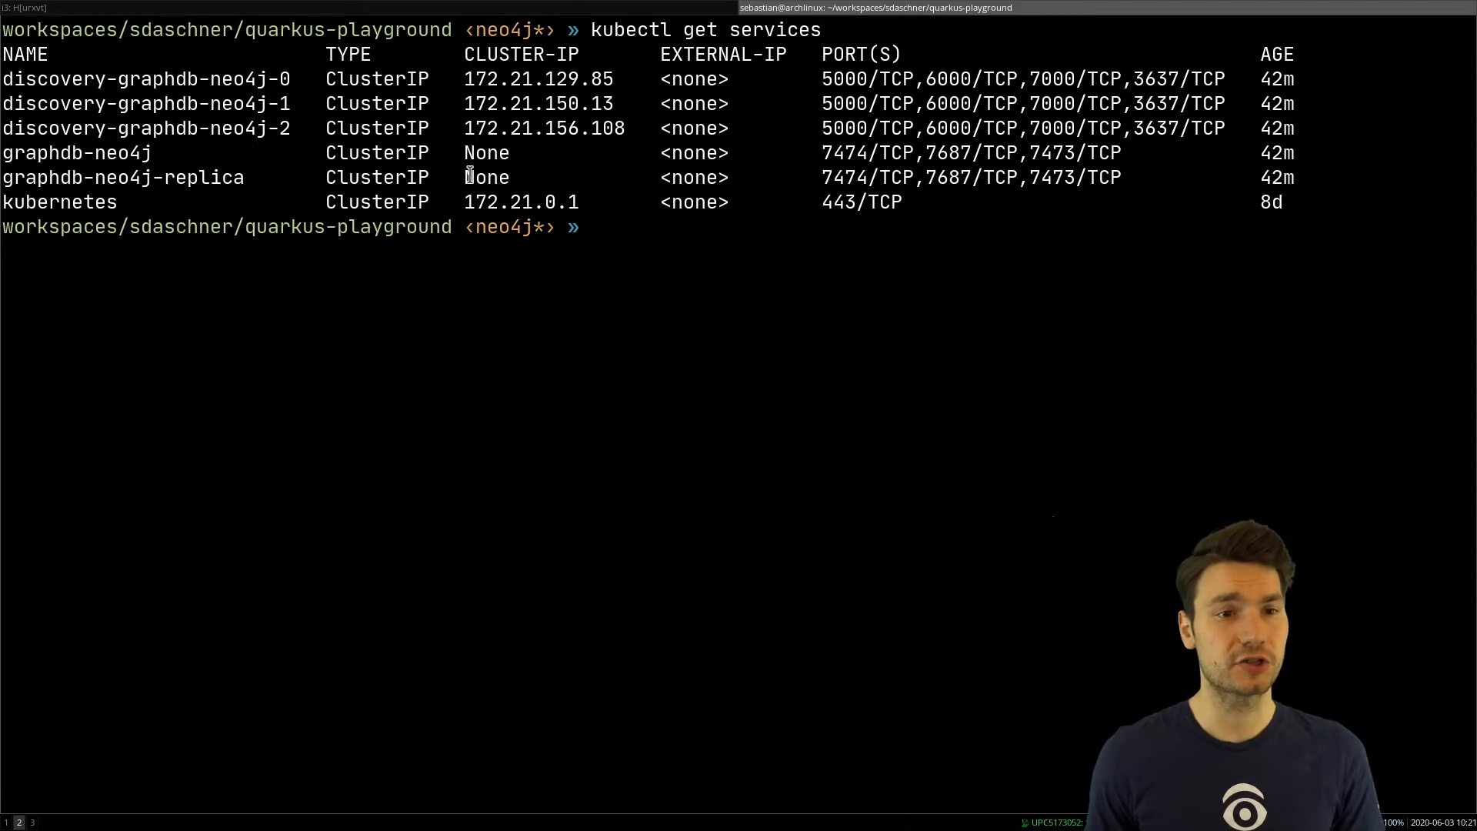
{"action": "double_click", "coordinate": [75, 153]}
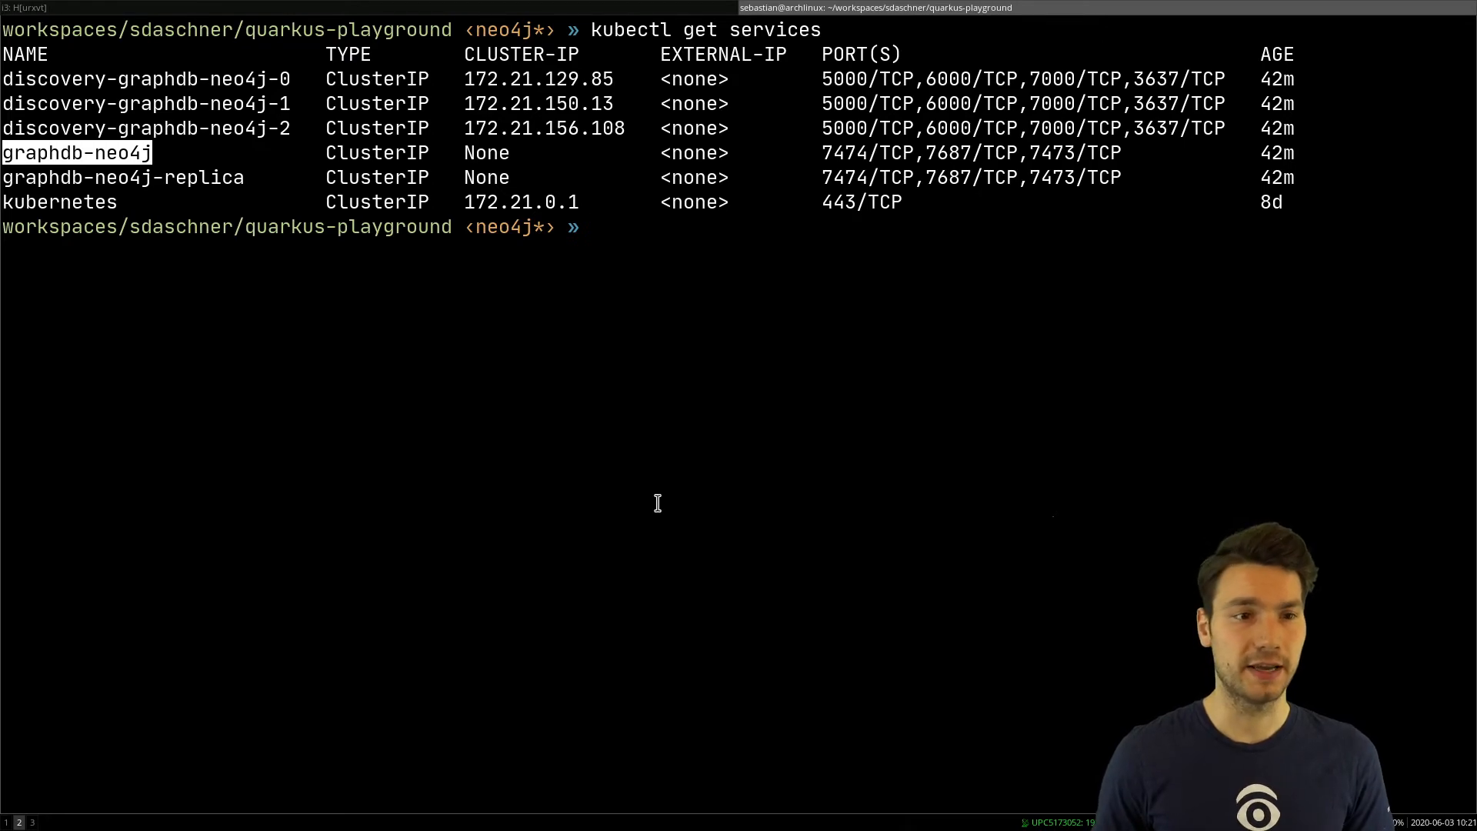
{"action": "key", "text": "ctrl+l"}
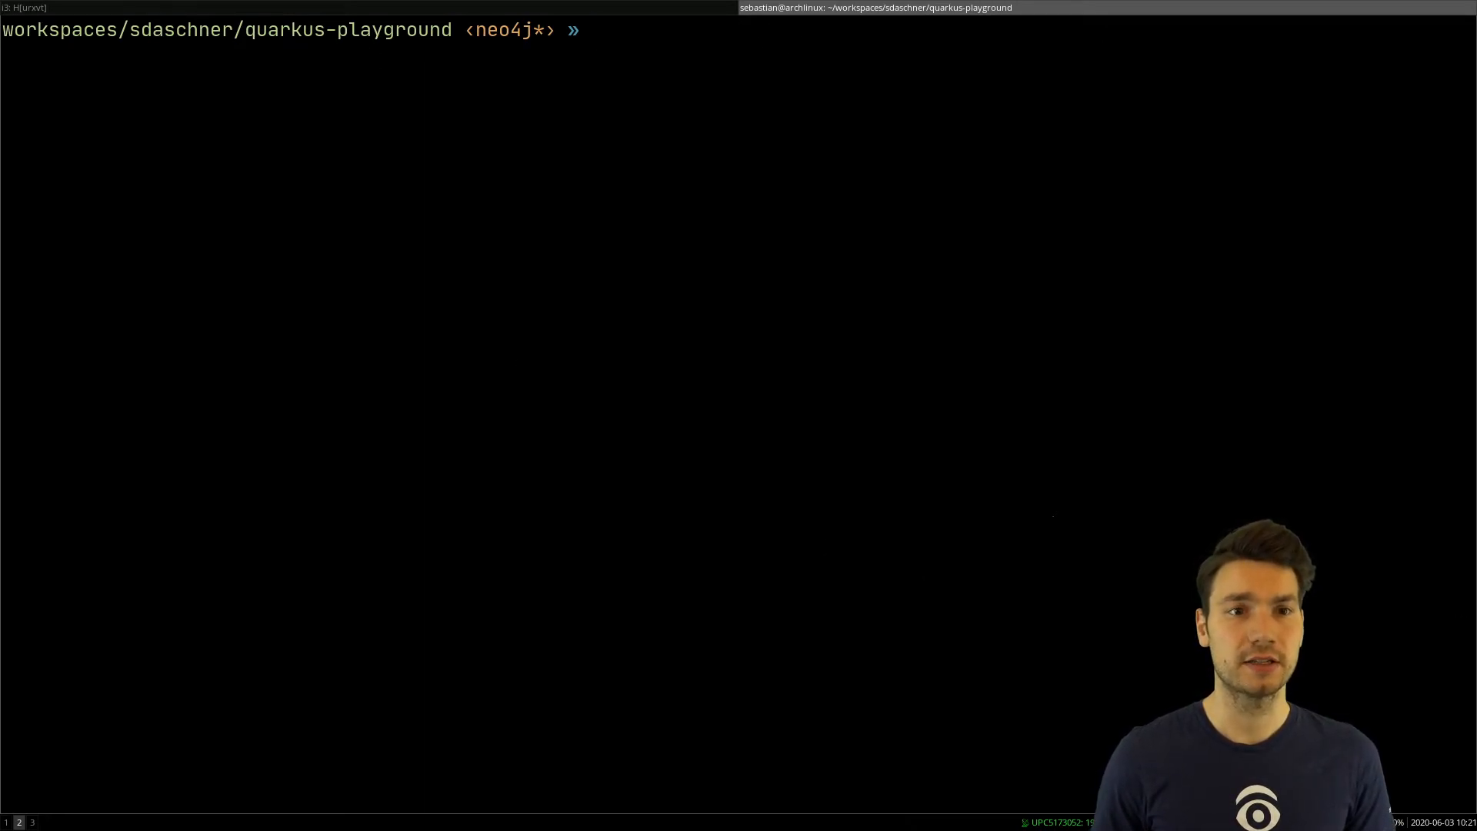
Review the bolt://graphdb-neo4j:7687 URI in deployment/coffee-shop.yaml in Vim, then apply it.
{"action": "type", "text": "vim deployment/coffee-shop.yaml"}
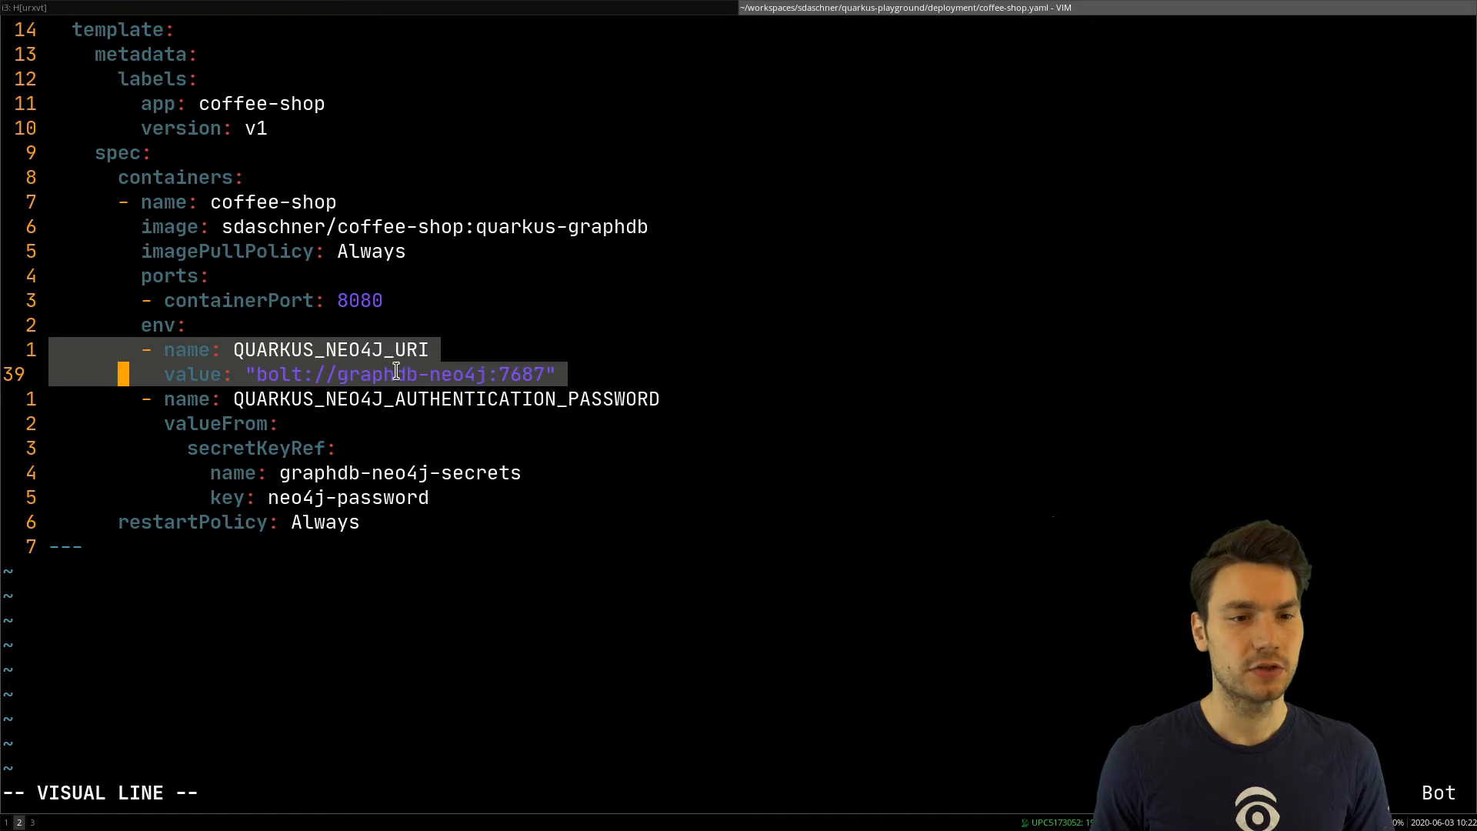
{"action": "key", "text": "v"}
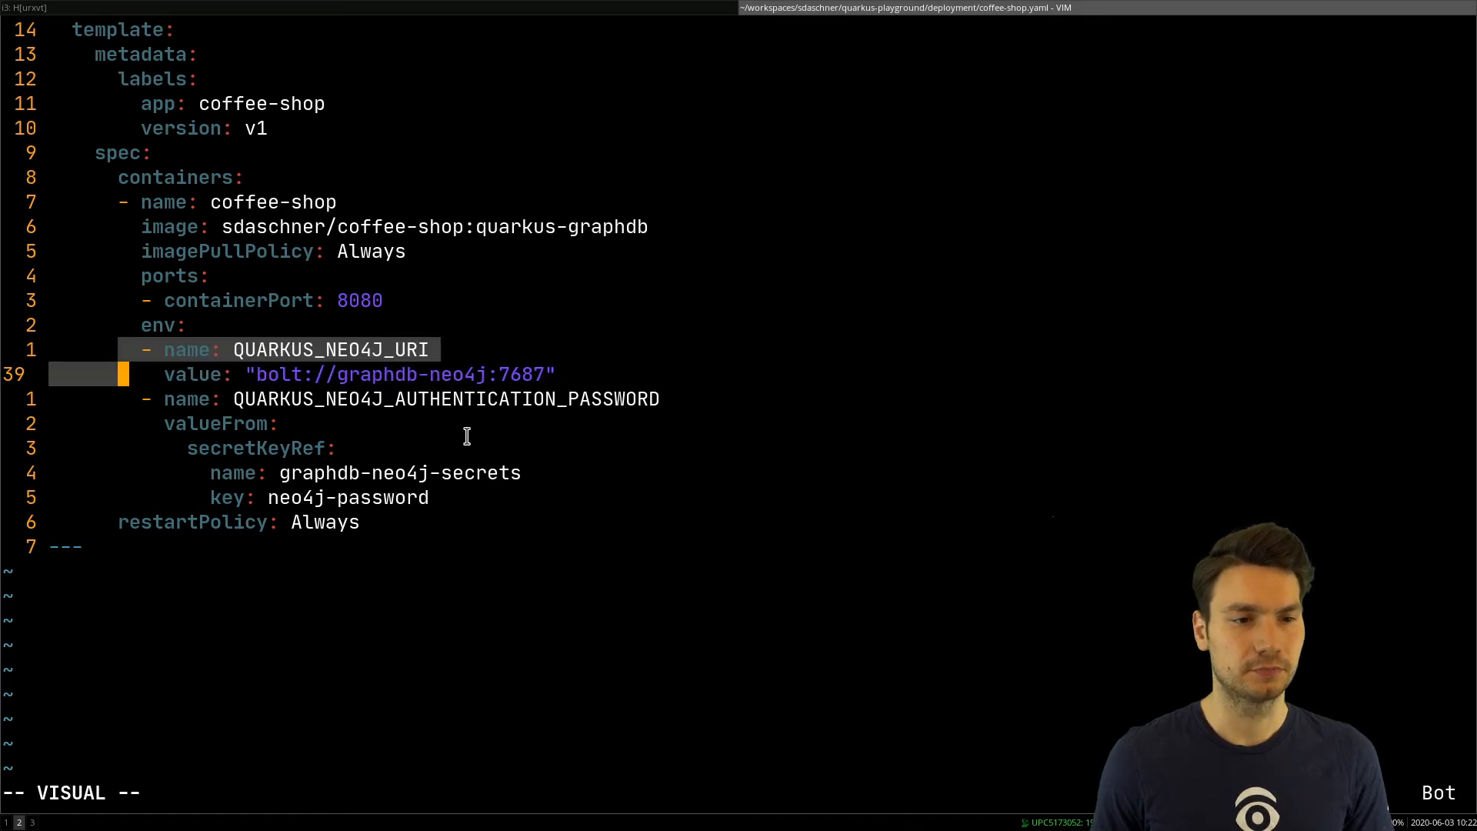
{"action": "key", "text": "Escape"}
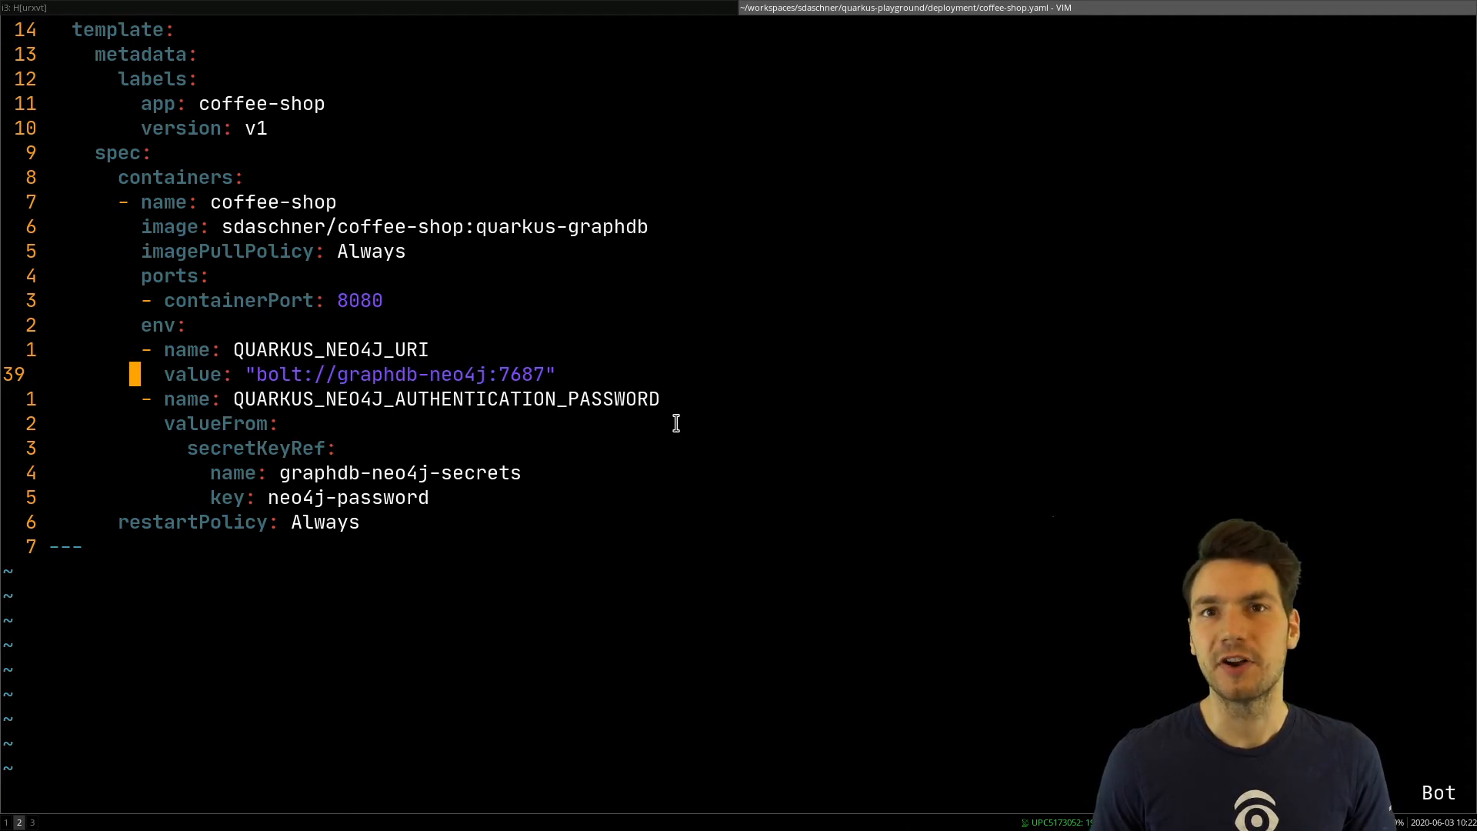
{"action": "mouse_move", "coordinate": [382, 576]}
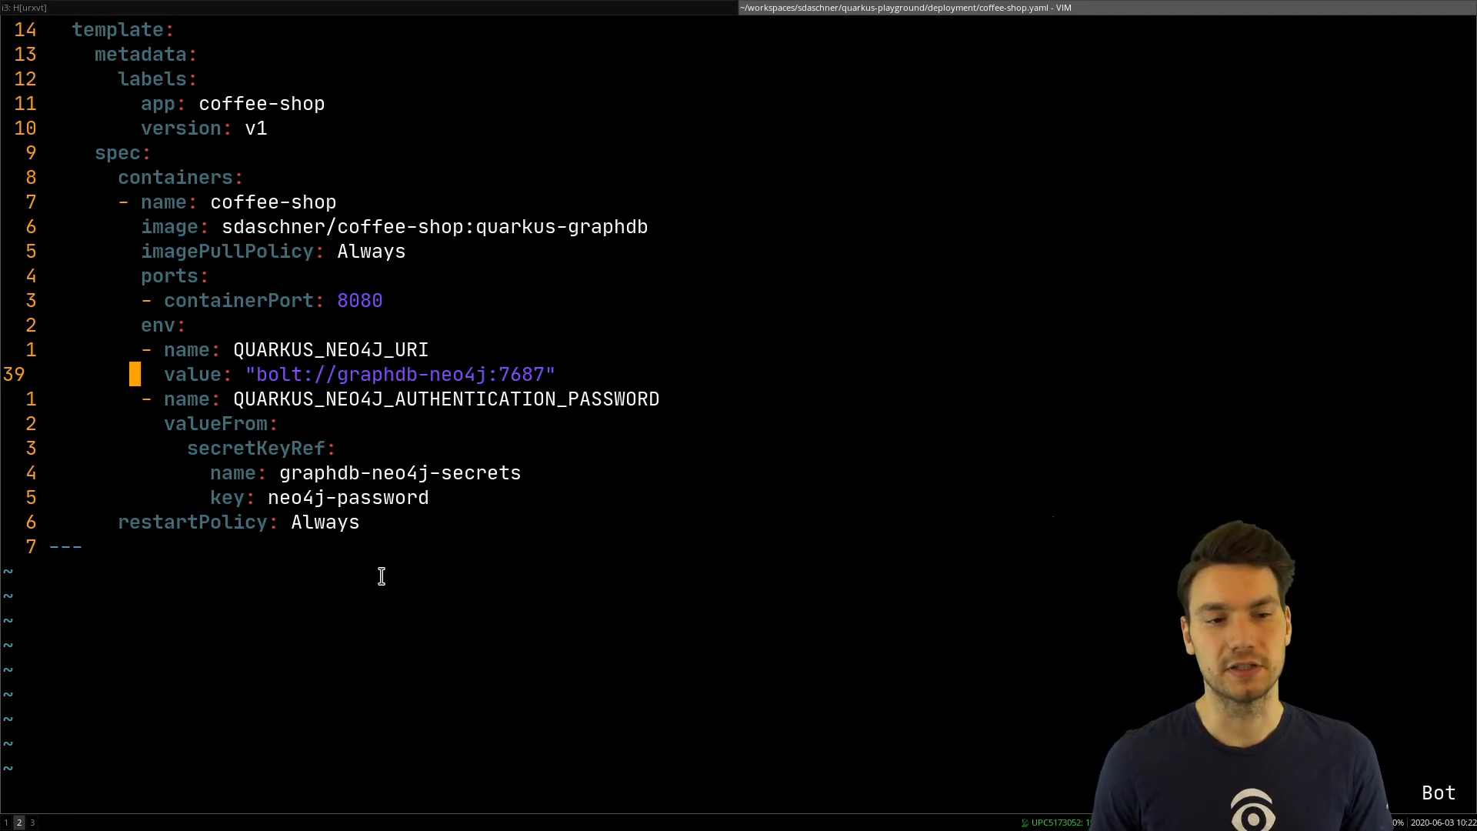
{"action": "mouse_move", "coordinate": [346, 554]}
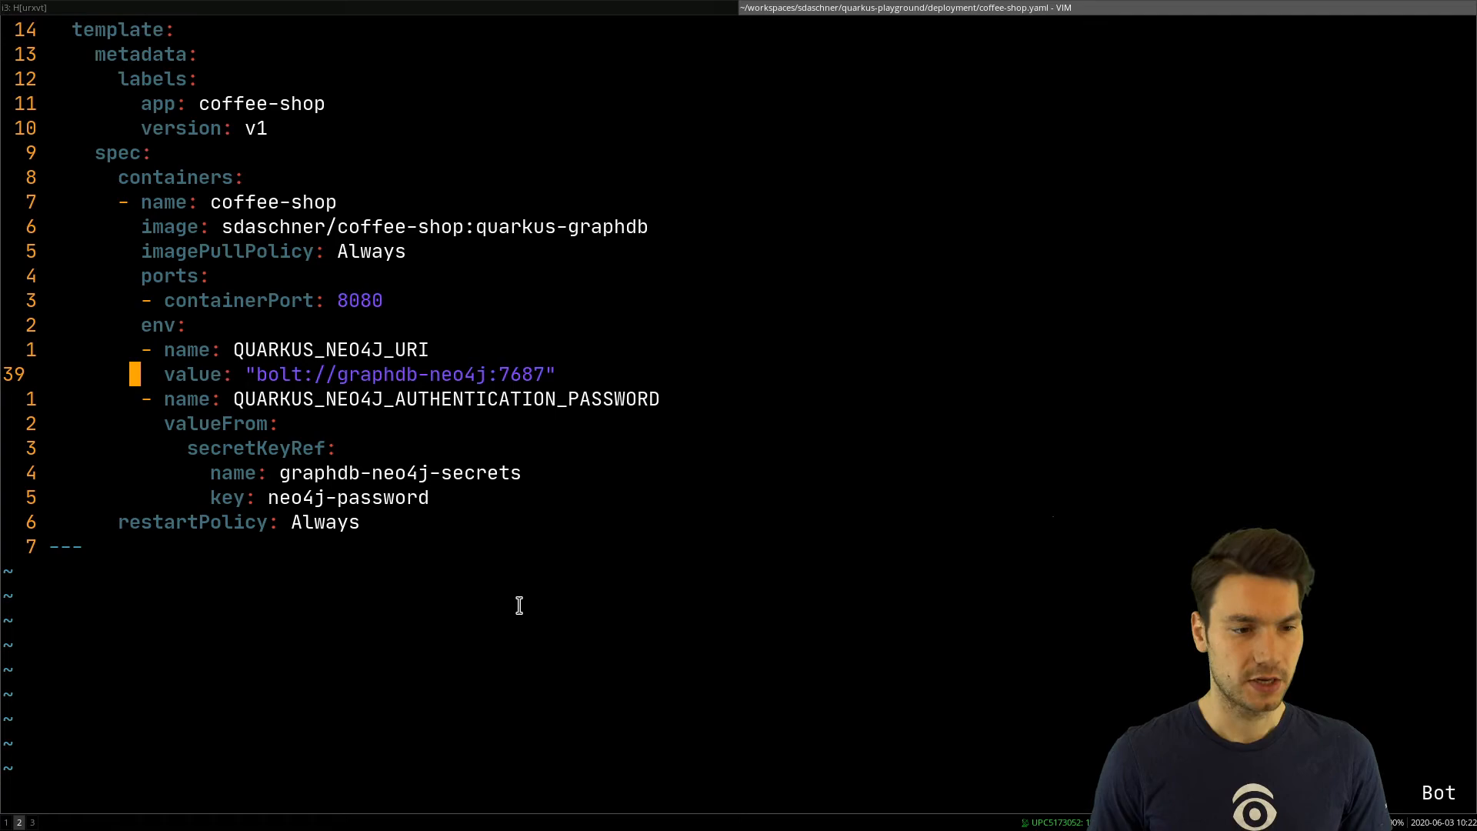
{"action": "type", "text": "kubectl apply -f deployment/"}
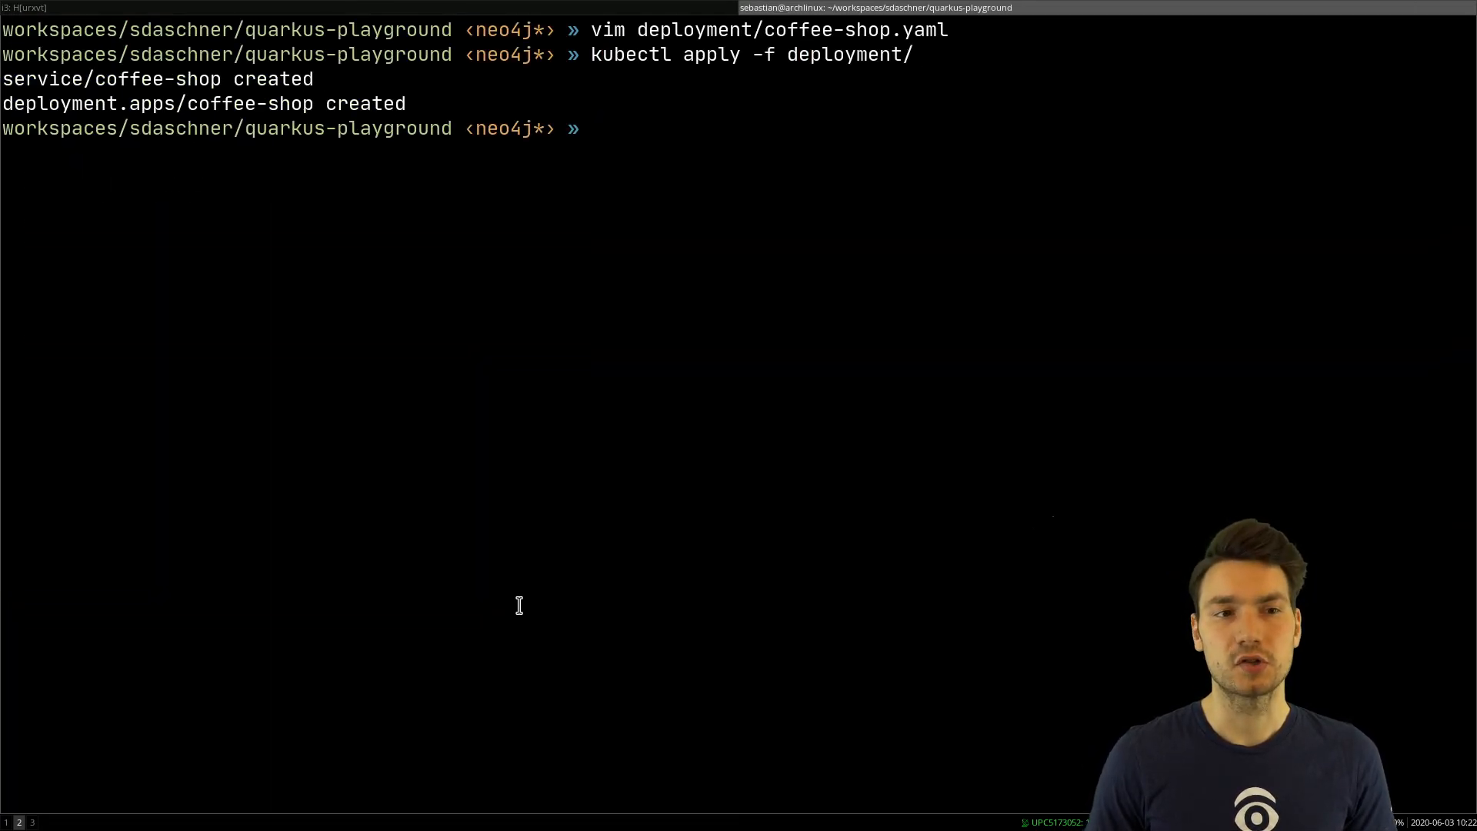
Check services and pods to confirm the coffee-shop pod is running.
{"action": "type", "text": "kubectl get services"}
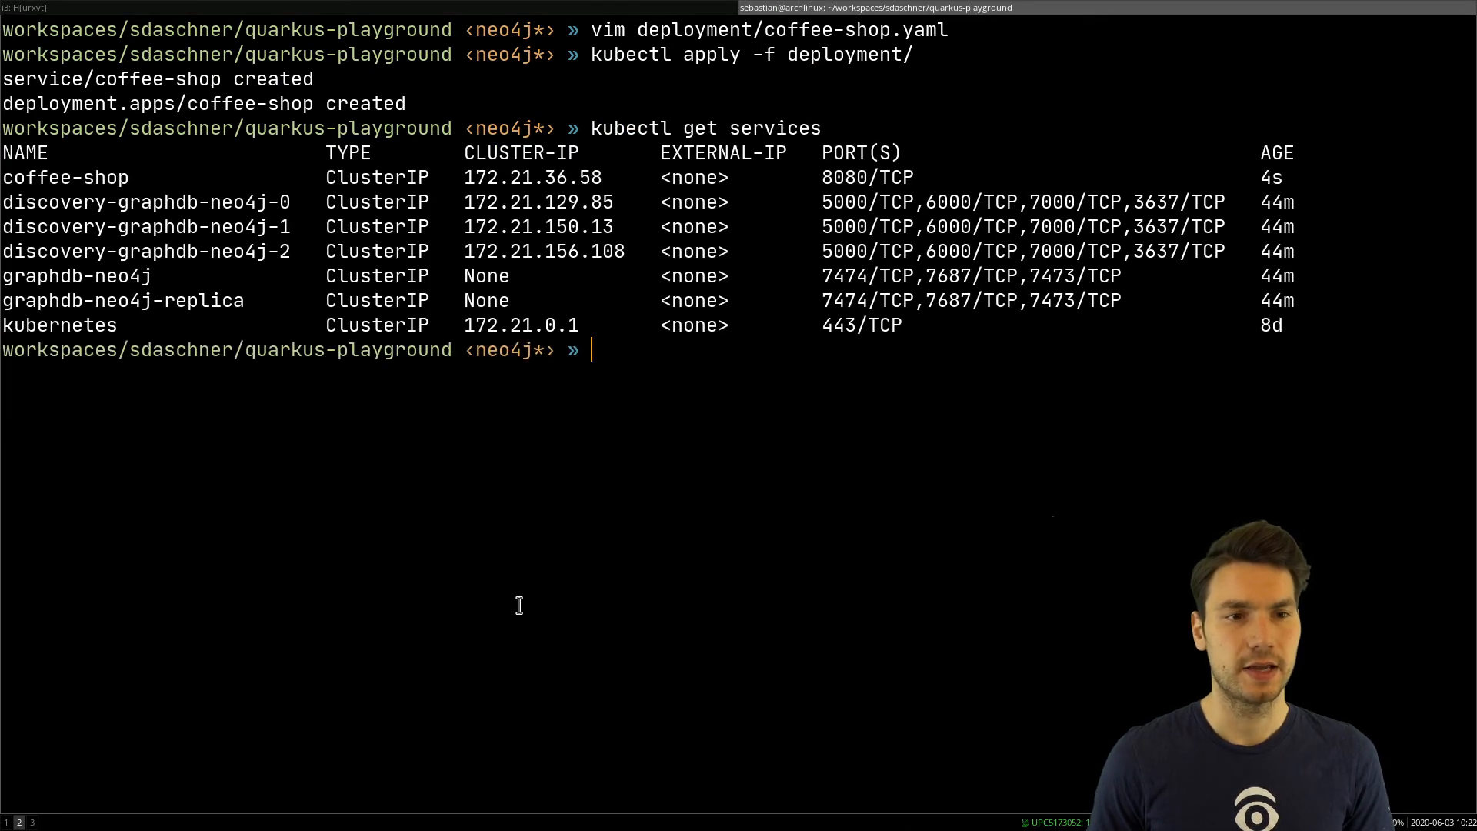
{"action": "type", "text": "kubectl get pods"}
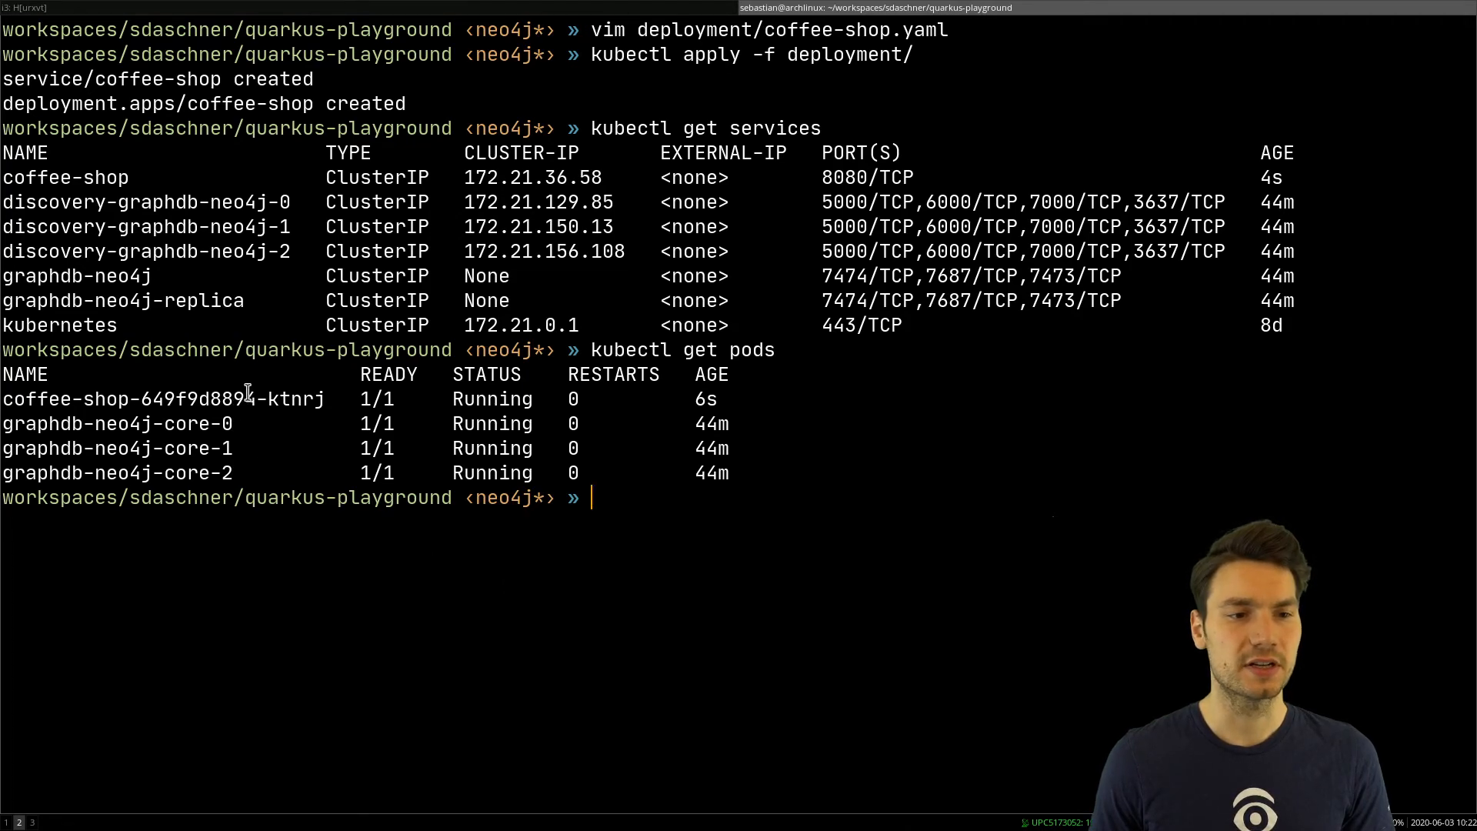
{"action": "mouse_move", "coordinate": [774, 604]}
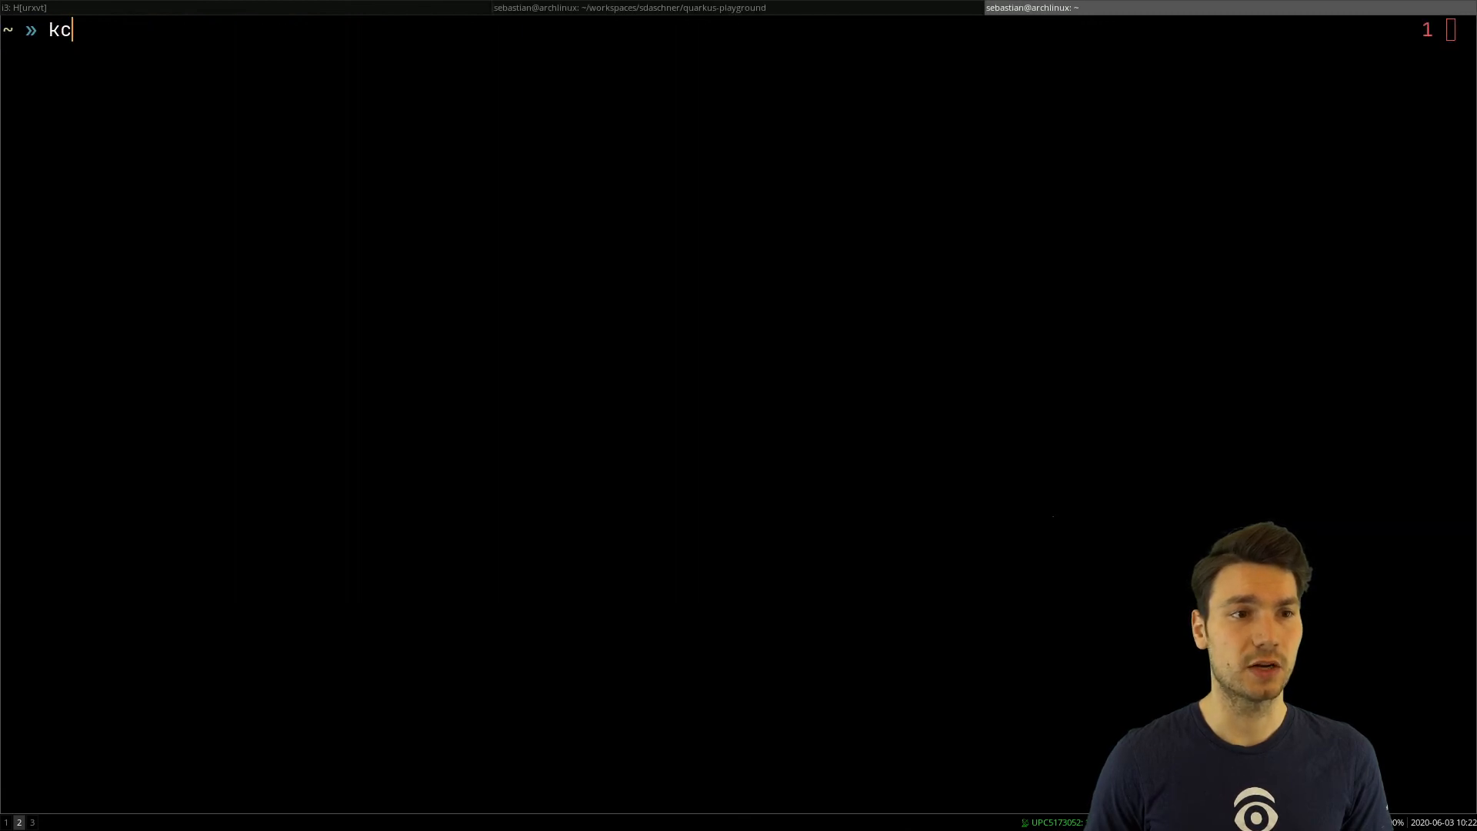
Port-forward 8080 to coffee-shop-649f9d8894-ktnrj and curl /beans, formatting the JSON.
{"action": "type", "text": "ubectl port-forward"}
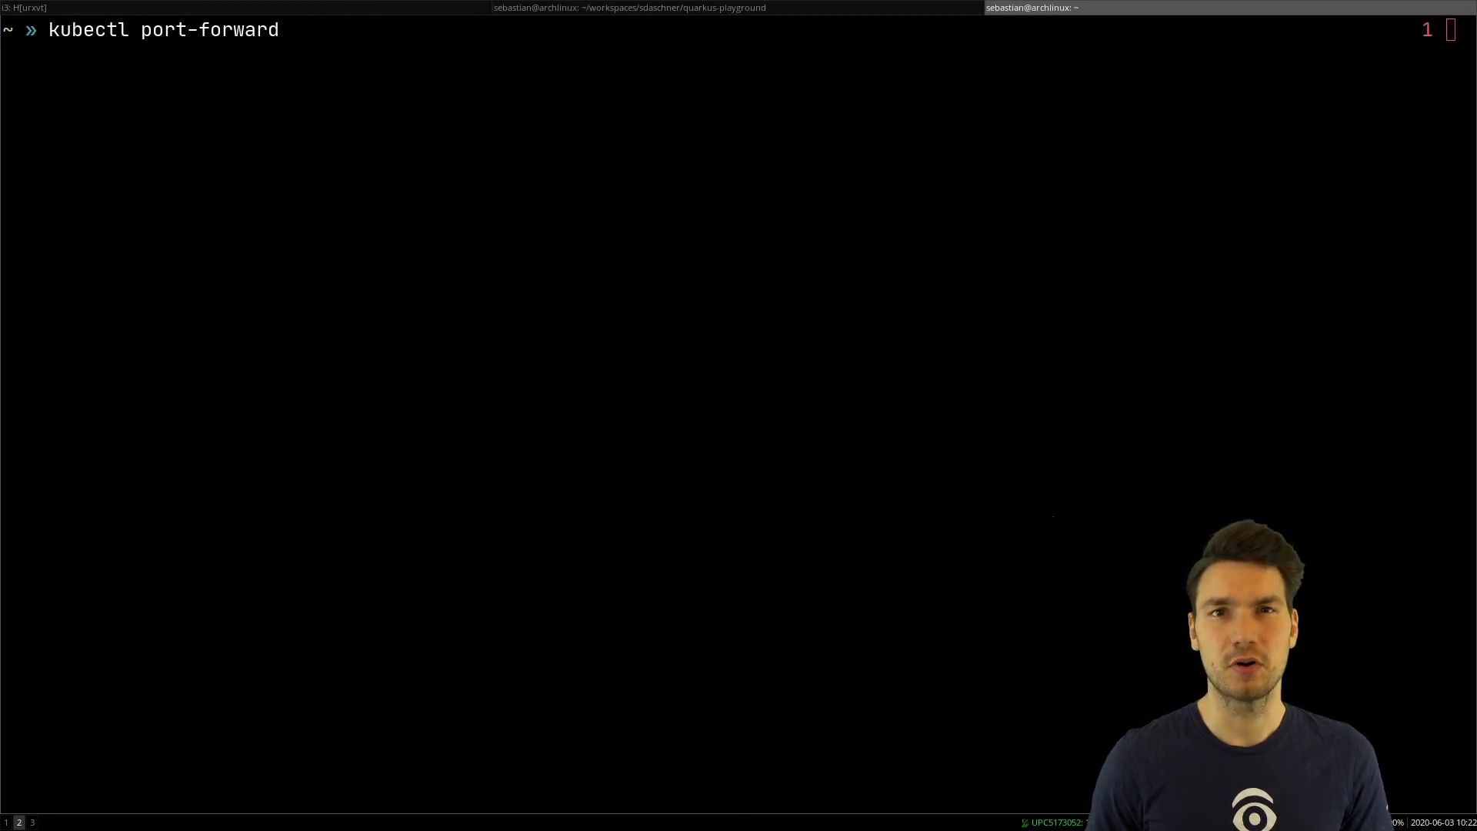
{"action": "type", "text": "coffee-shop-649f9d8894-ktnrj 80"}
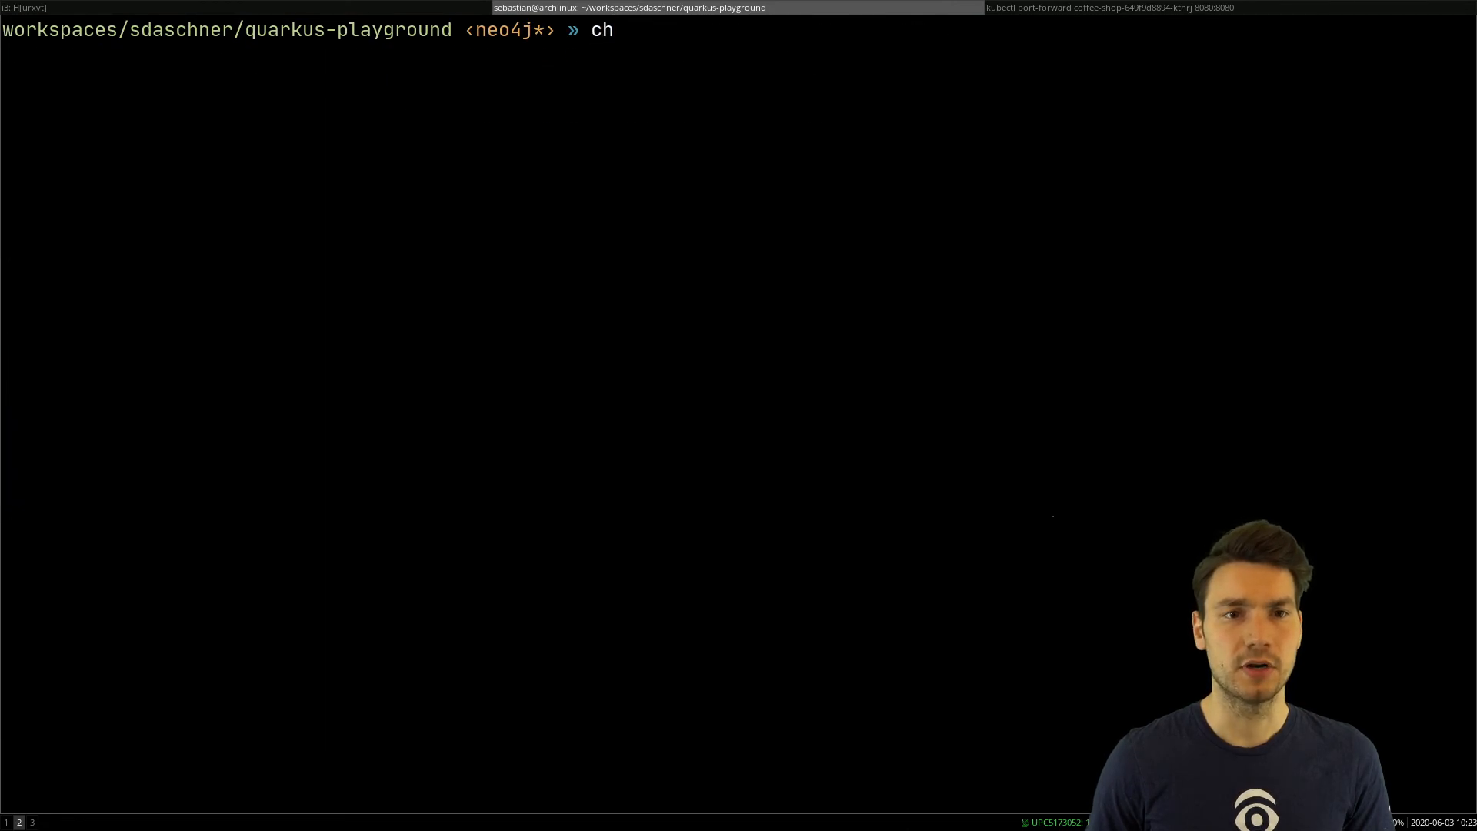
{"action": "type", "text": "url localhost:8080"}
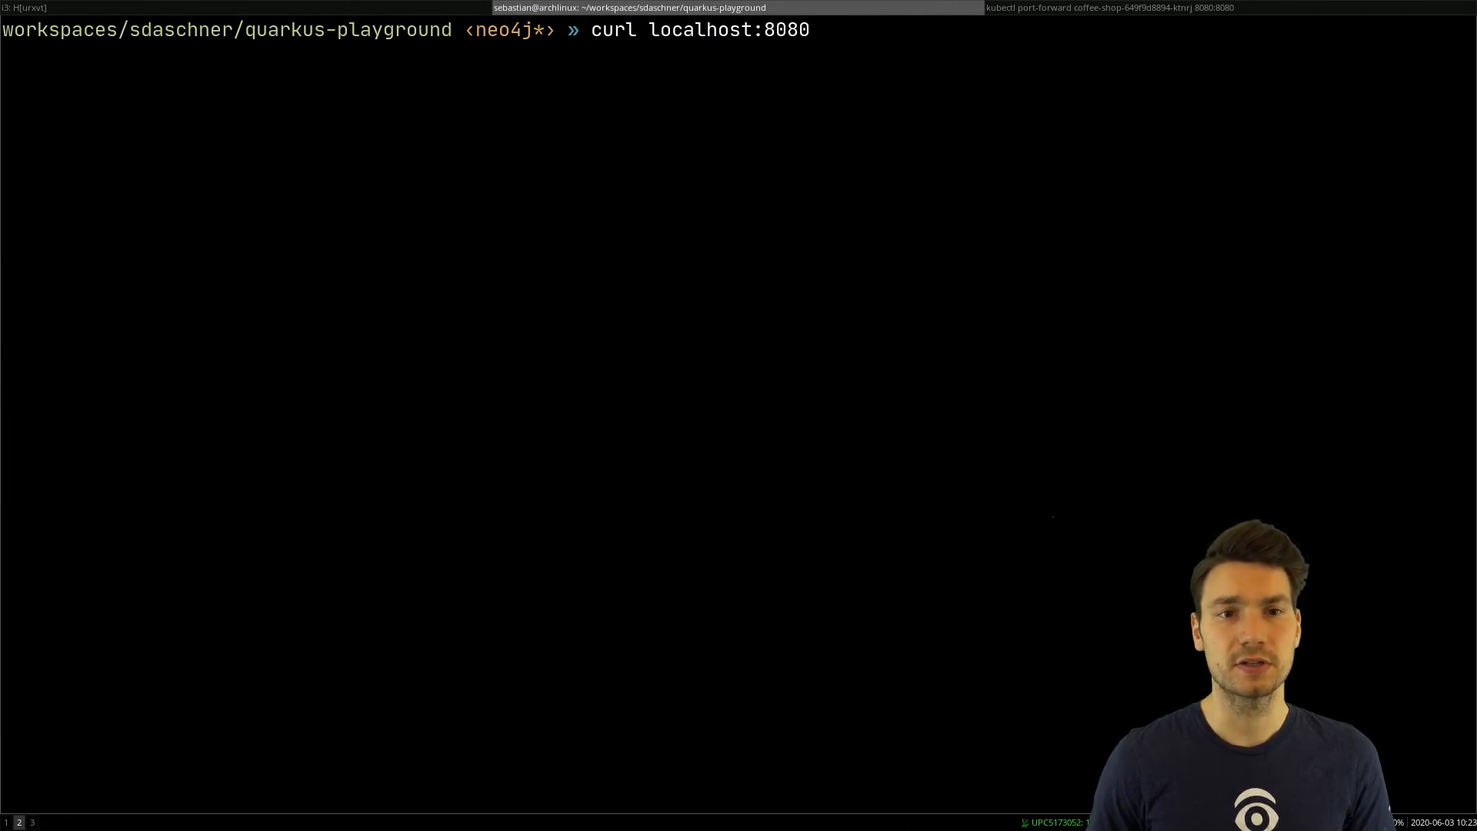
{"action": "type", "text": "/beans -"}
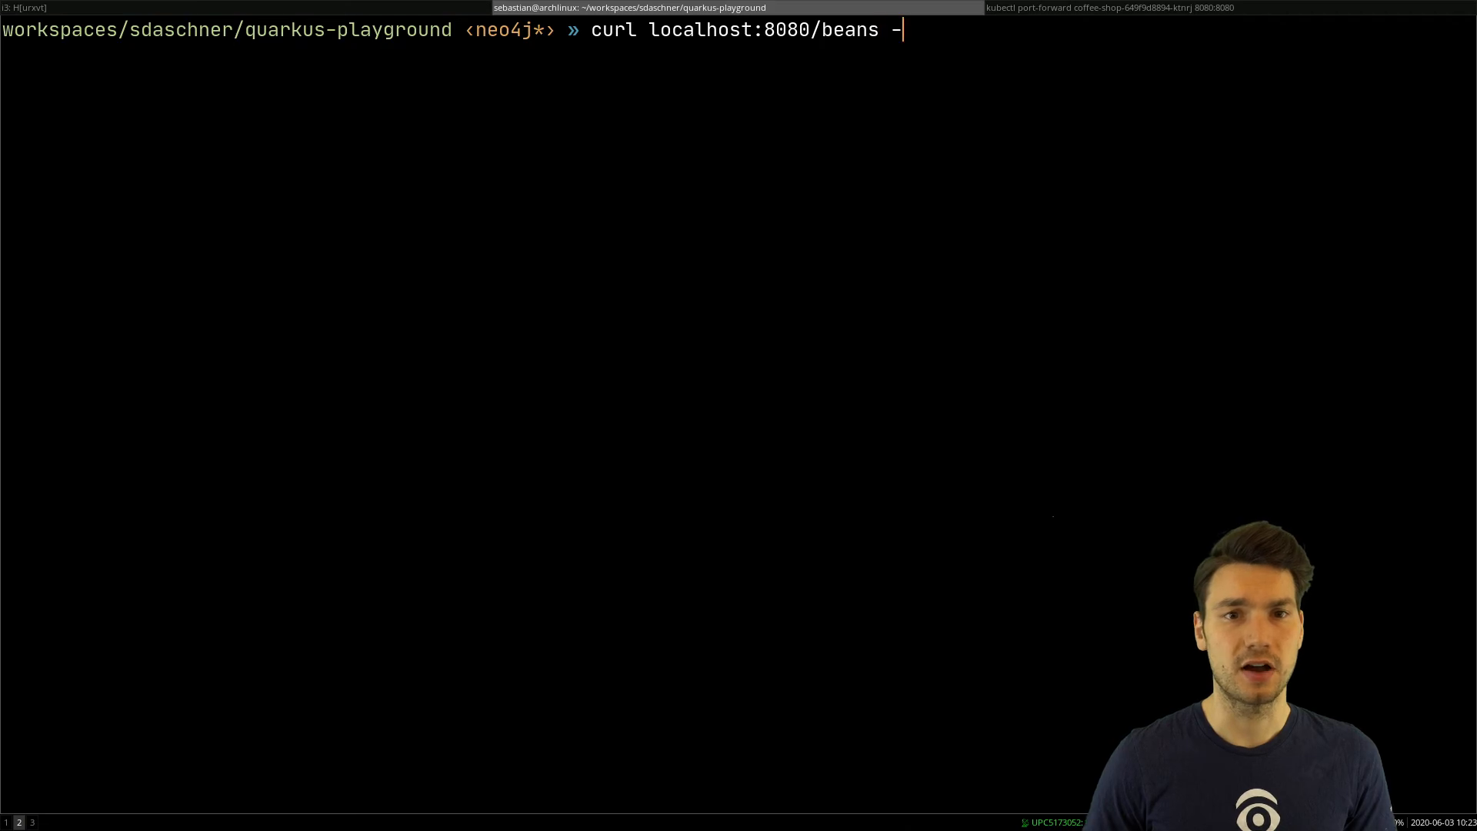
{"action": "type", "text": "i"}
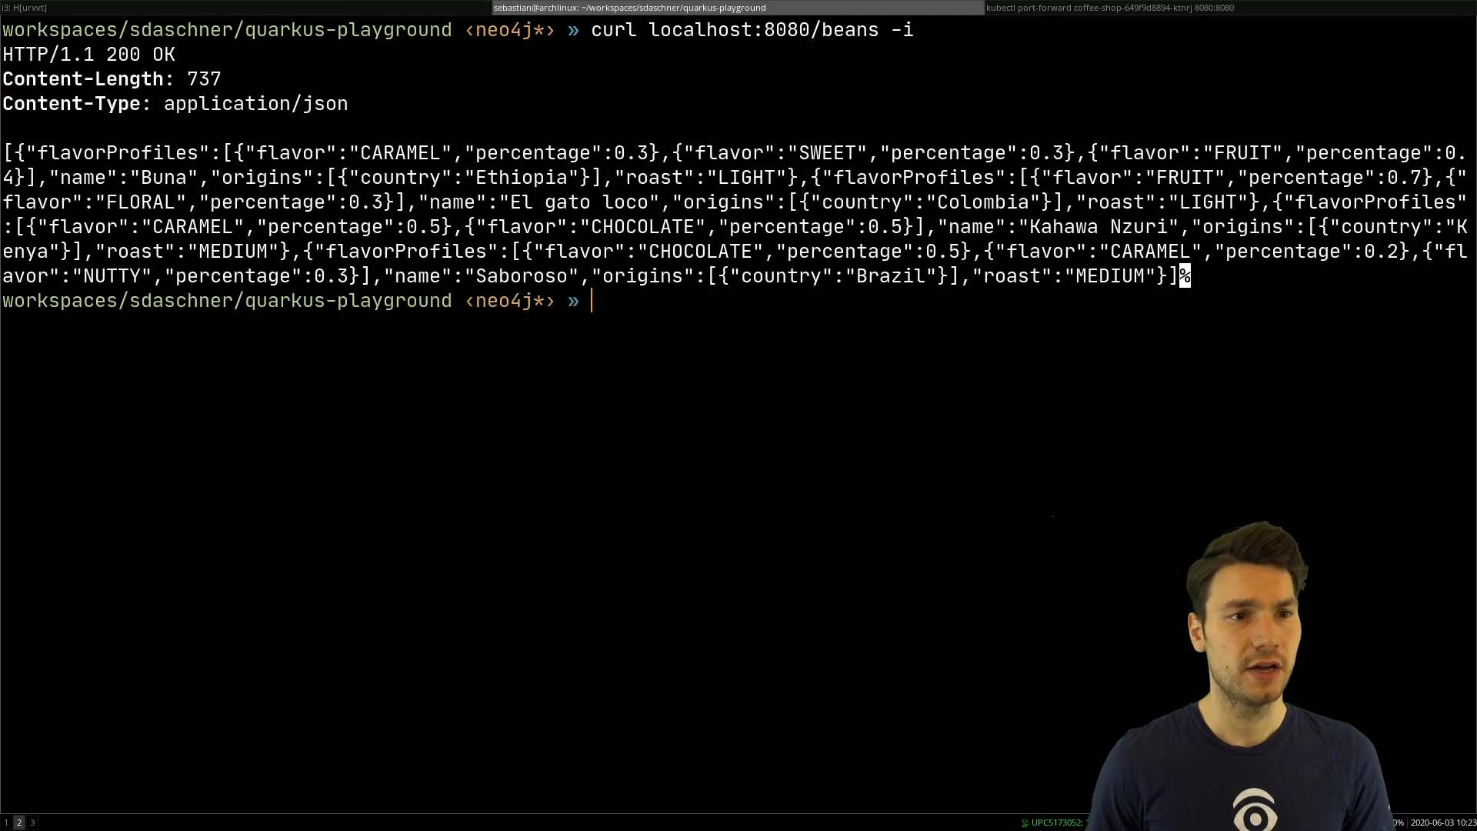
{"action": "type", "text": "curl localhost:8080/beans F"}
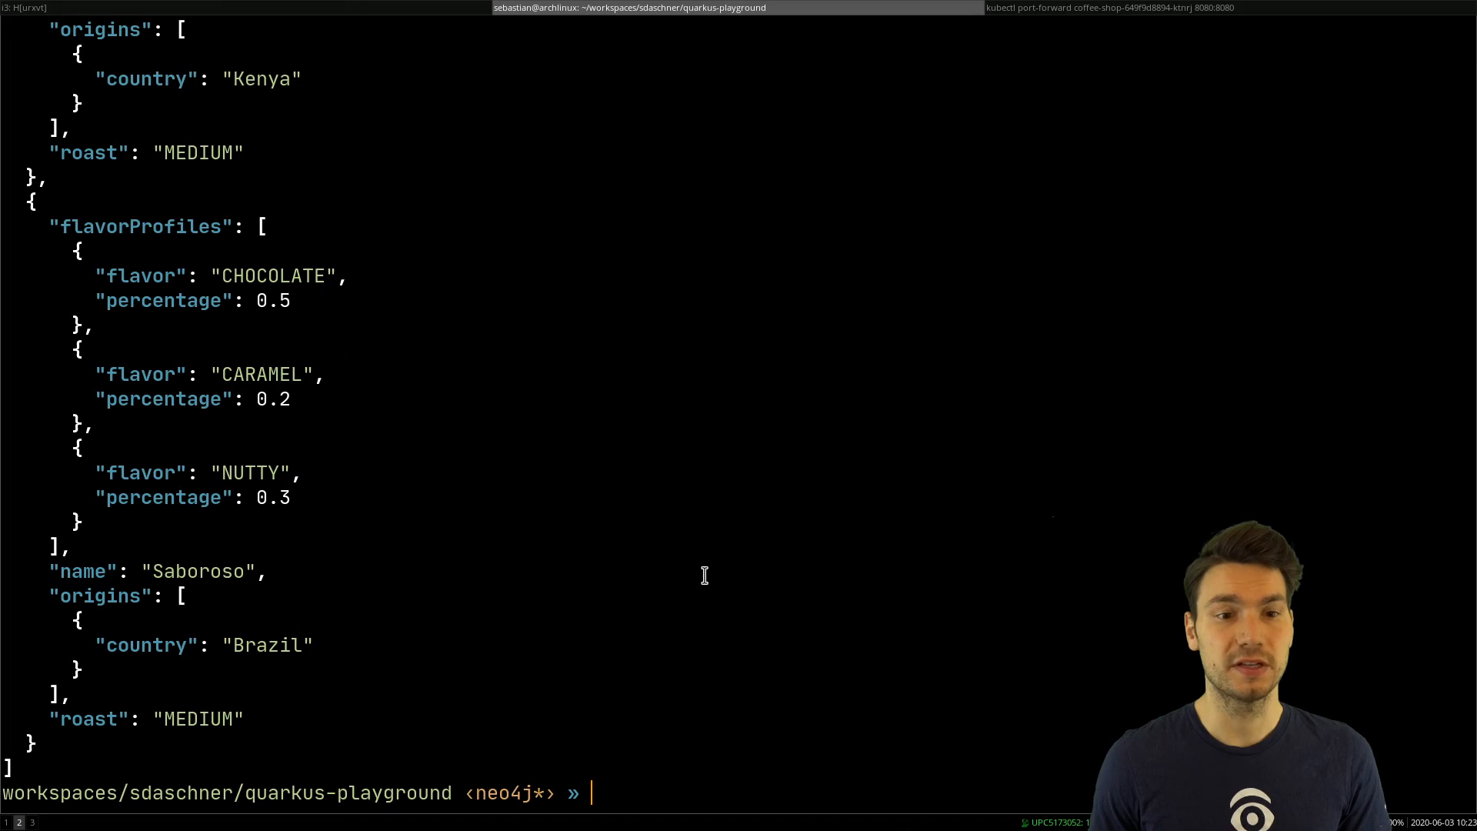
{"action": "type", "text": "cat"}
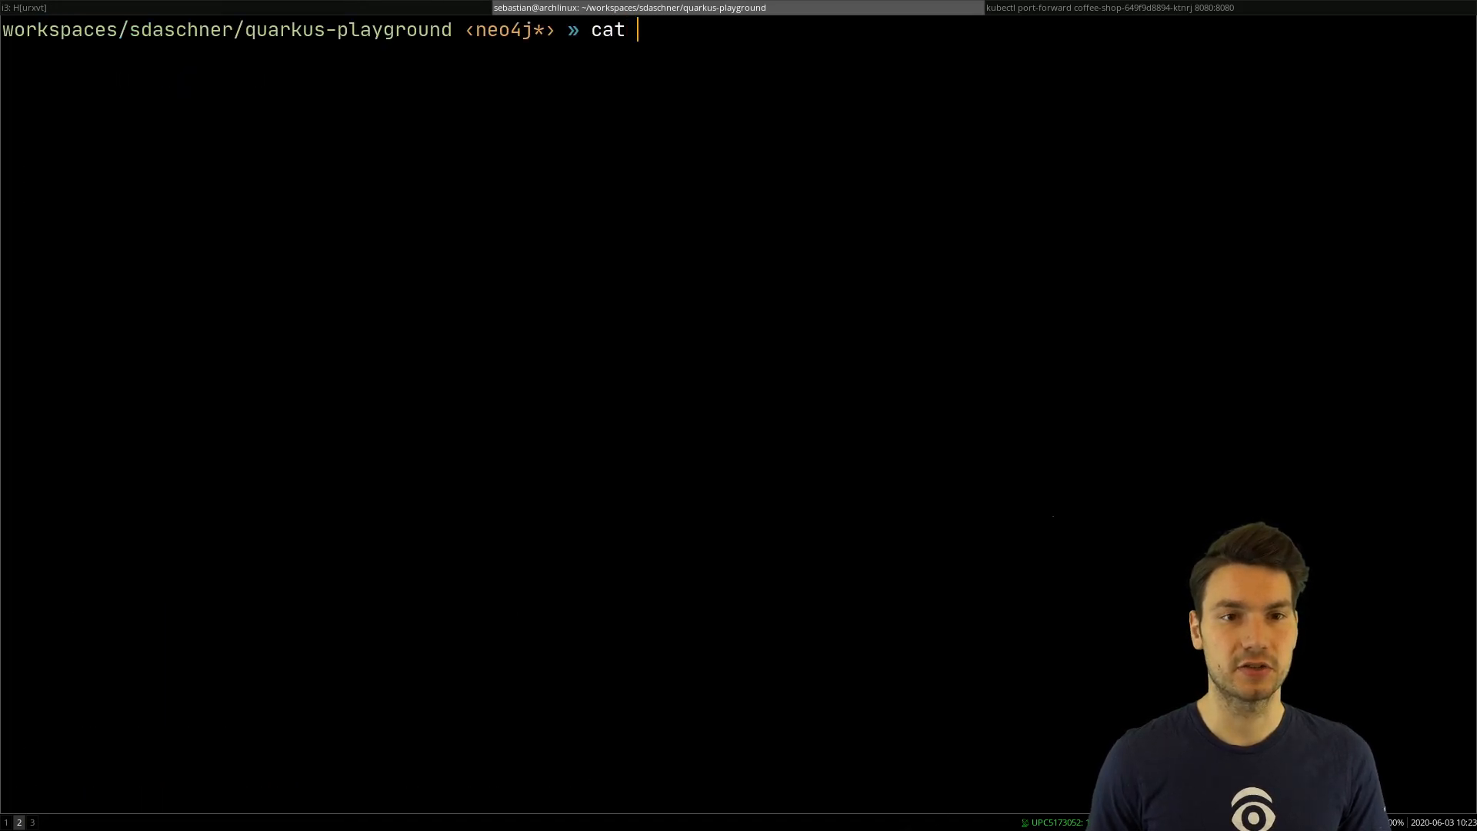
Page through test-data.cypher, then curl localhost:8080/beans/special piped through jq for formatted JSON.
{"action": "type", "text": "sr/te/"}
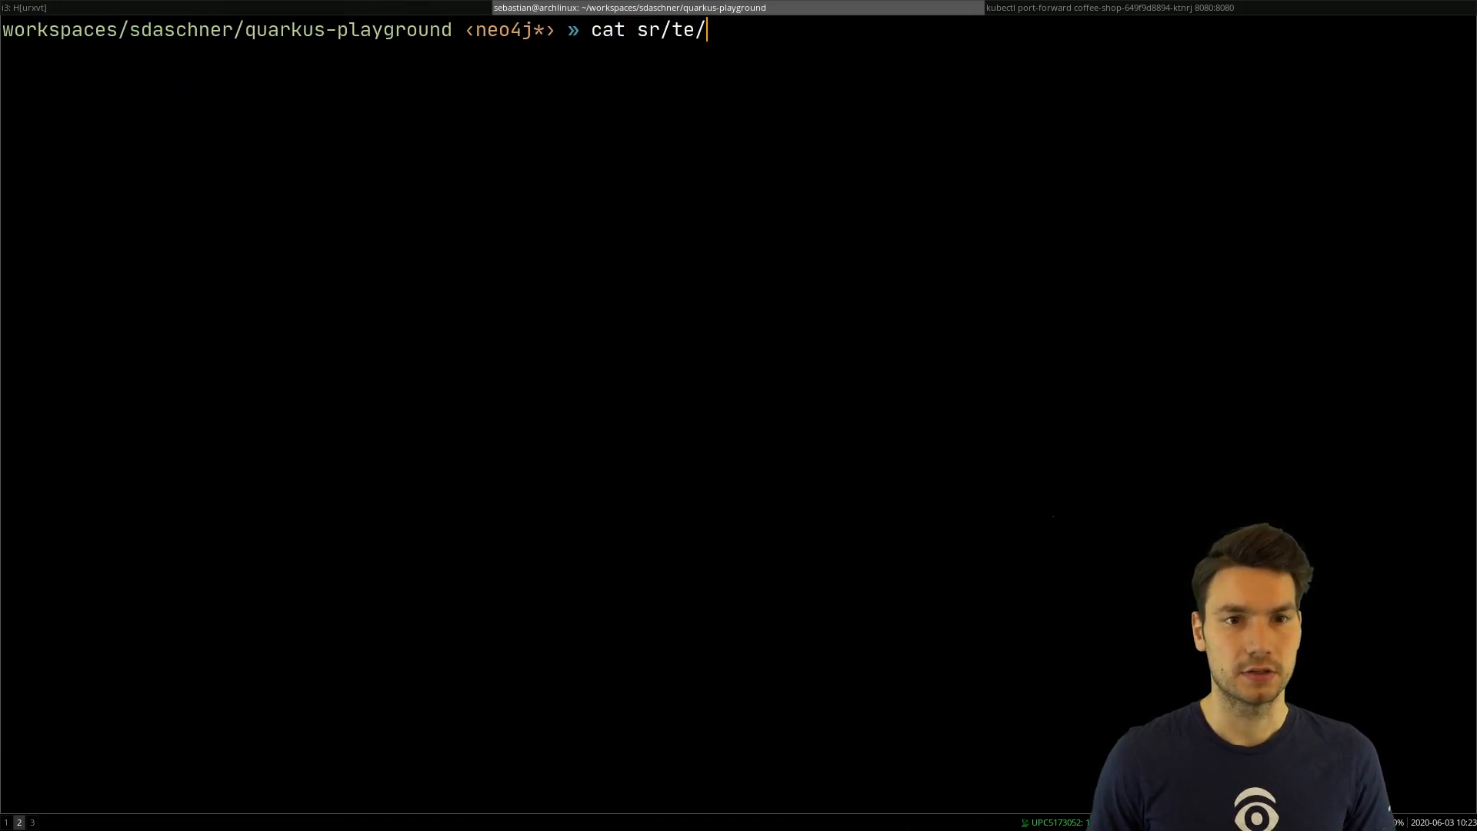
{"action": "key", "text": "Tab"}
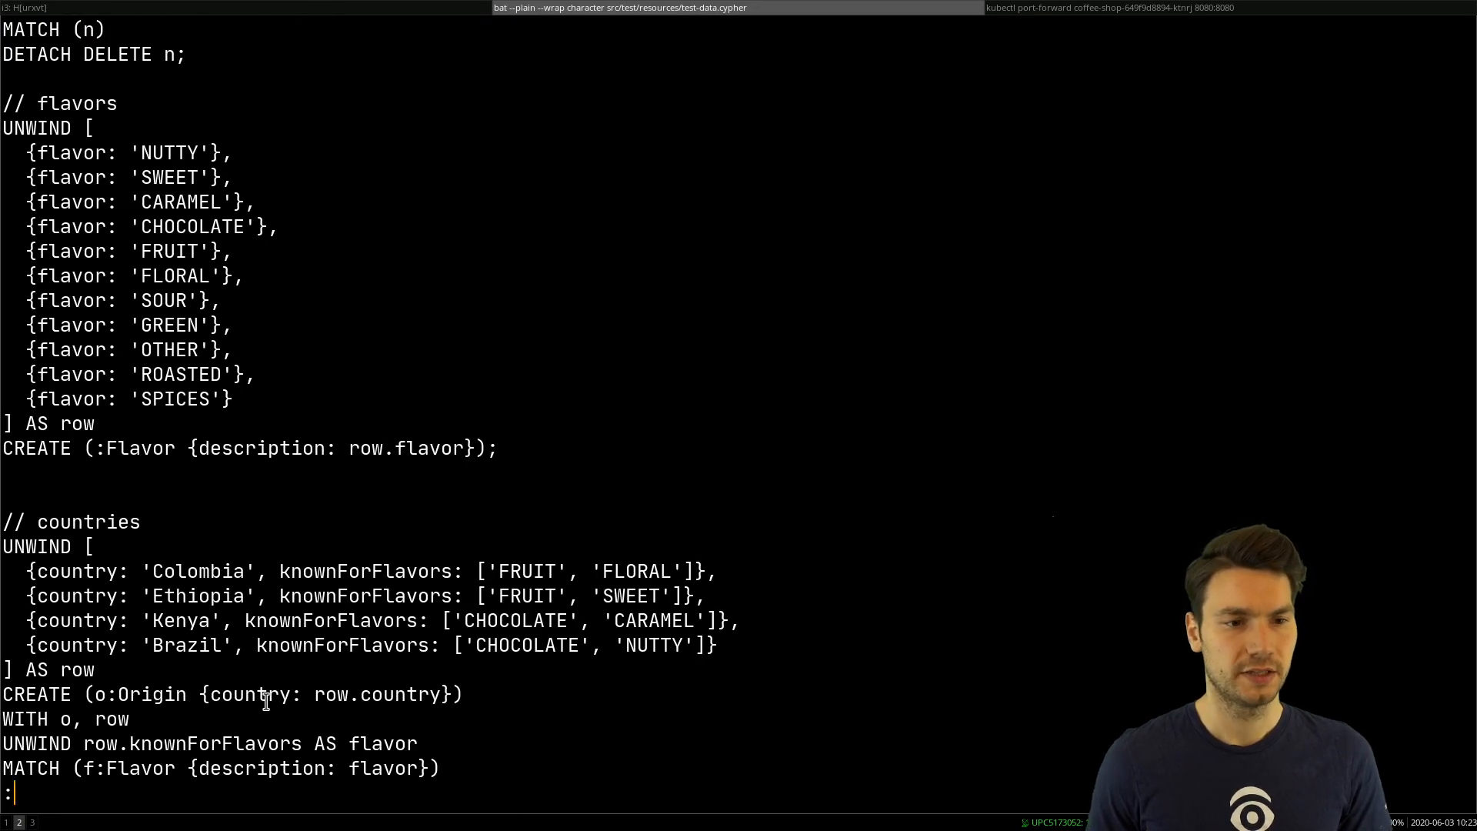
{"action": "scroll", "scroll_direction": "down", "scroll_amount": 3}
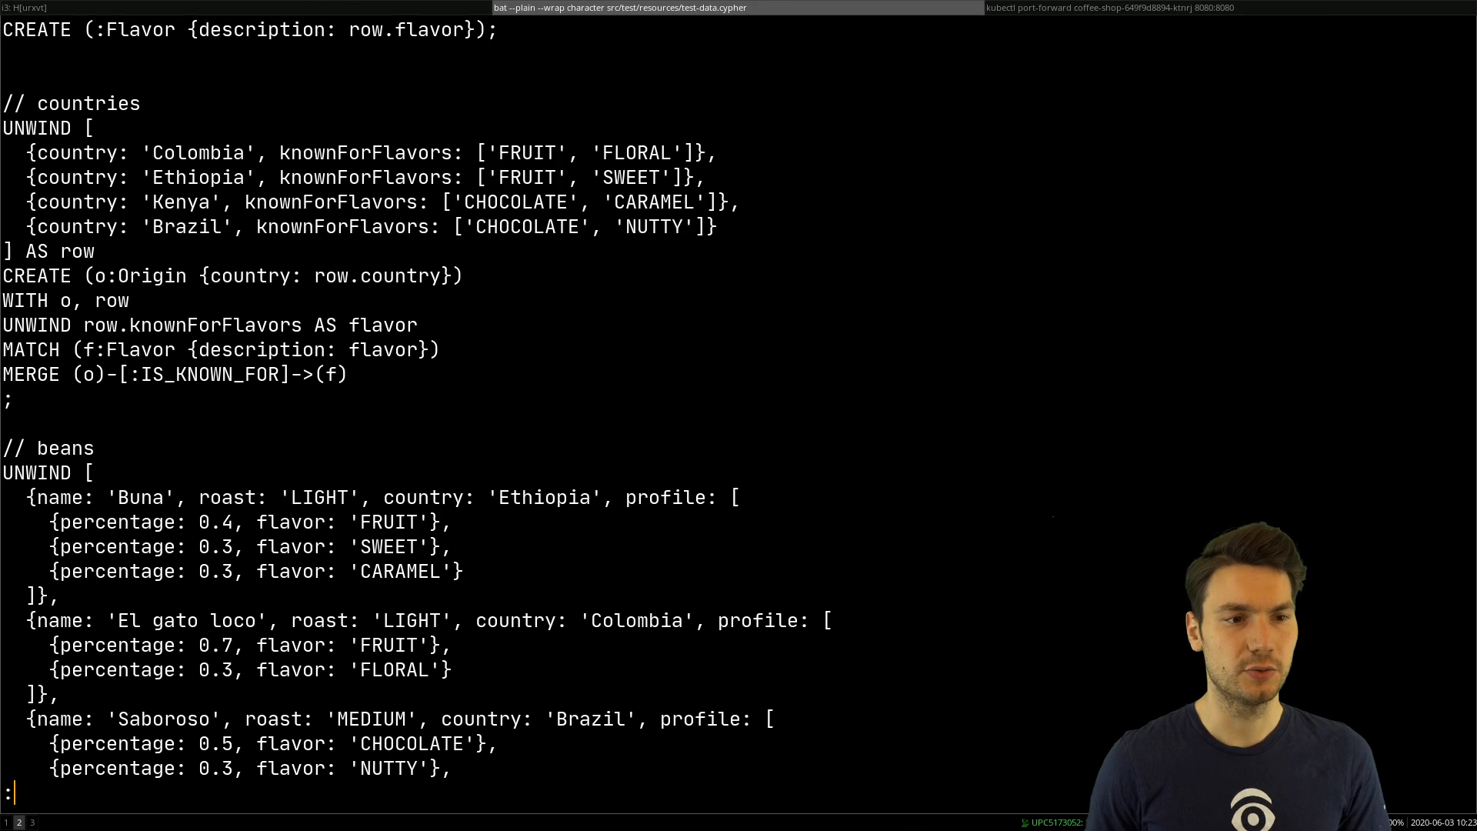
{"action": "scroll", "scroll_direction": "down", "scroll_amount": 3}
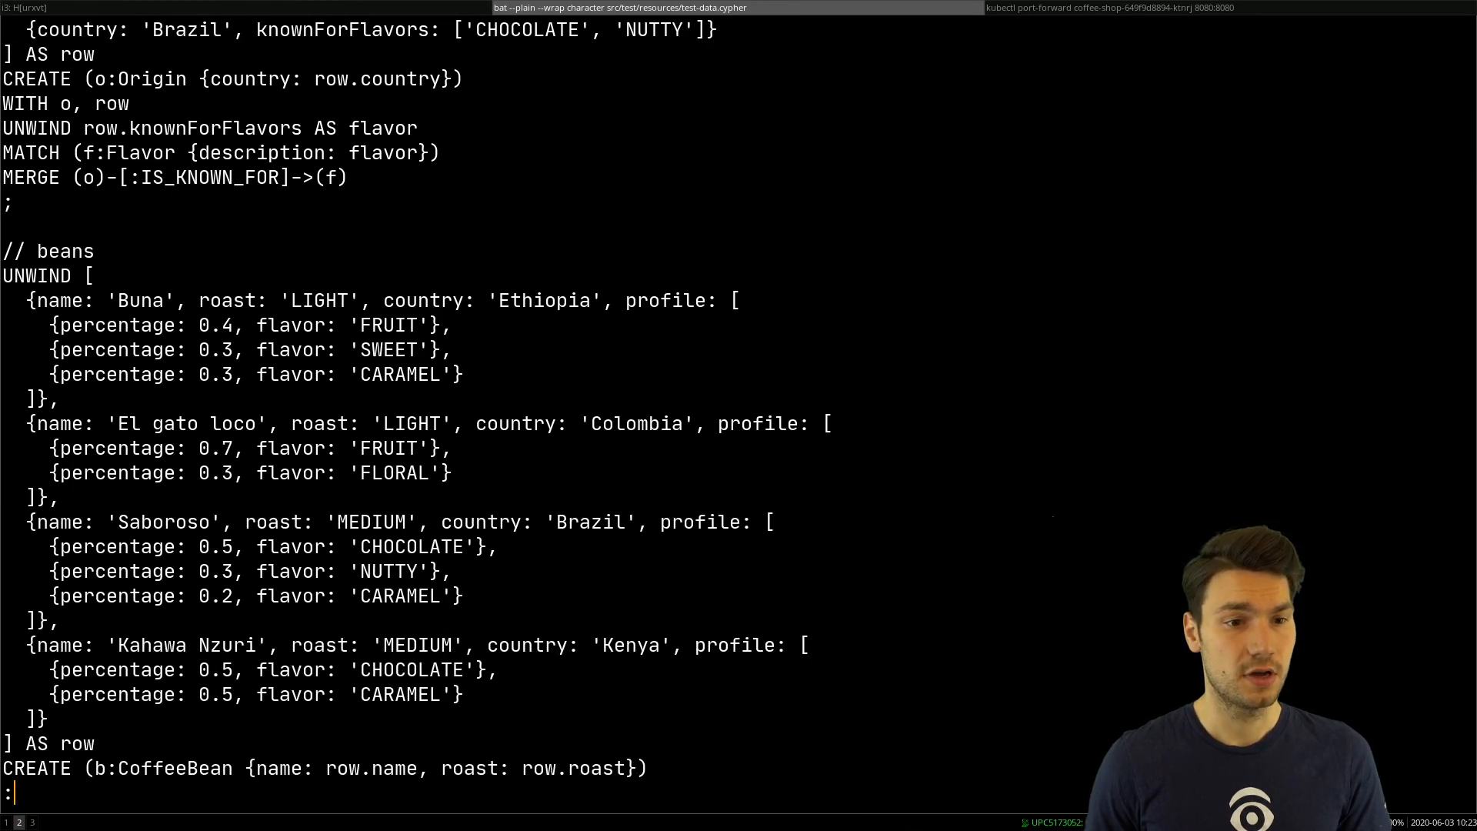
{"action": "scroll", "scroll_direction": "down", "scroll_amount": 3}
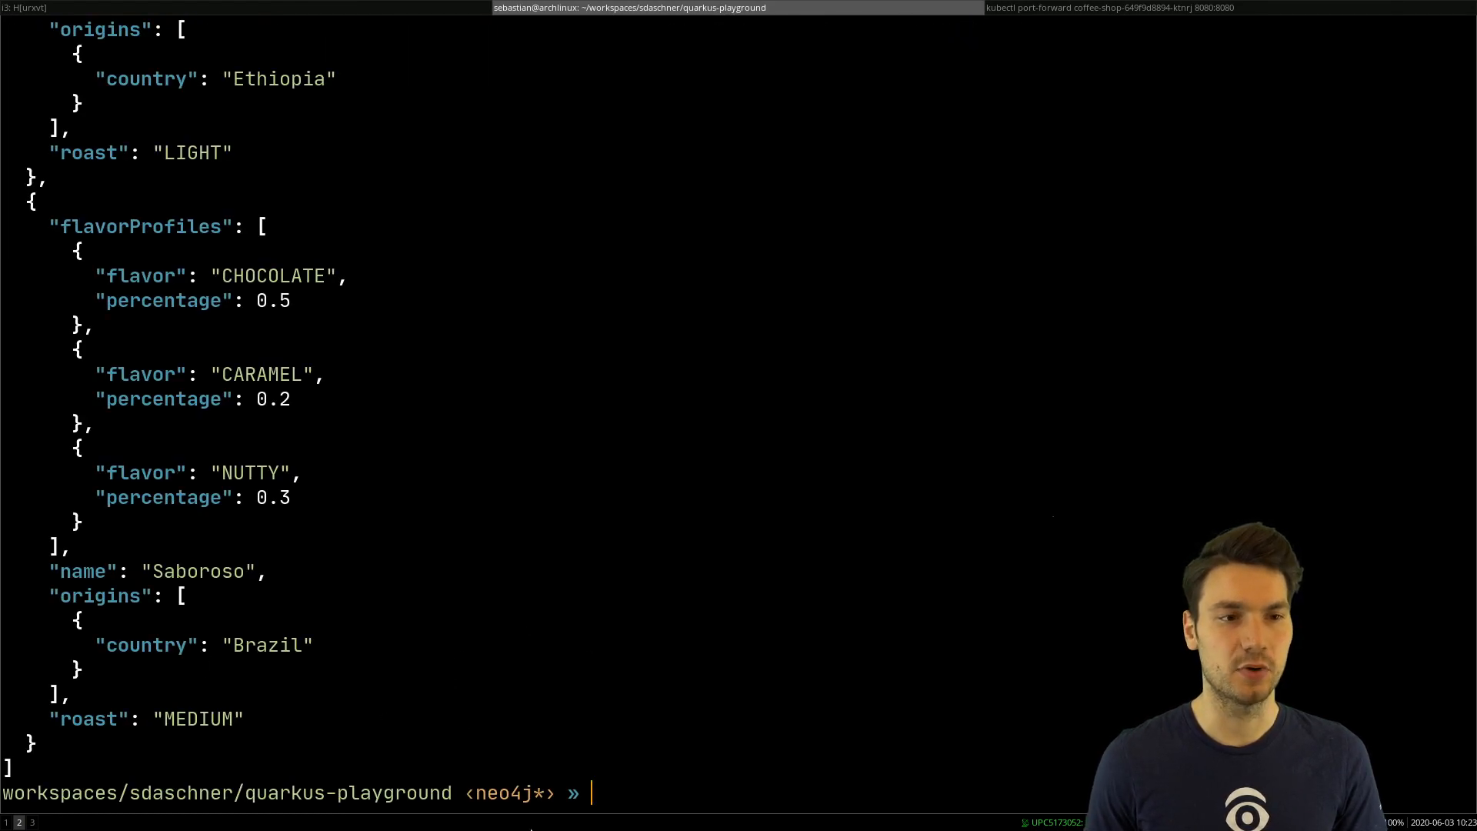
{"action": "type", "text": "curl localhost:8080/beans/special | jq ."}
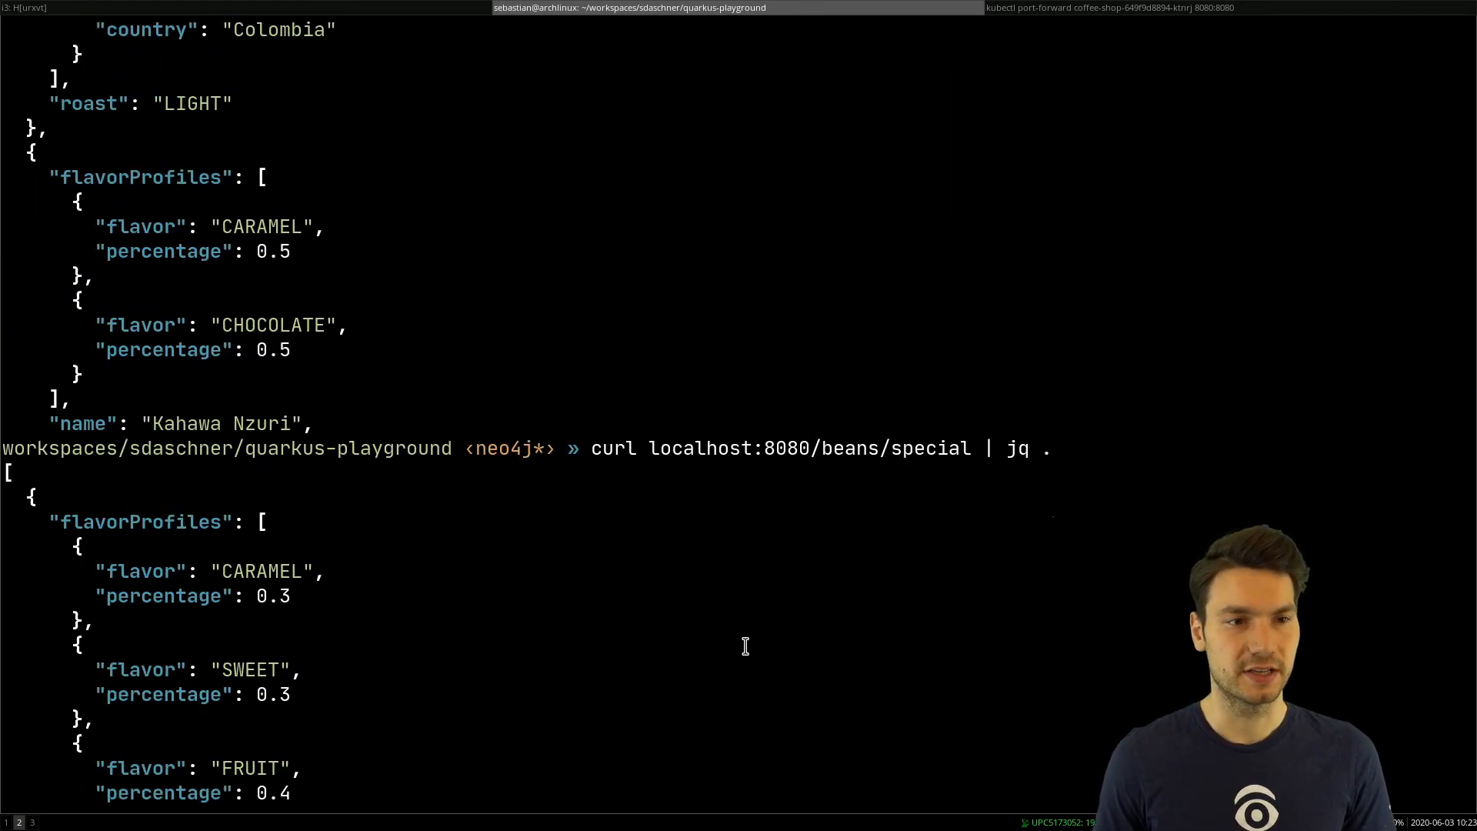